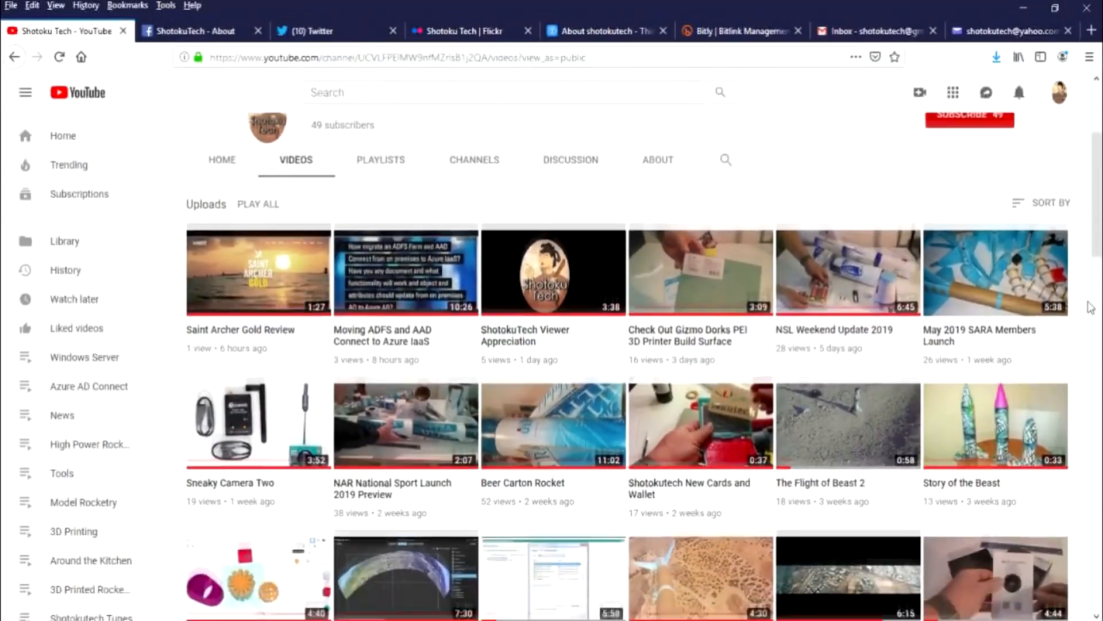
Step: Scroll the channel's uploads list down to its oldest videos, then slightly back up
scroll(down, 3)
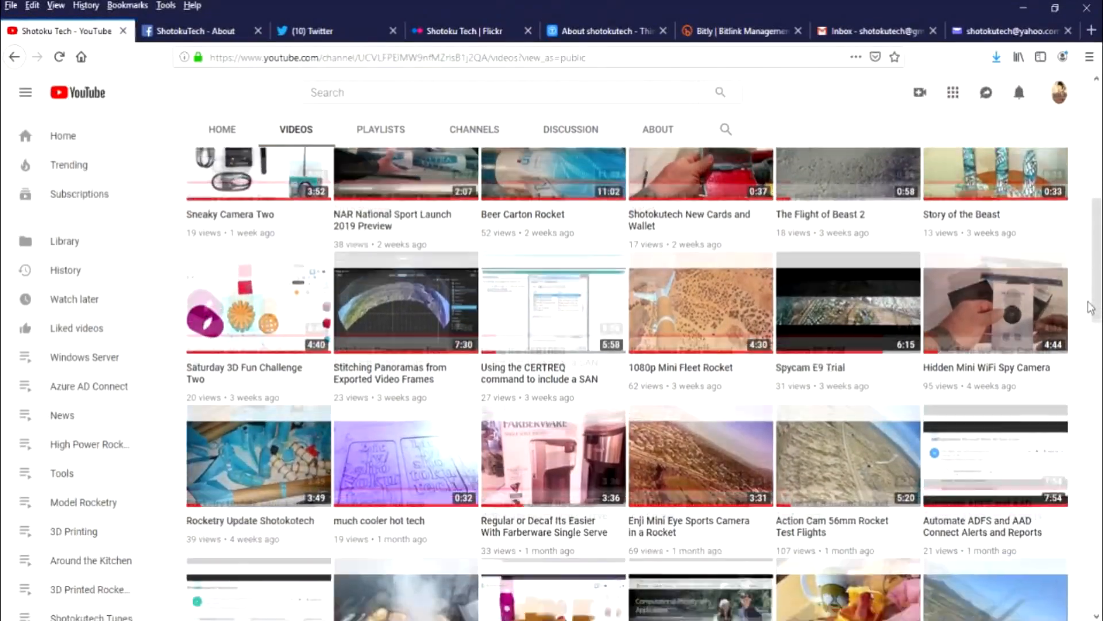
scroll(down, 3)
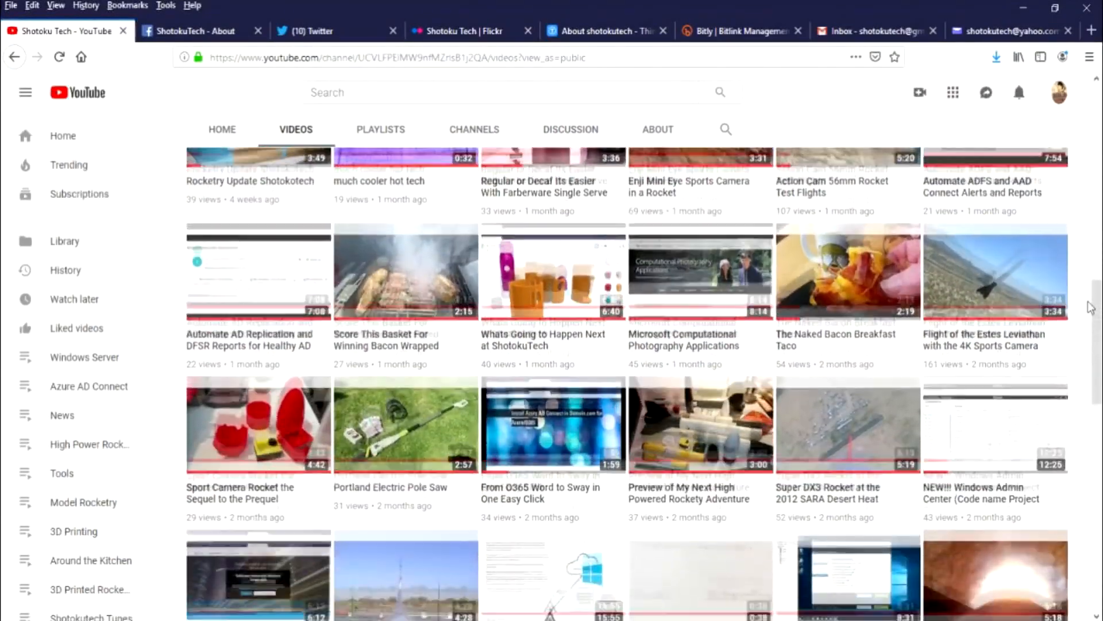
scroll(down, 3)
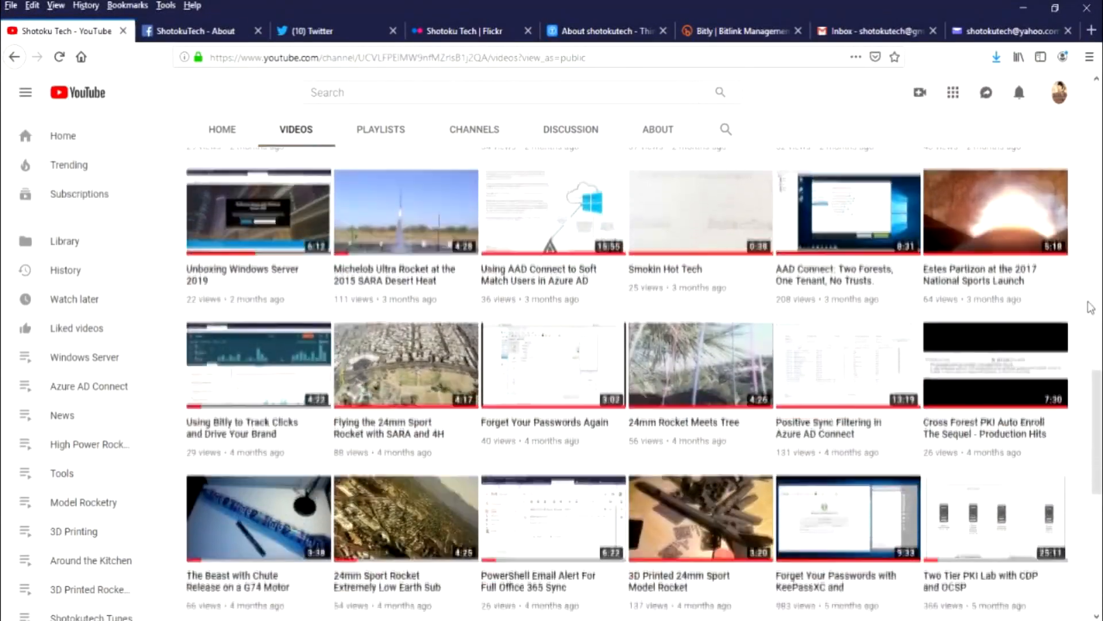
scroll(down, 3)
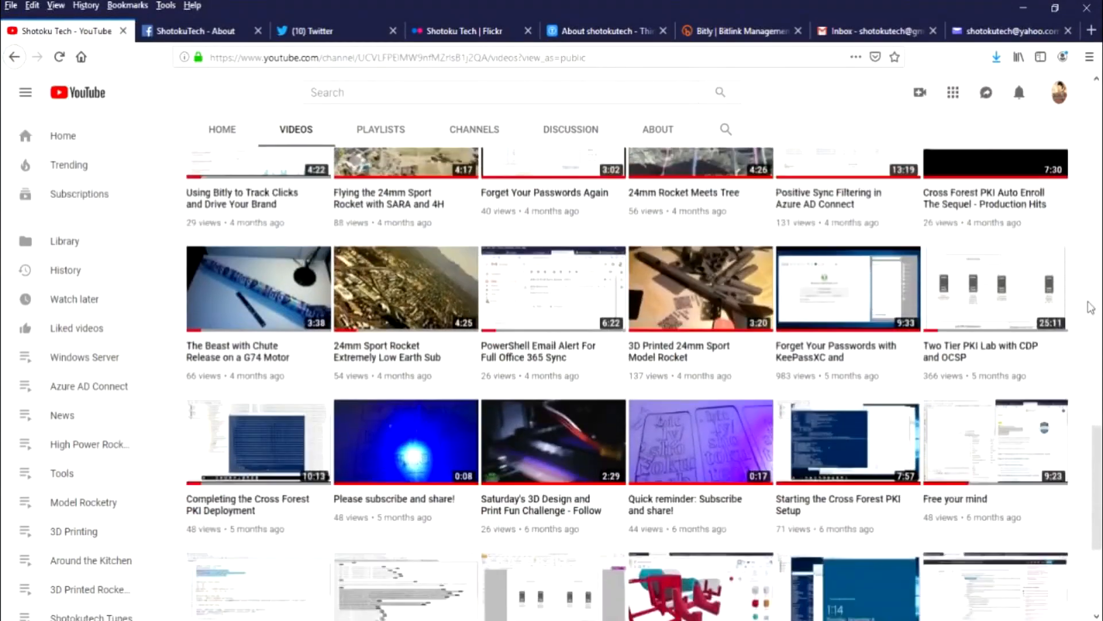
scroll(down, 3)
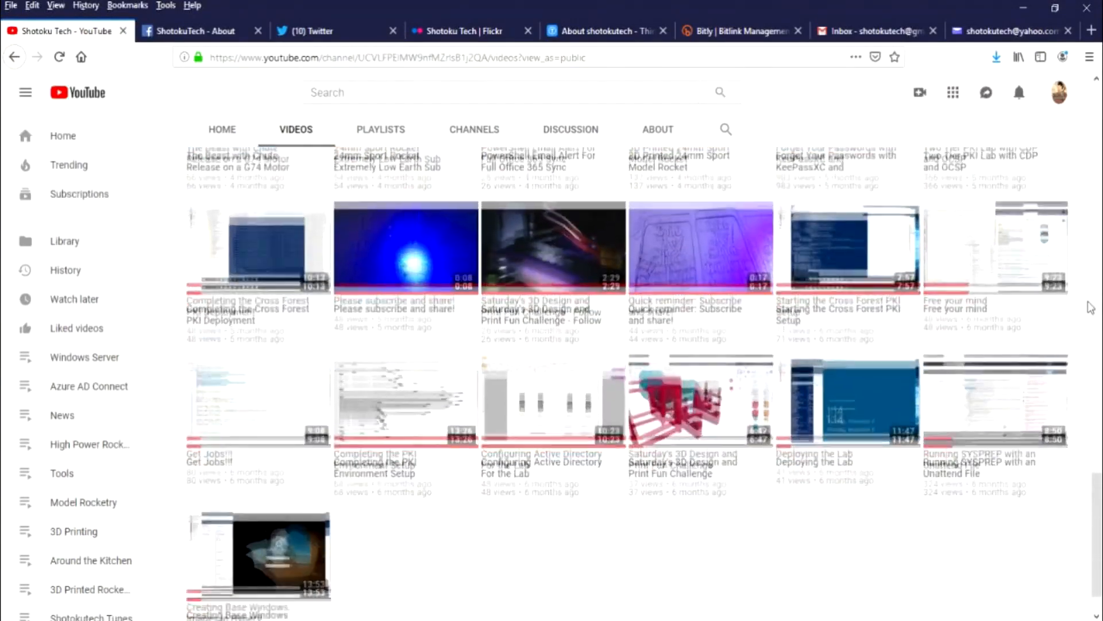
scroll(up, 3)
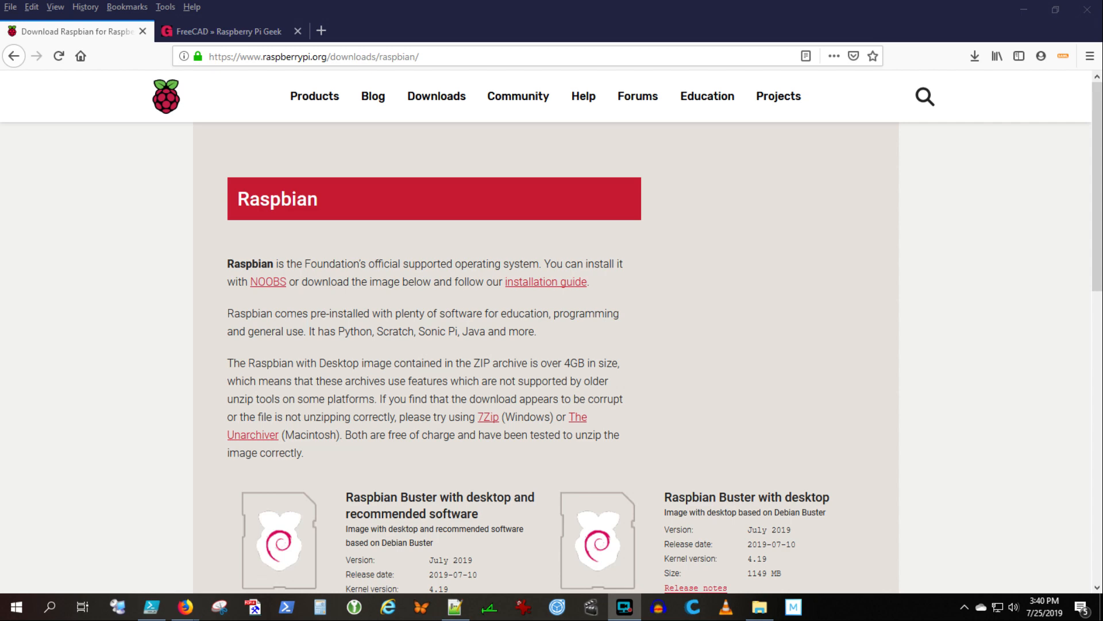
mouse_move(524, 303)
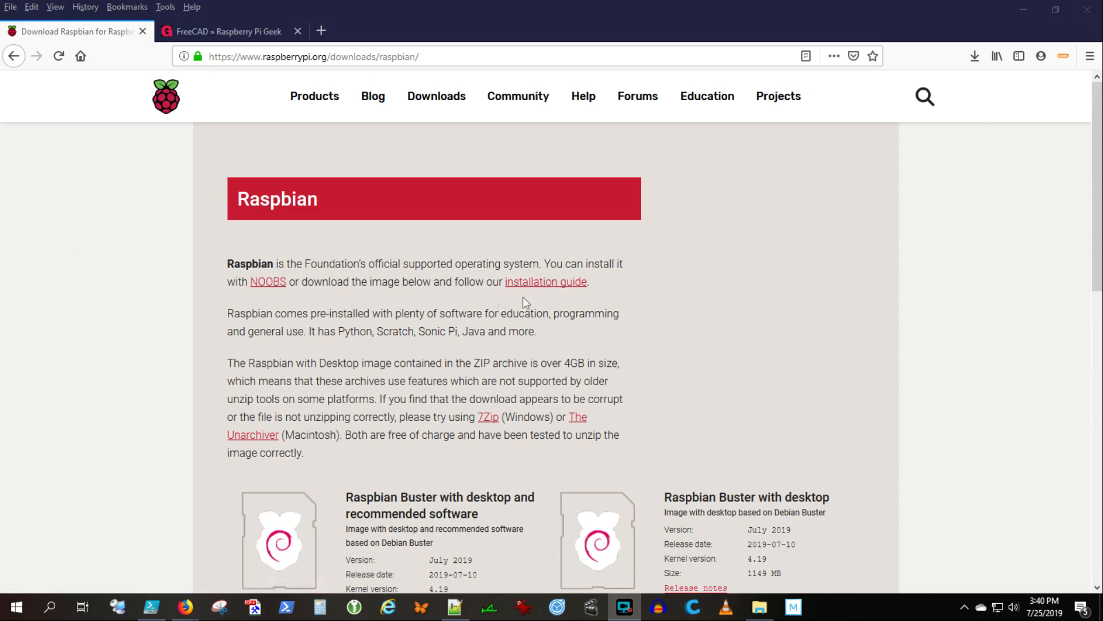
Step: Review the Buster image options, highlight the unzip note and follow the installation guide link
scroll(down, 3)
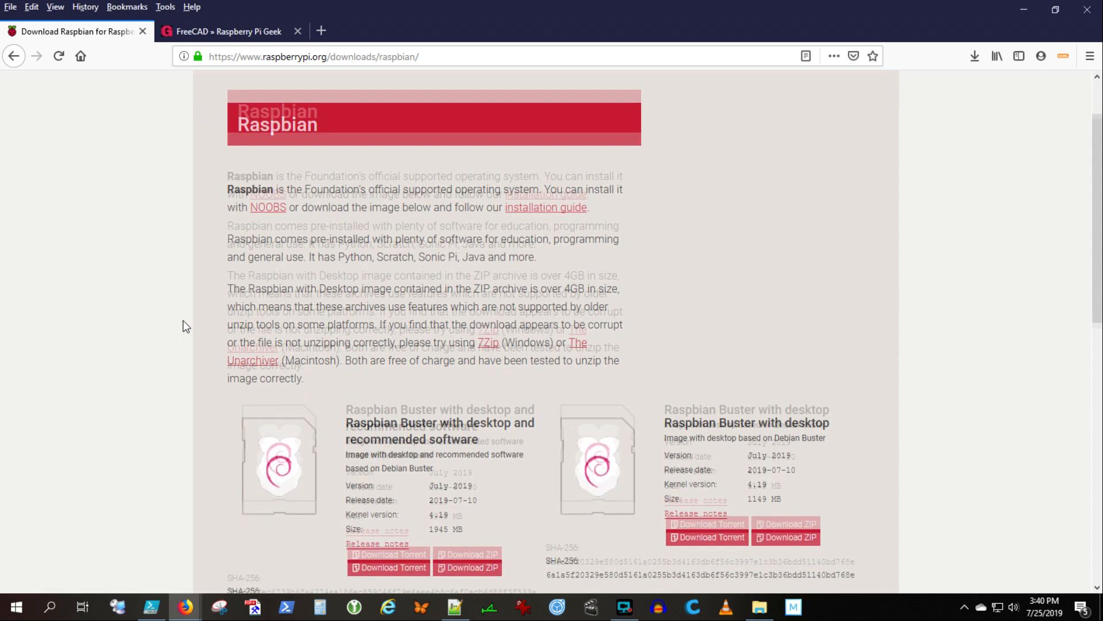
scroll(down, 3)
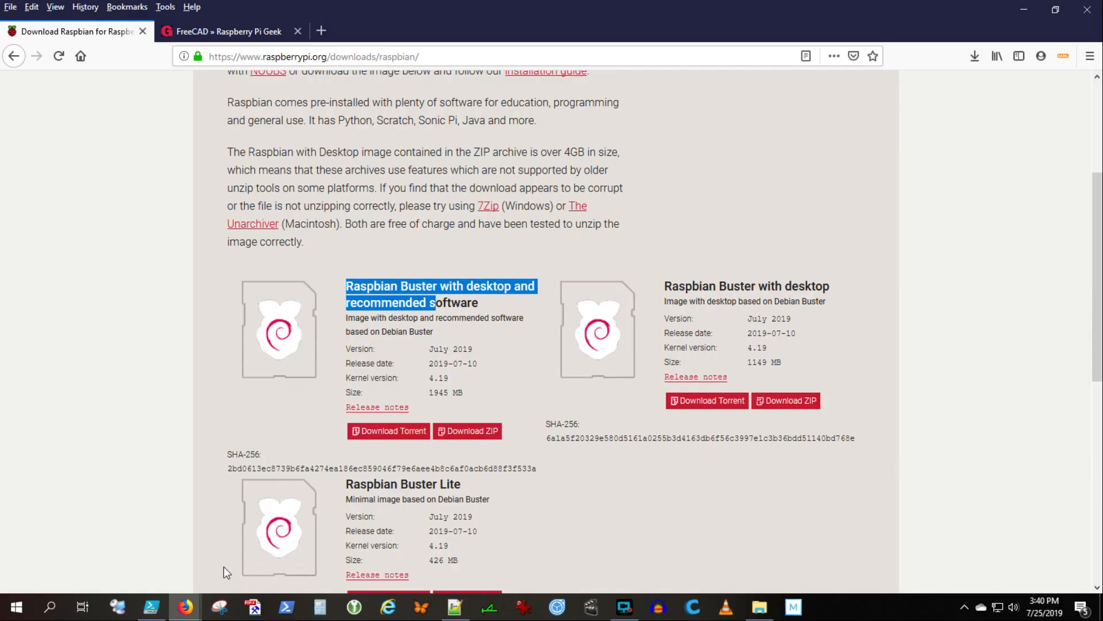
mouse_move(445, 220)
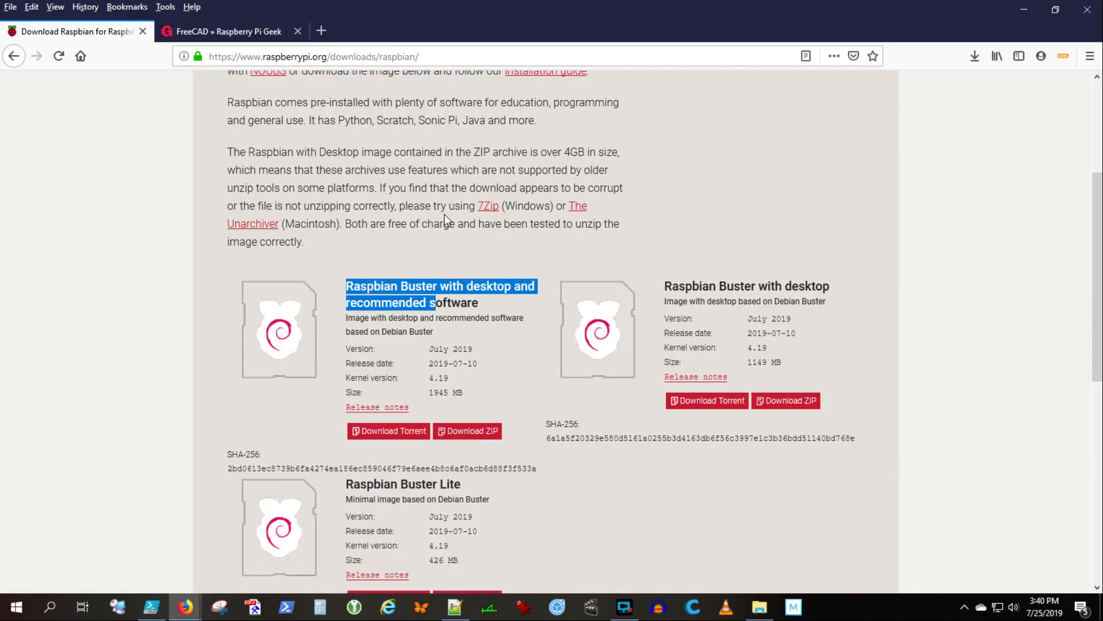
mouse_move(345, 167)
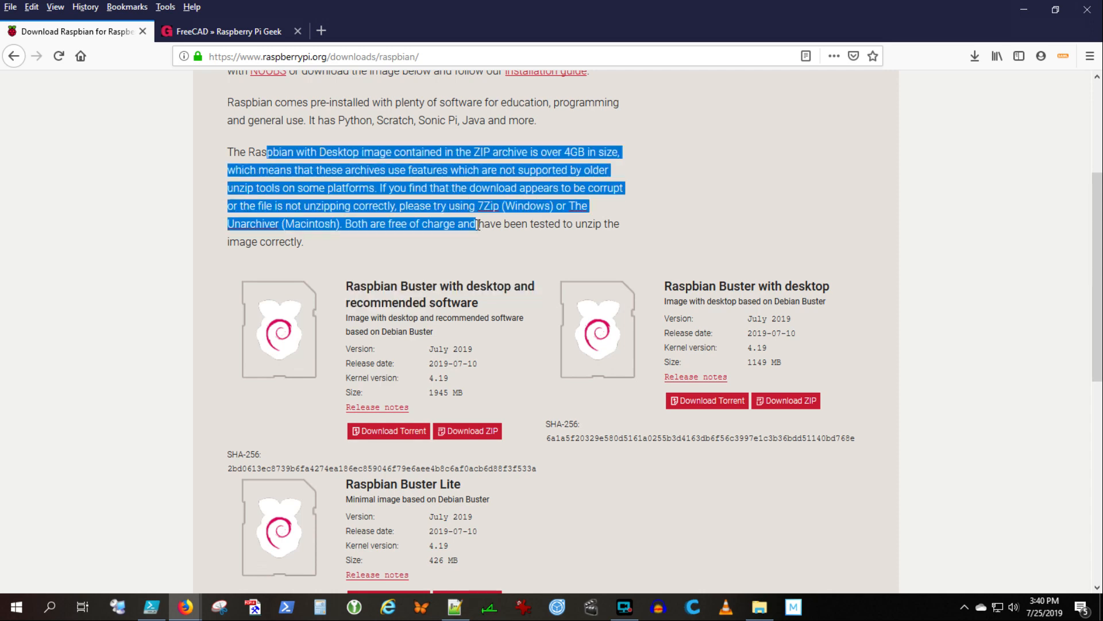
drag(475, 223, 304, 241)
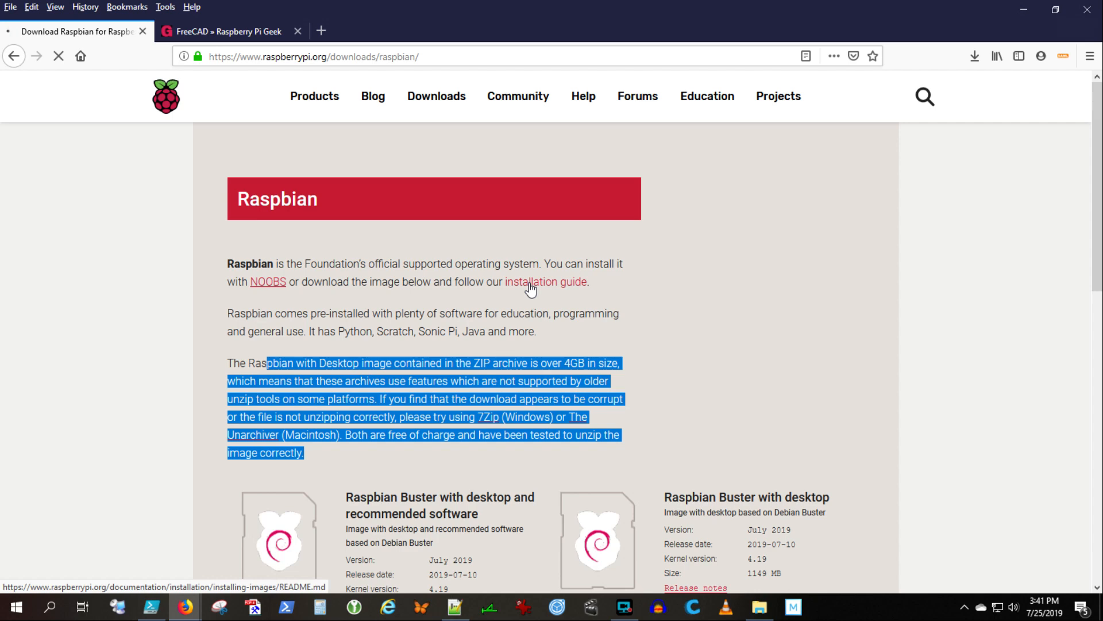
click(546, 282)
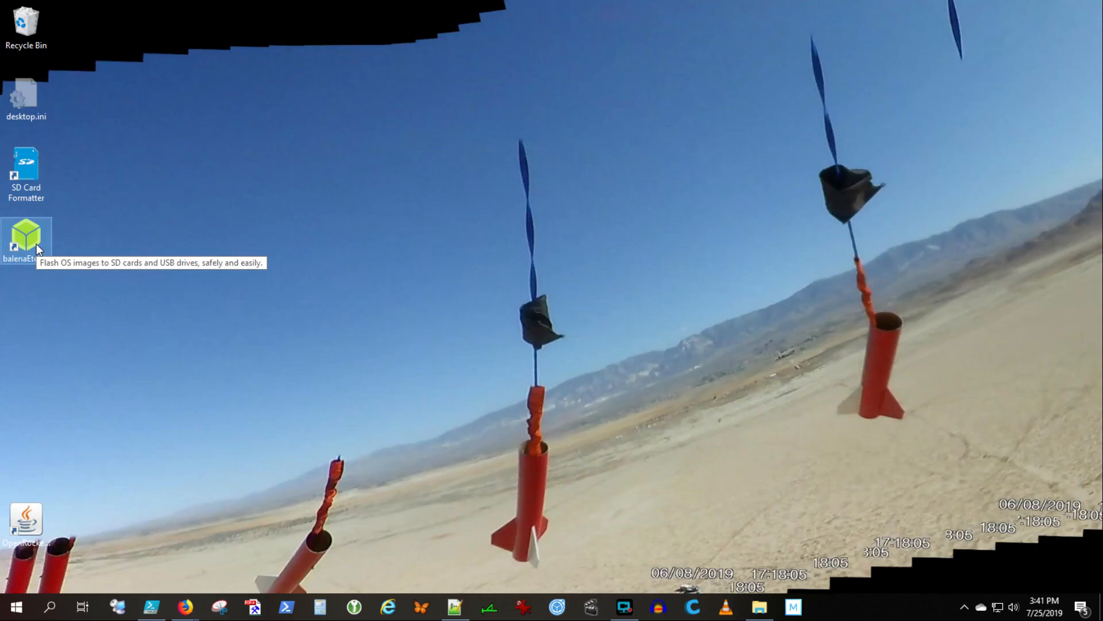
Step: Launch balenaEtcher and select the raspbian-buster-full.img file as the image to flash
double_click(26, 235)
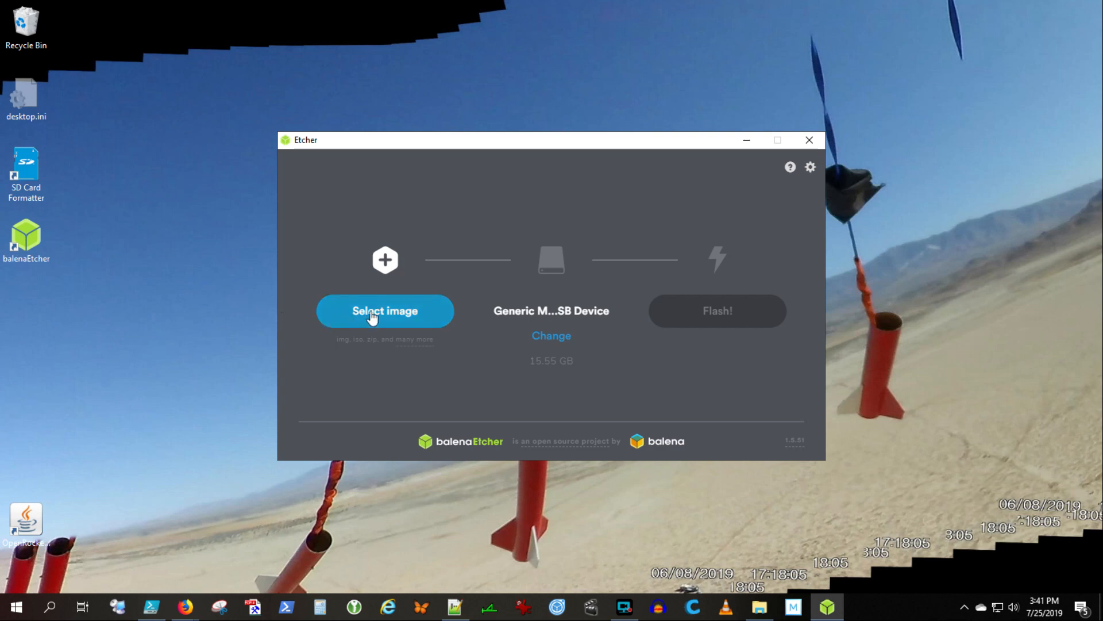
click(385, 310)
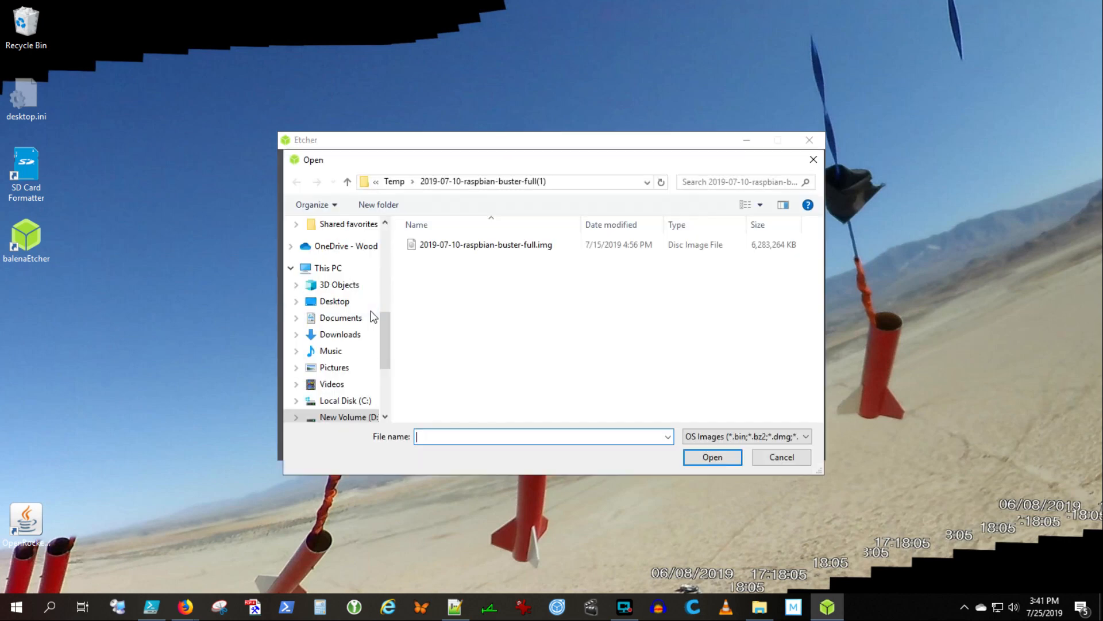
click(485, 244)
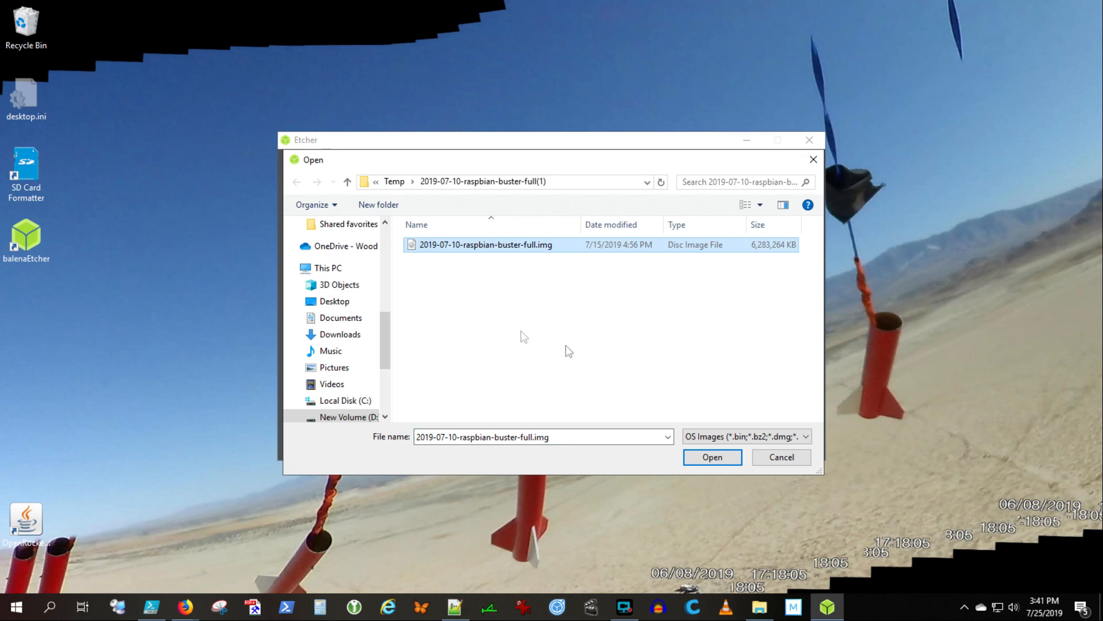
click(711, 457)
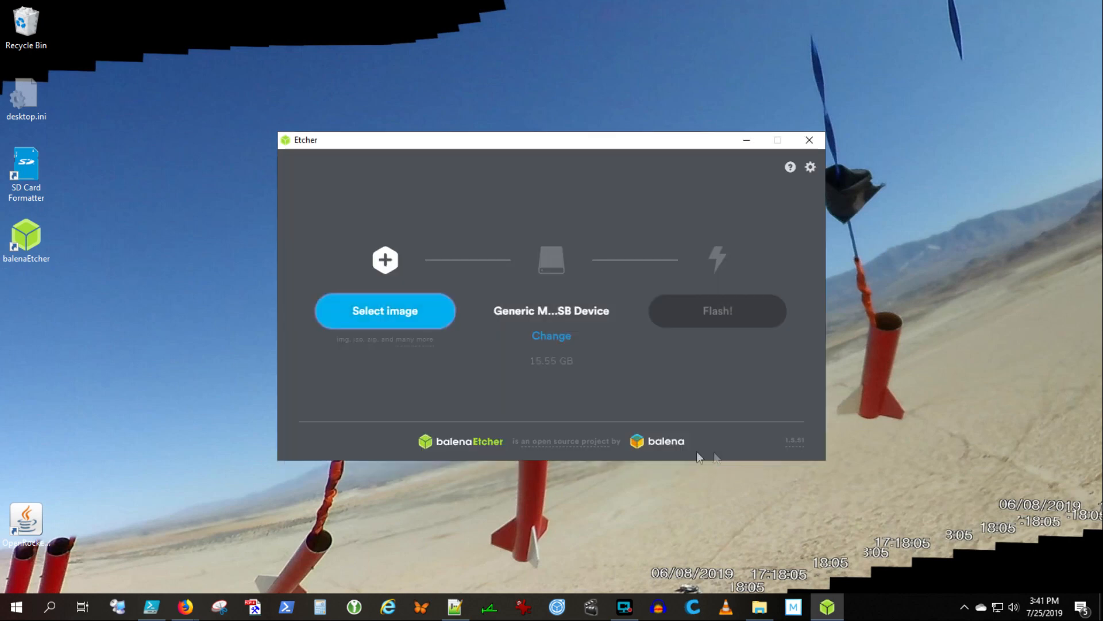
click(385, 311)
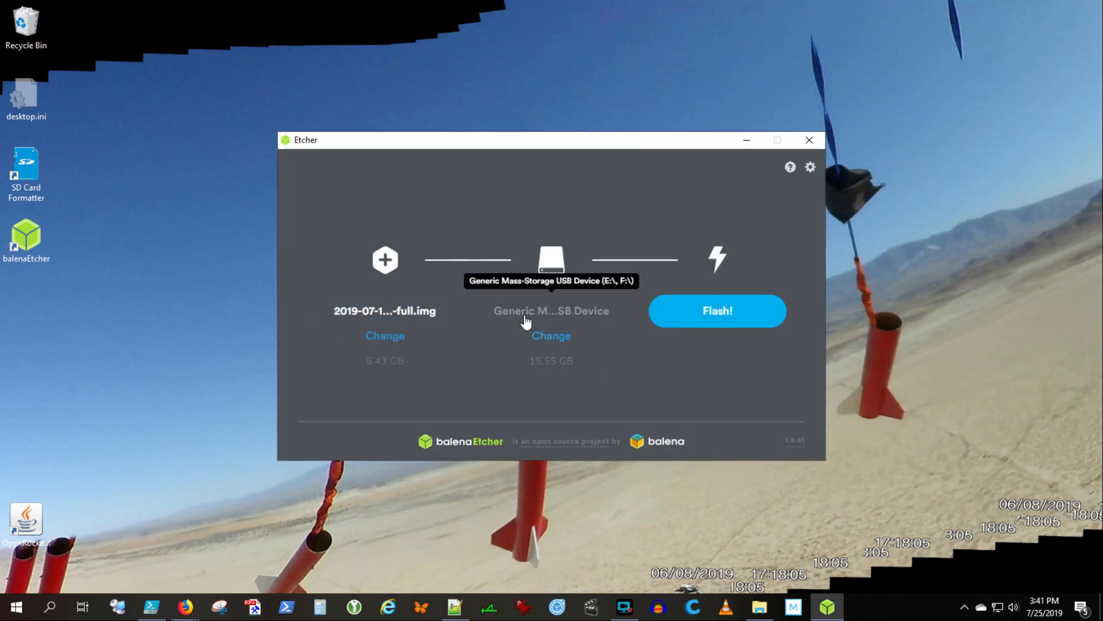
mouse_move(1089, 9)
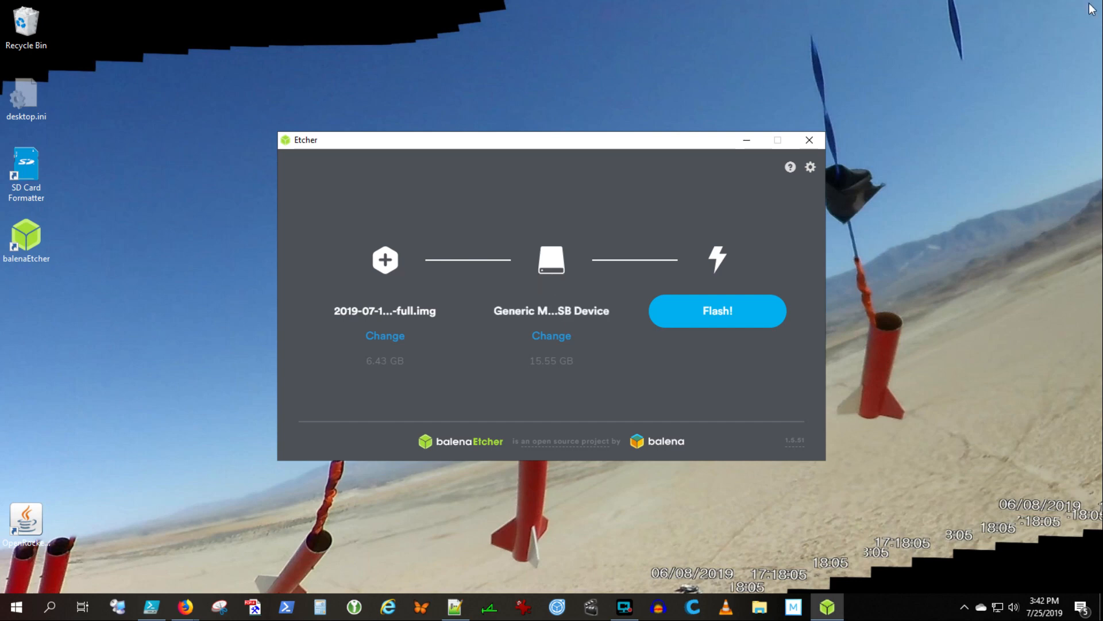
Step: Flash the image to the USB device and close Etcher once it completes
click(717, 310)
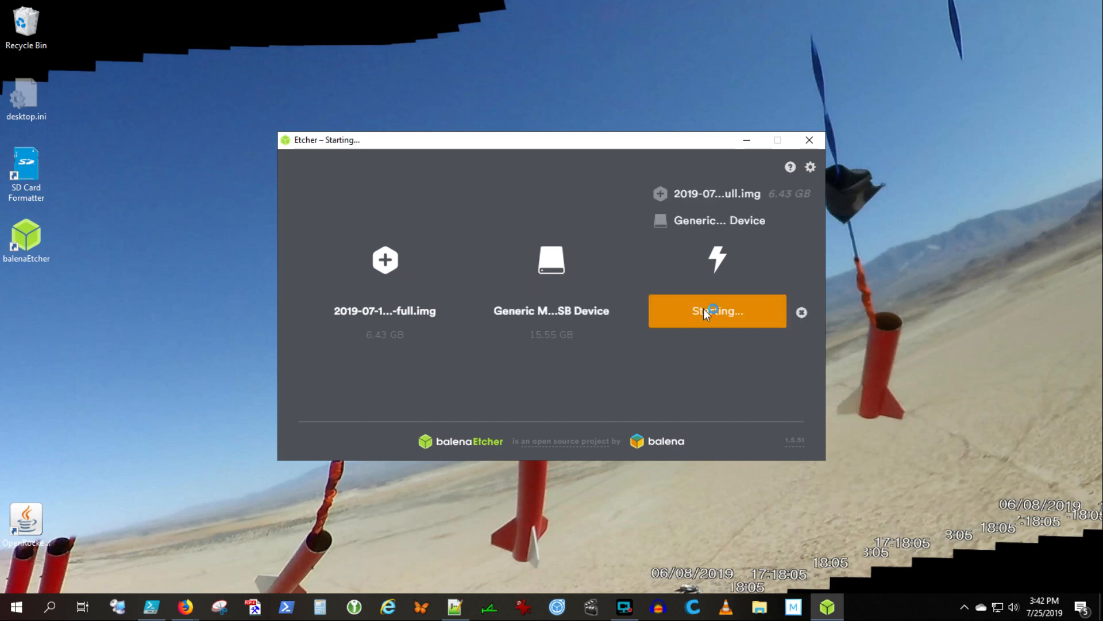
click(717, 310)
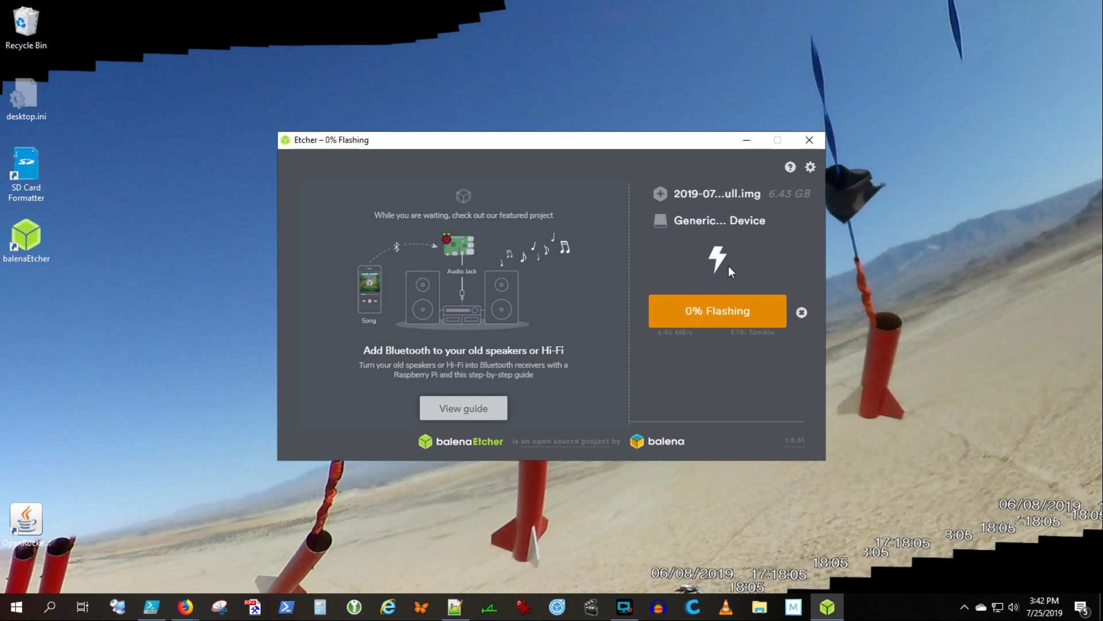
mouse_move(770, 344)
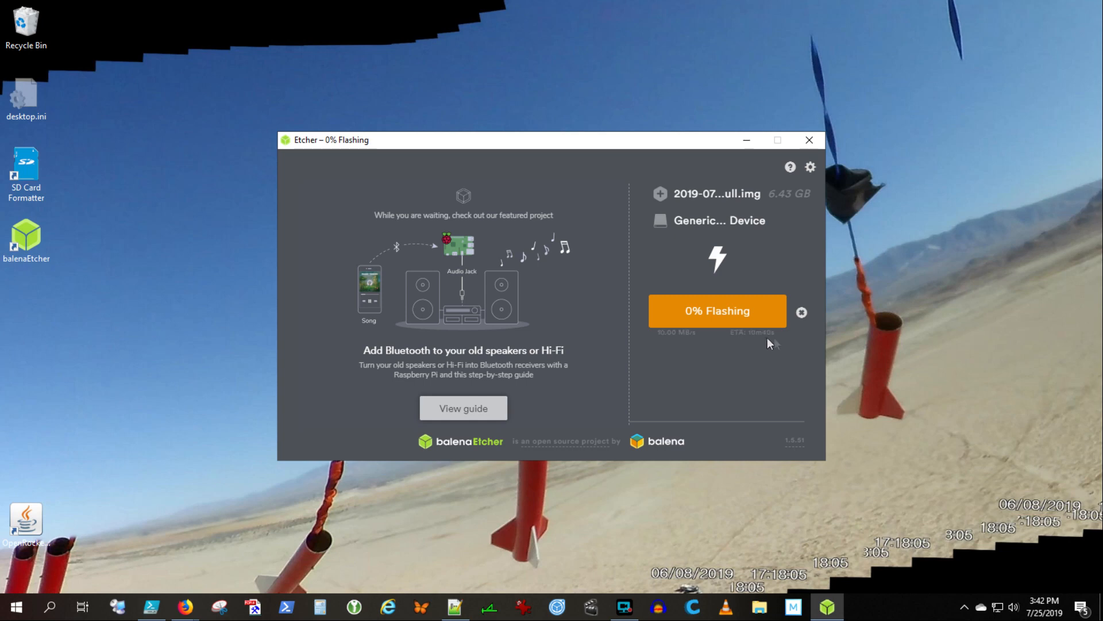
mouse_move(749, 351)
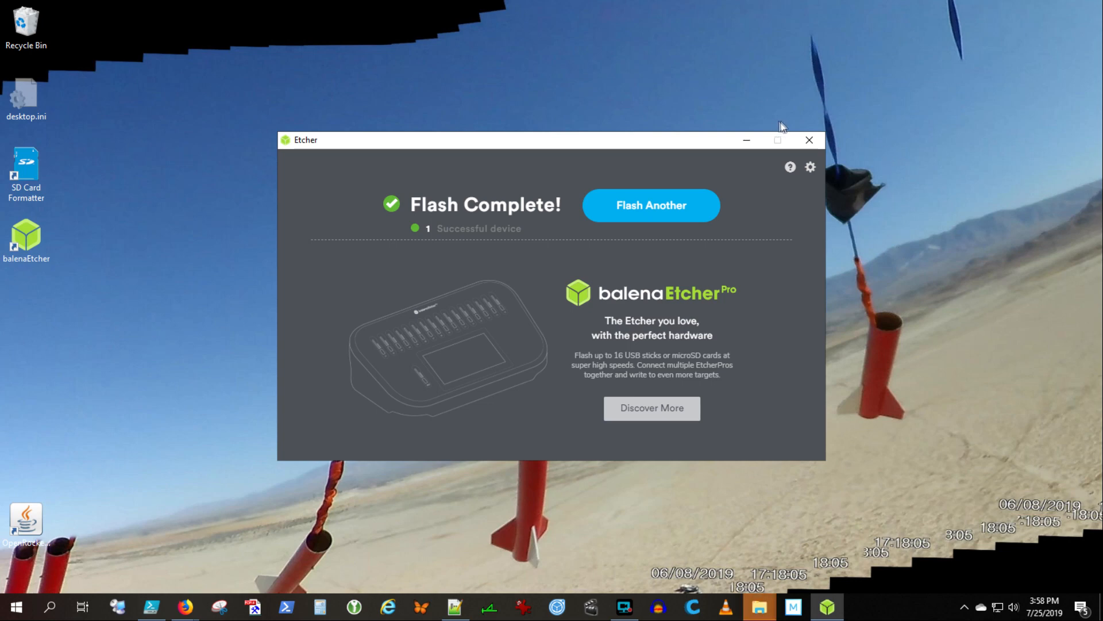
mouse_move(809, 140)
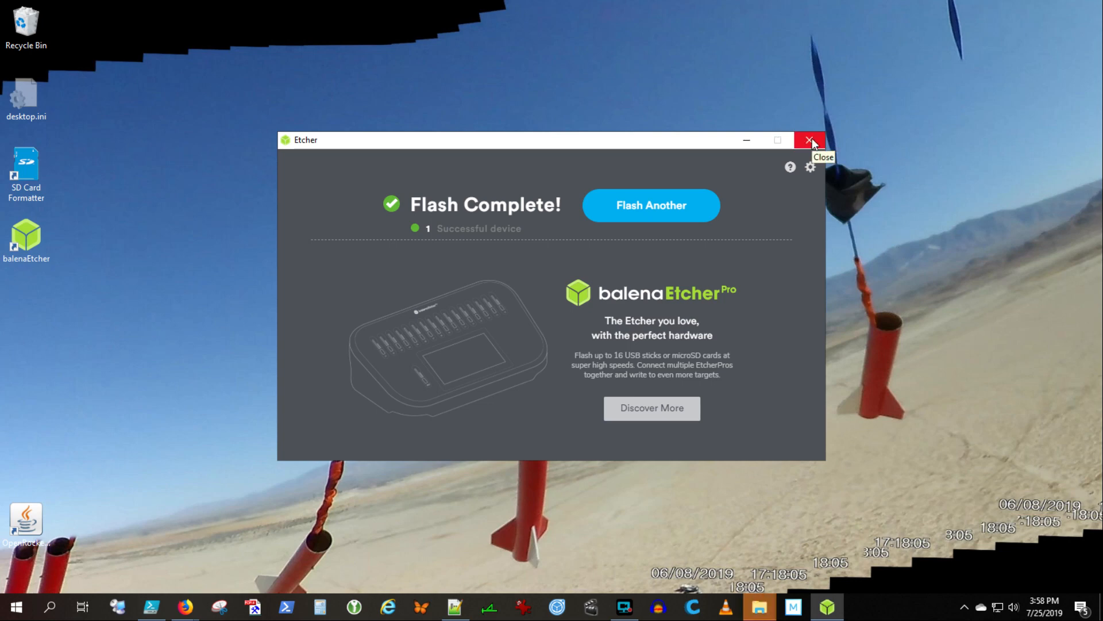
click(809, 140)
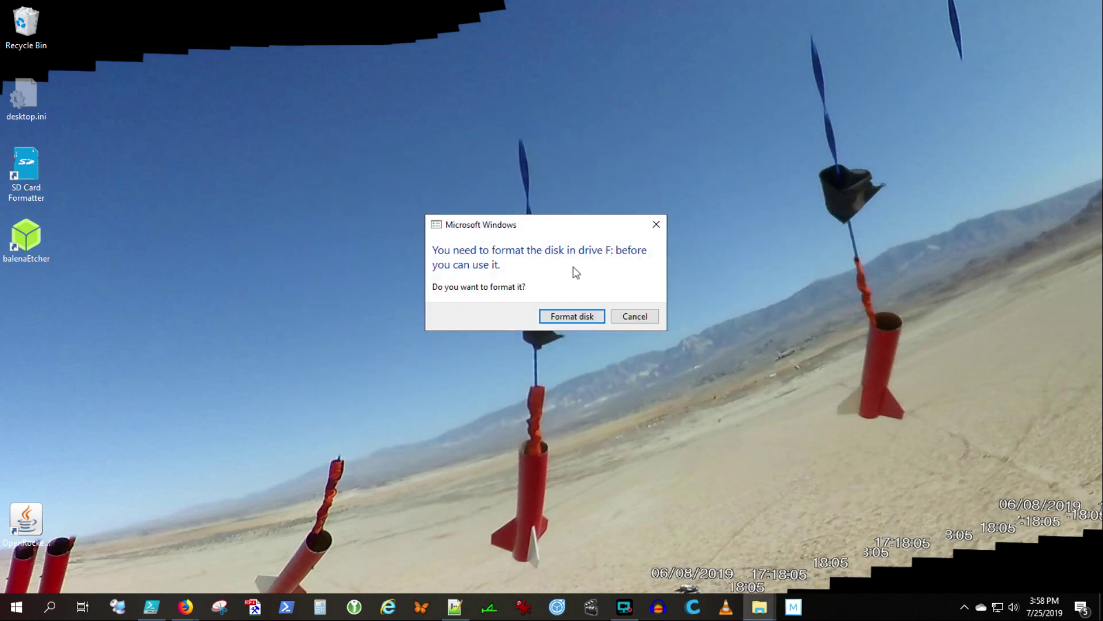
mouse_move(655, 224)
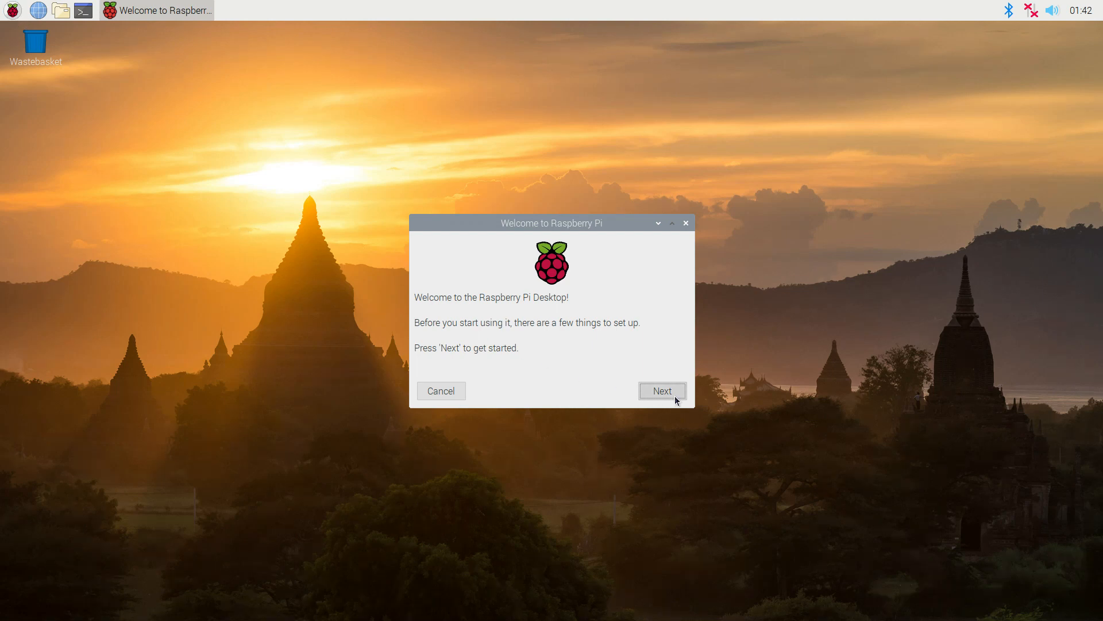
Step: Start the welcome wizard and set the timezone to Phoenix with the country and language defaults
click(661, 391)
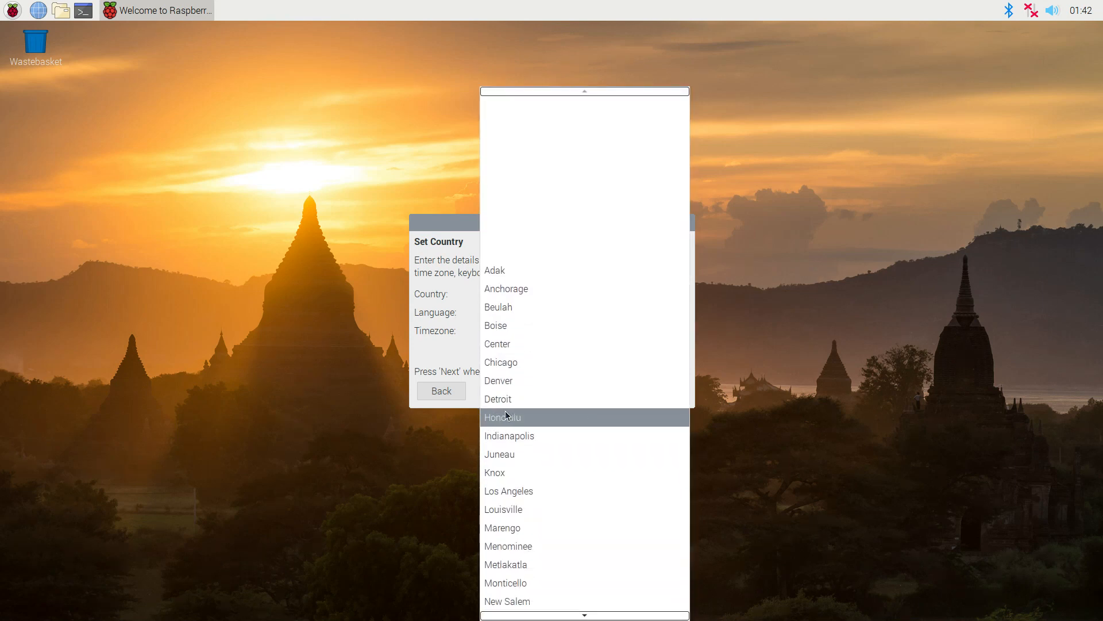
scroll(down, 3)
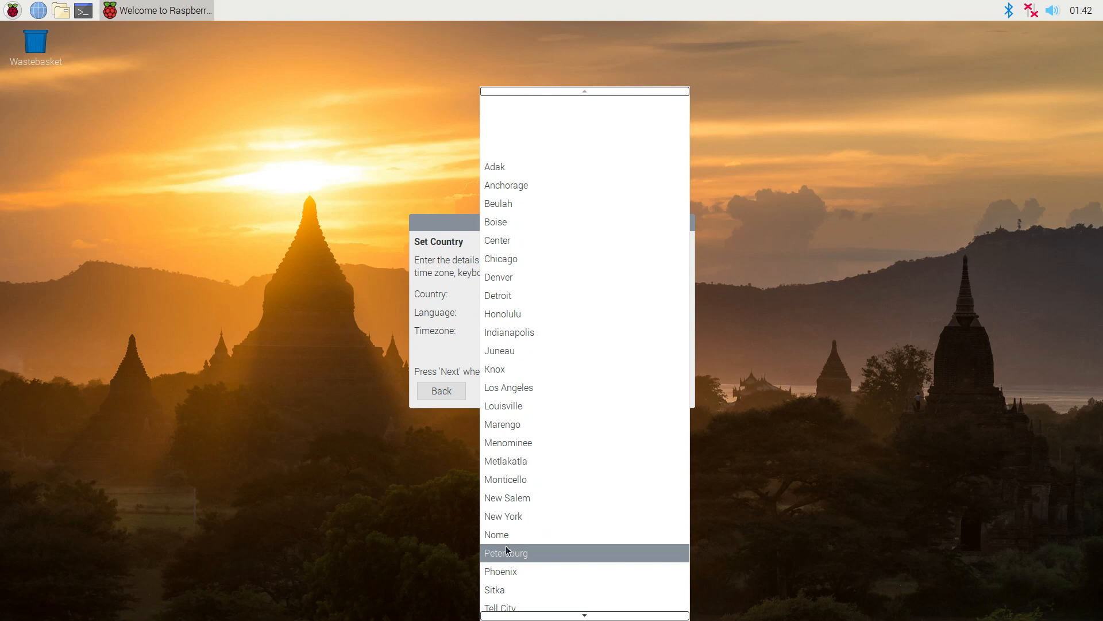
click(501, 571)
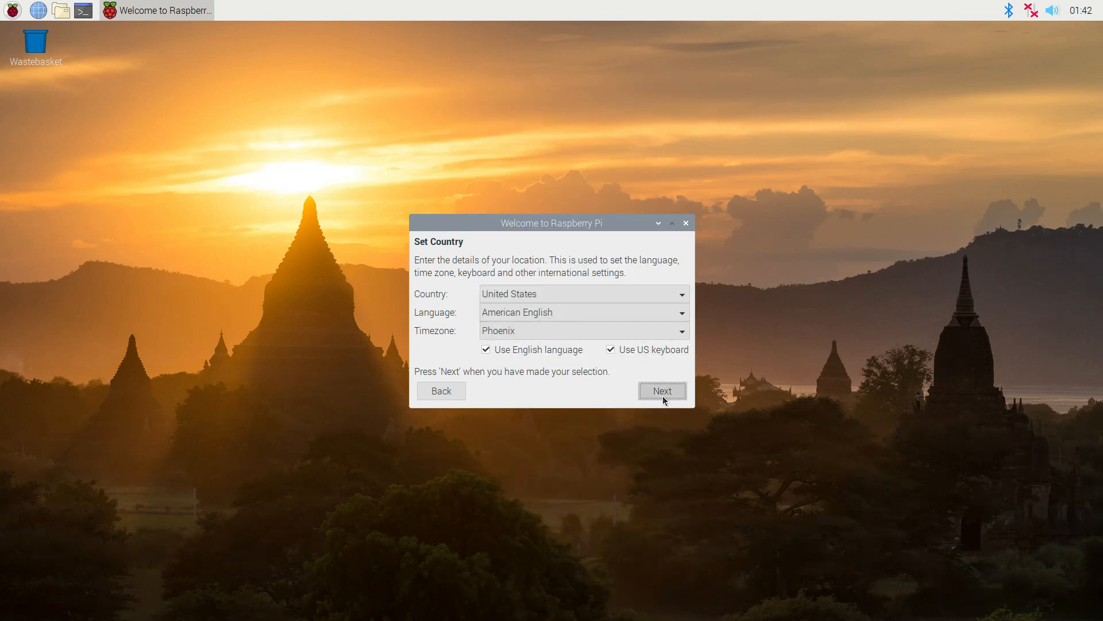
click(660, 390)
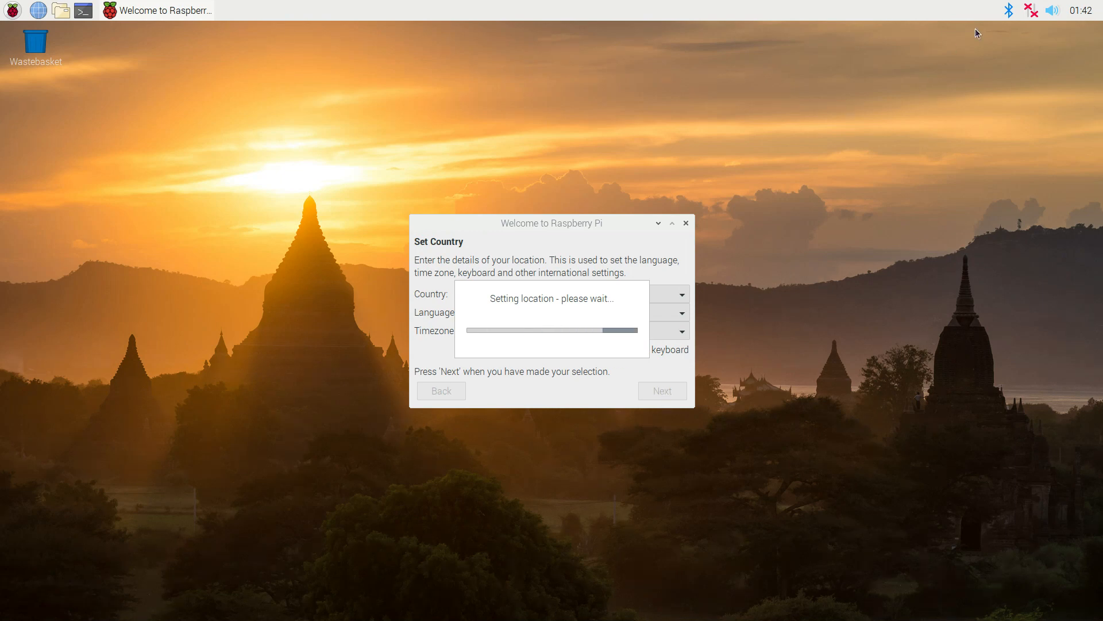
click(661, 390)
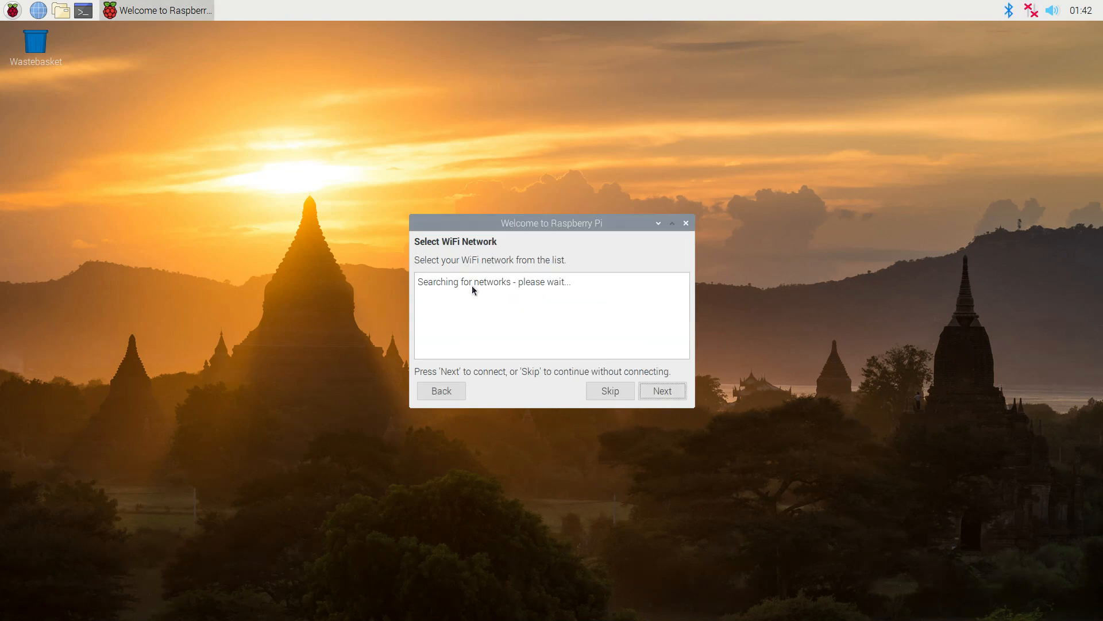
mouse_move(515, 315)
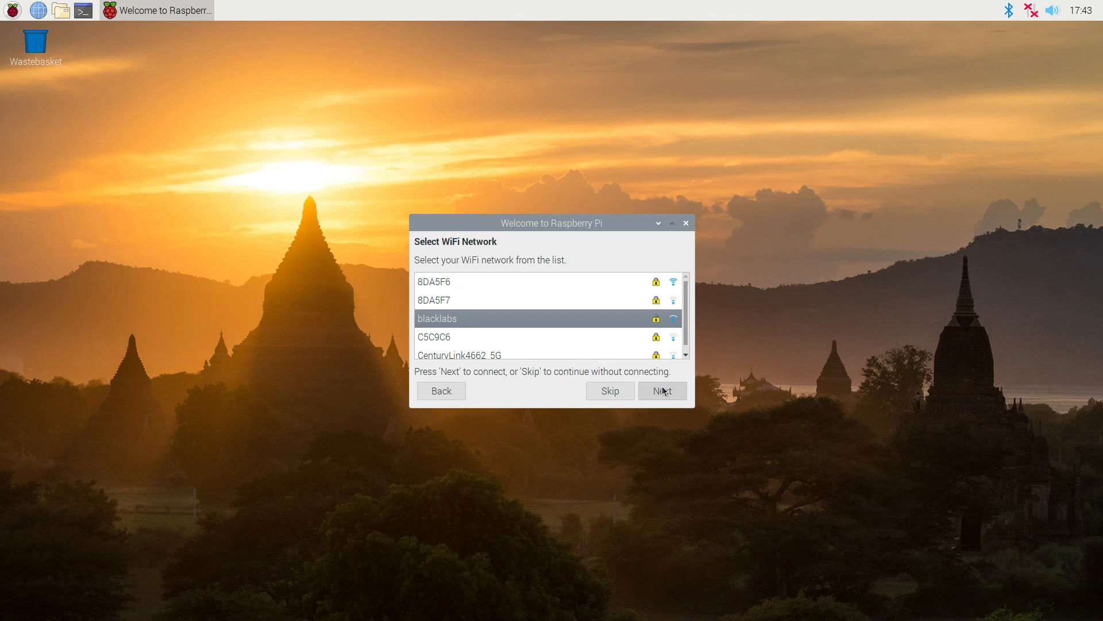
Step: Join the blacklabs WiFi network, skip software updates and finish setup without restarting
click(662, 390)
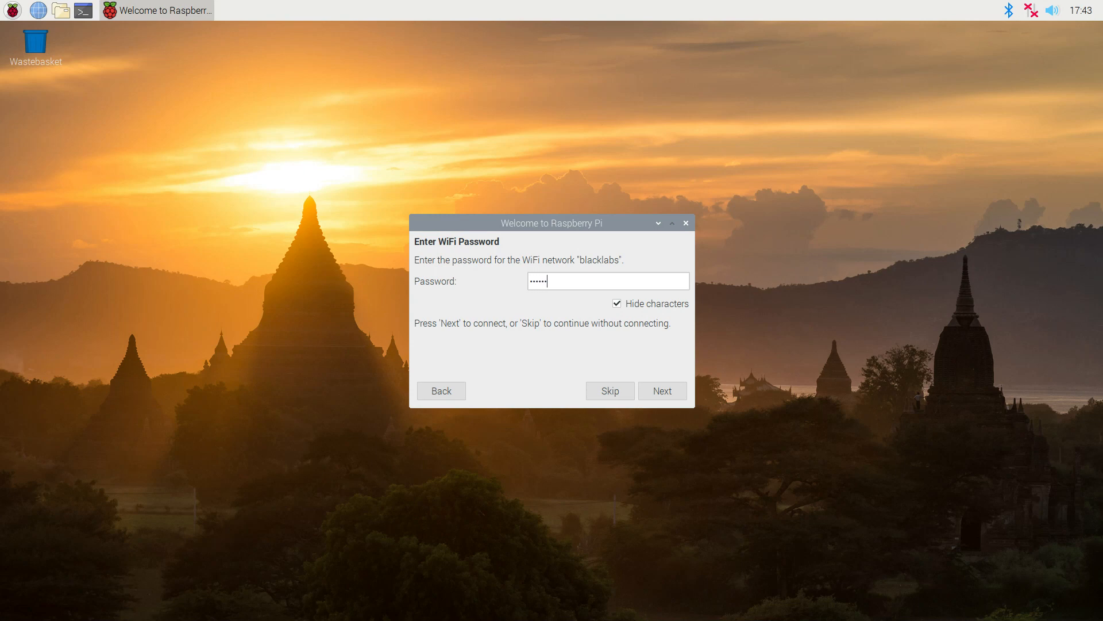
click(661, 391)
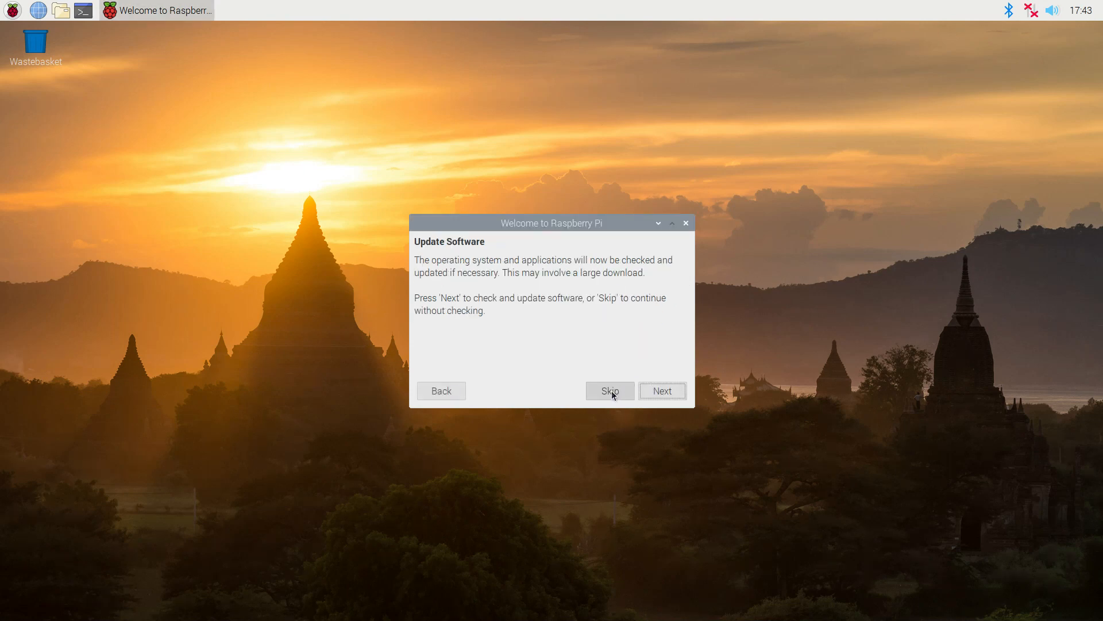
click(609, 391)
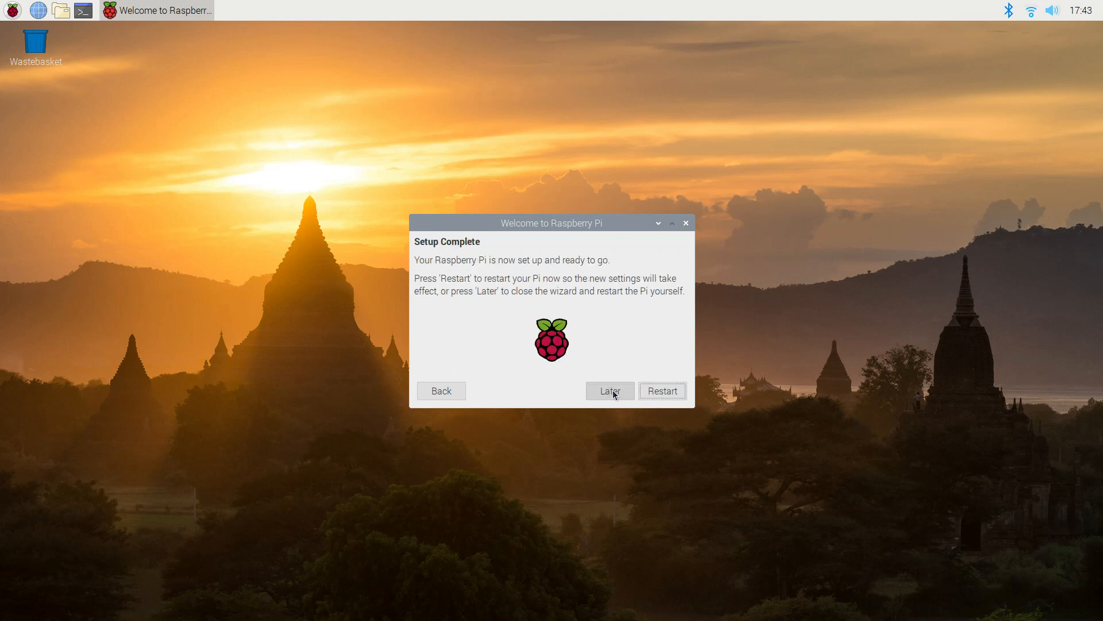
click(609, 391)
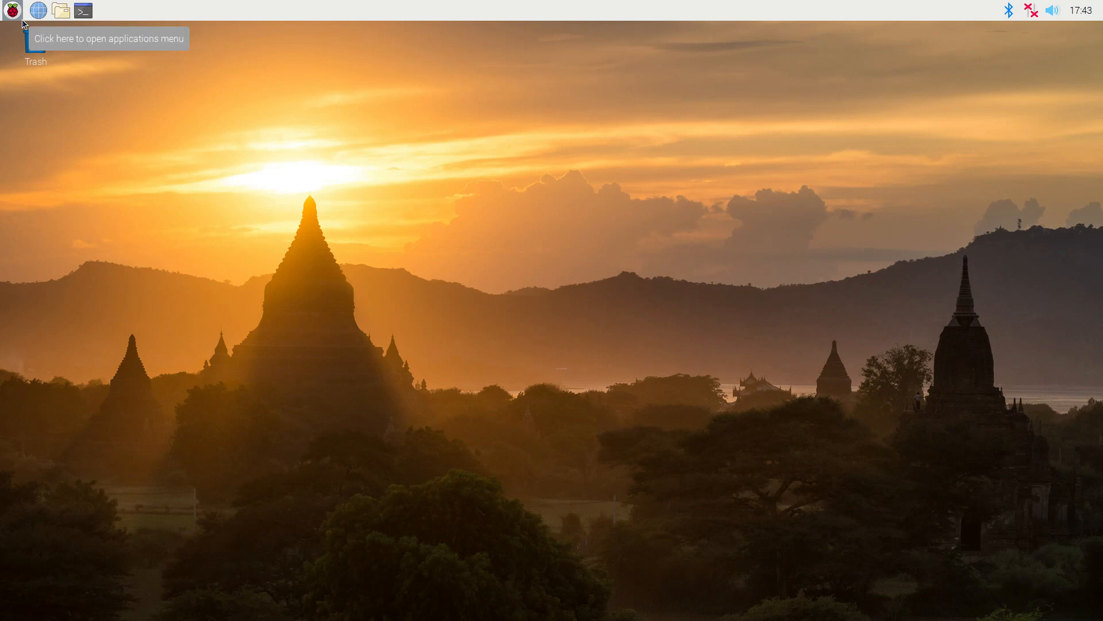
Step: Launch Chromium and a terminal, then run a web search for freecad raspbian
click(37, 10)
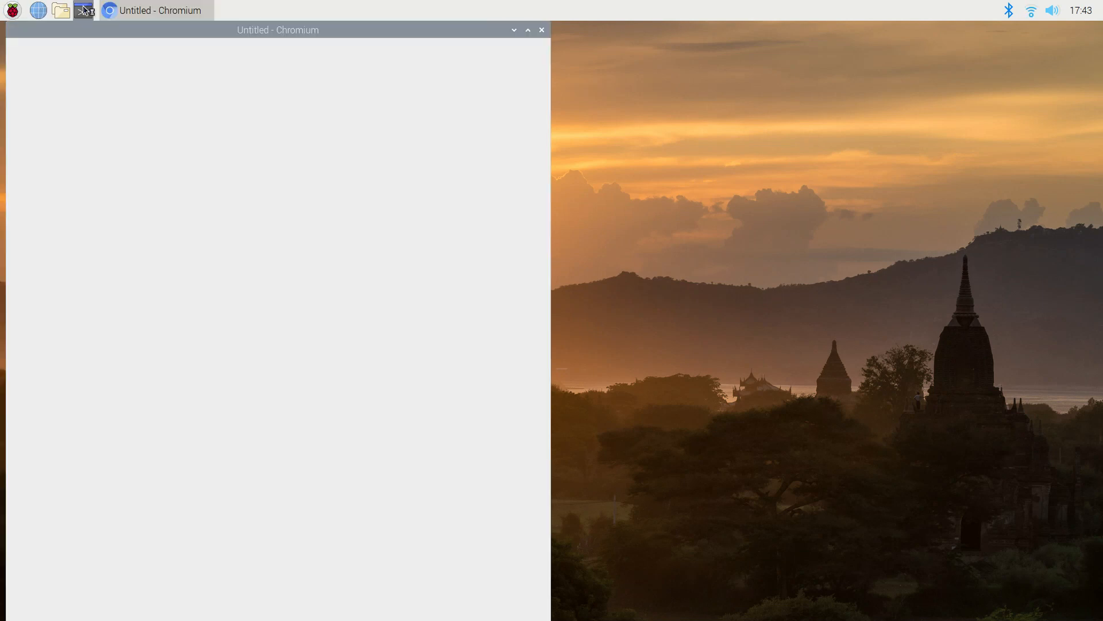
click(82, 10)
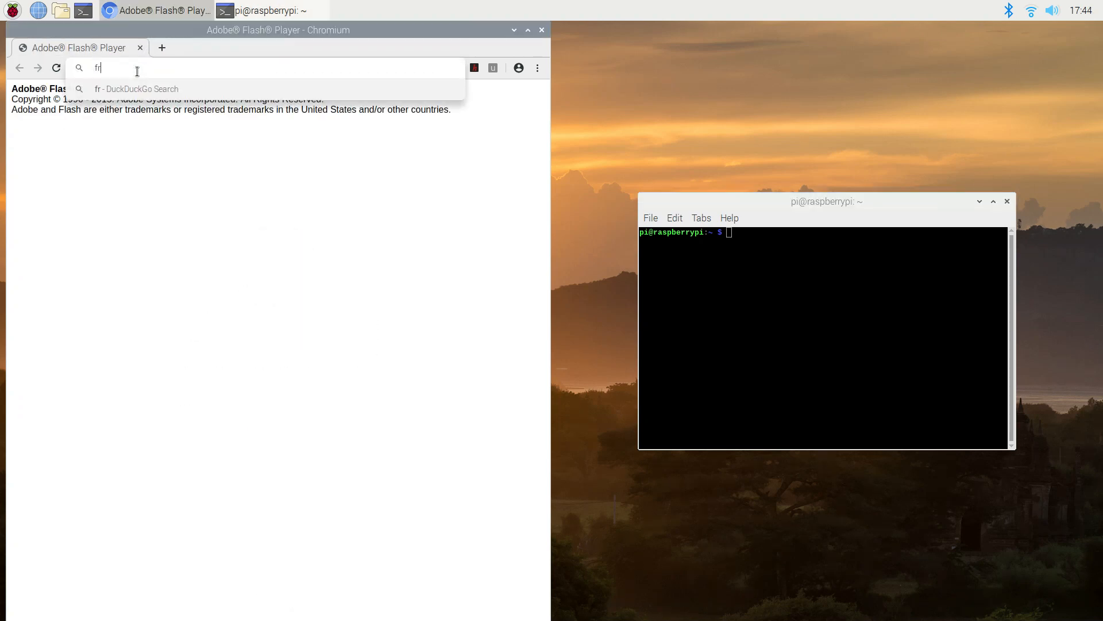
key(Return)
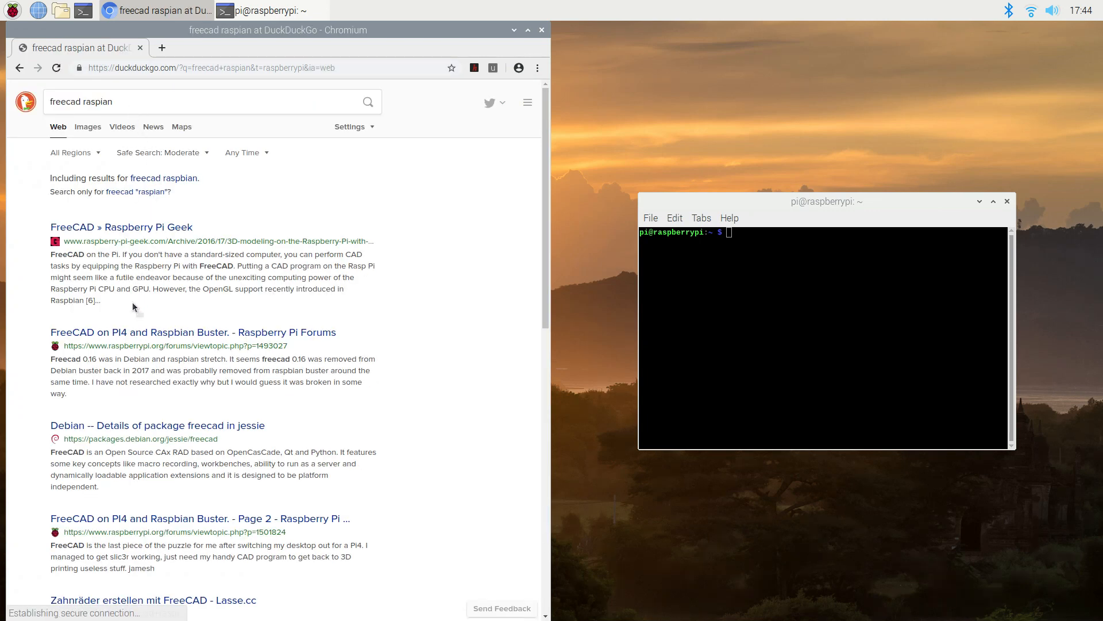
mouse_move(148, 335)
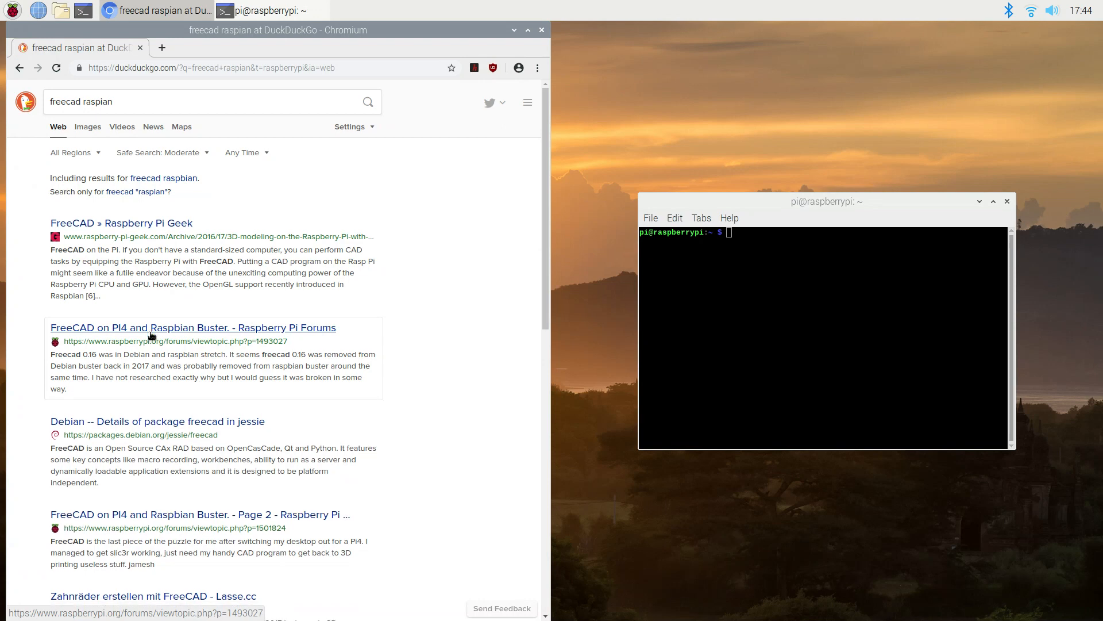
Step: Open the forum thread in a new tab and read the Raspberry Pi Geek FreeCAD article
right_click(173, 337)
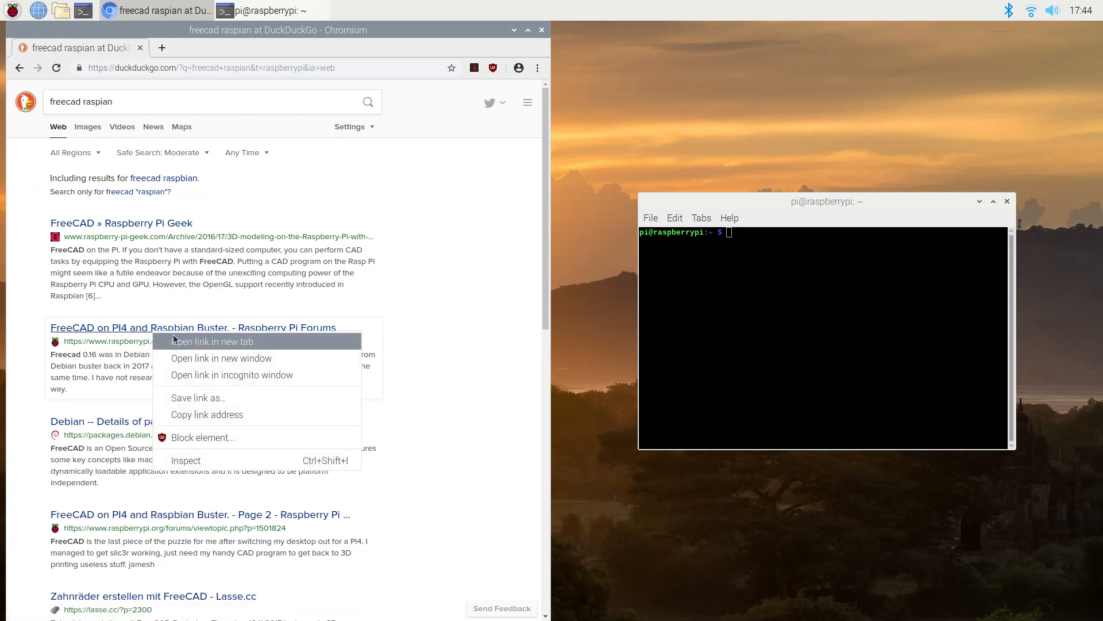
click(209, 341)
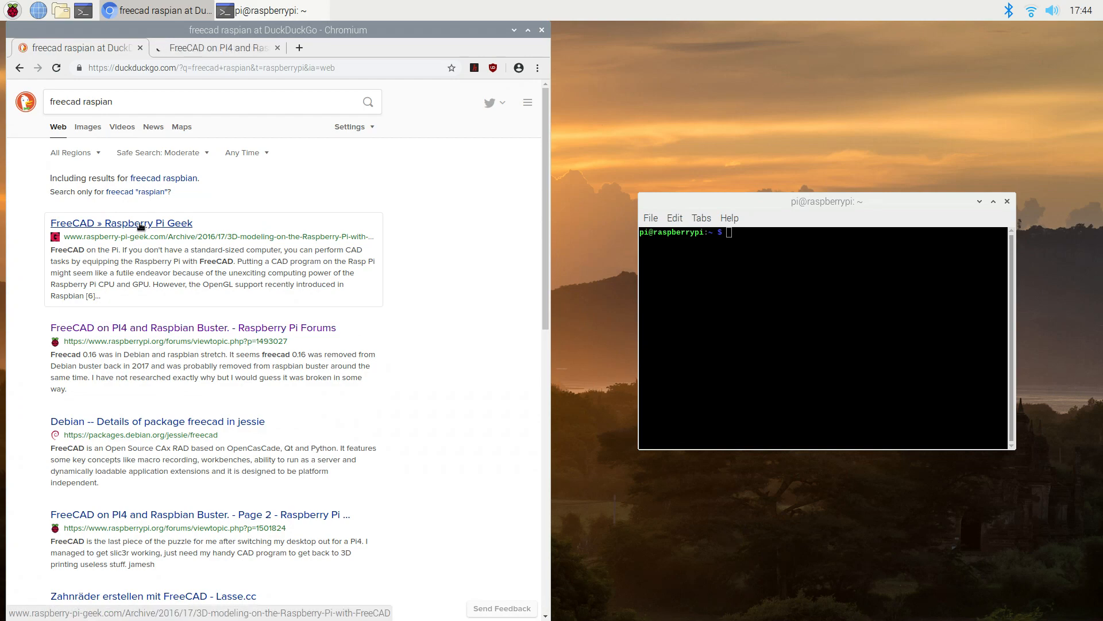
click(122, 223)
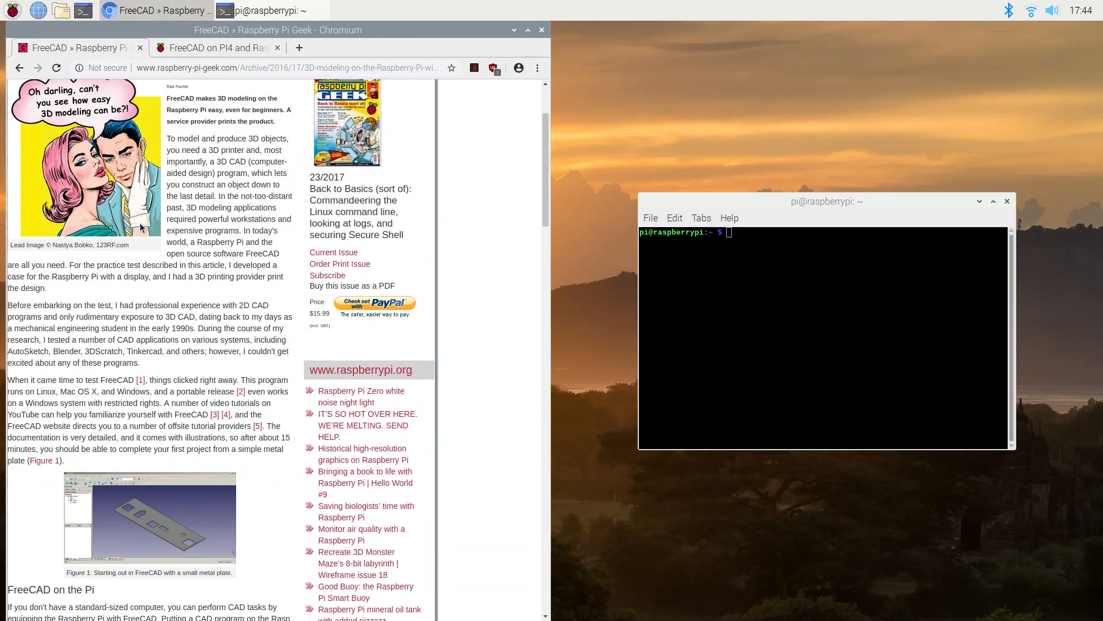
scroll(down, 3)
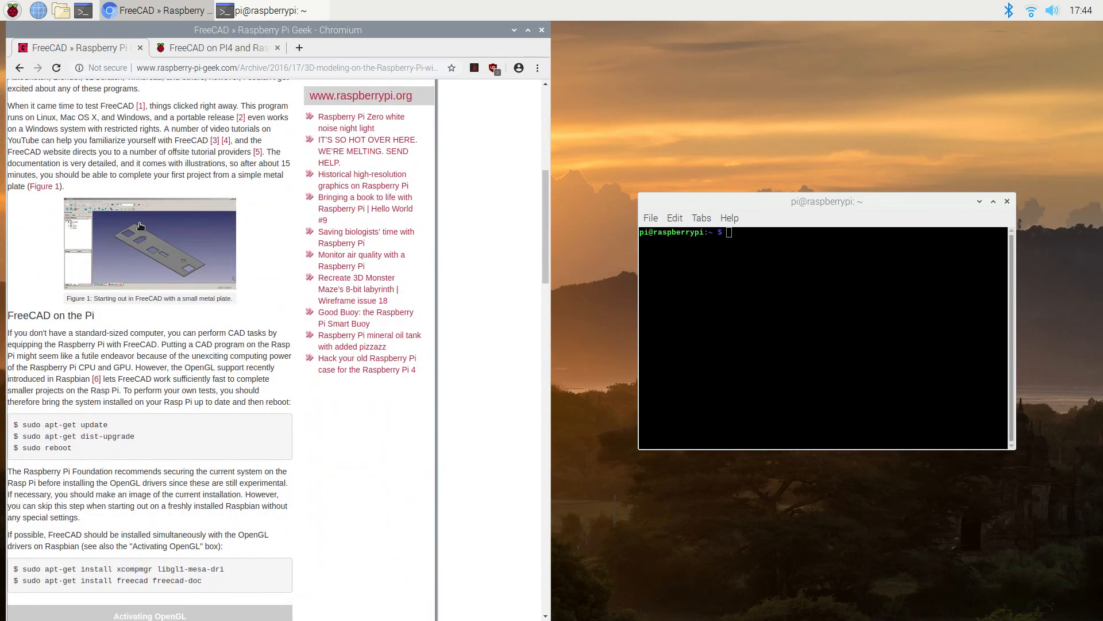
scroll(down, 3)
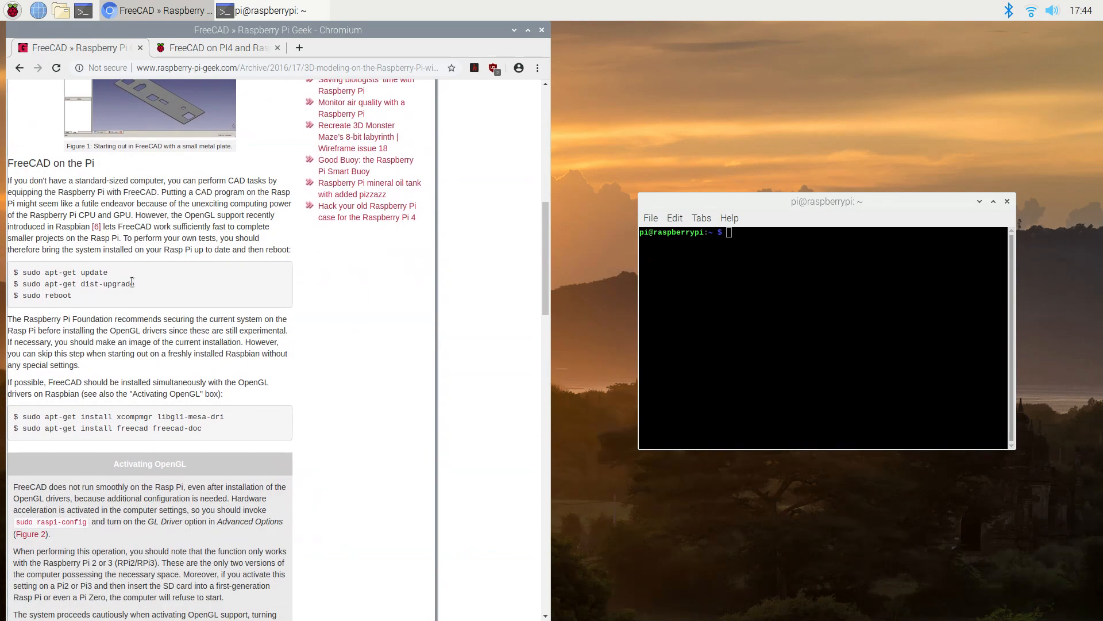
mouse_move(81, 298)
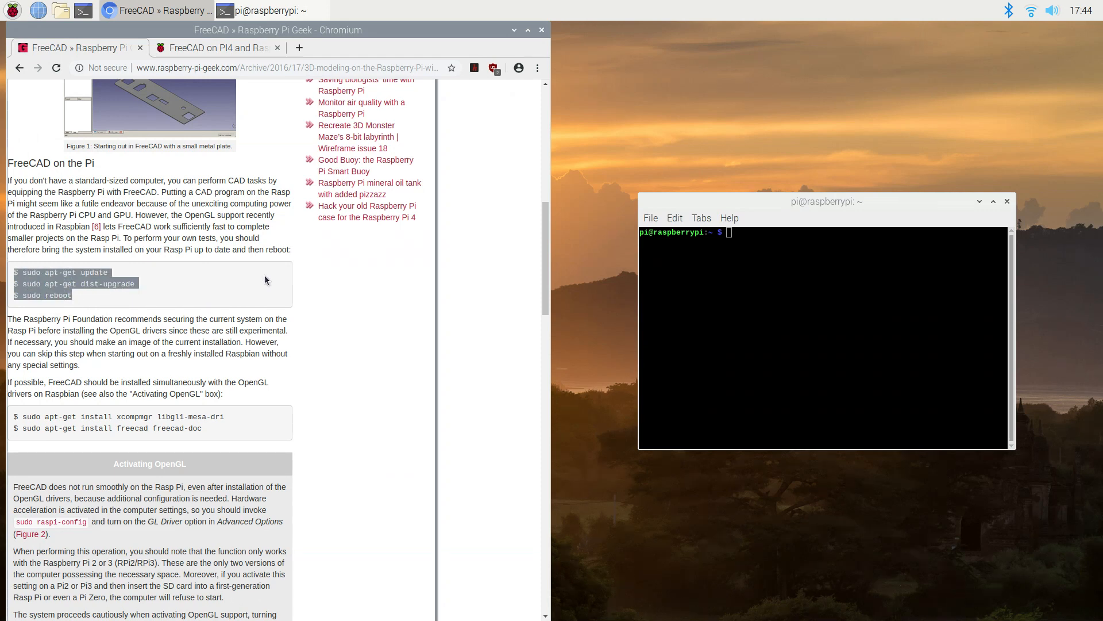
scroll(down, 3)
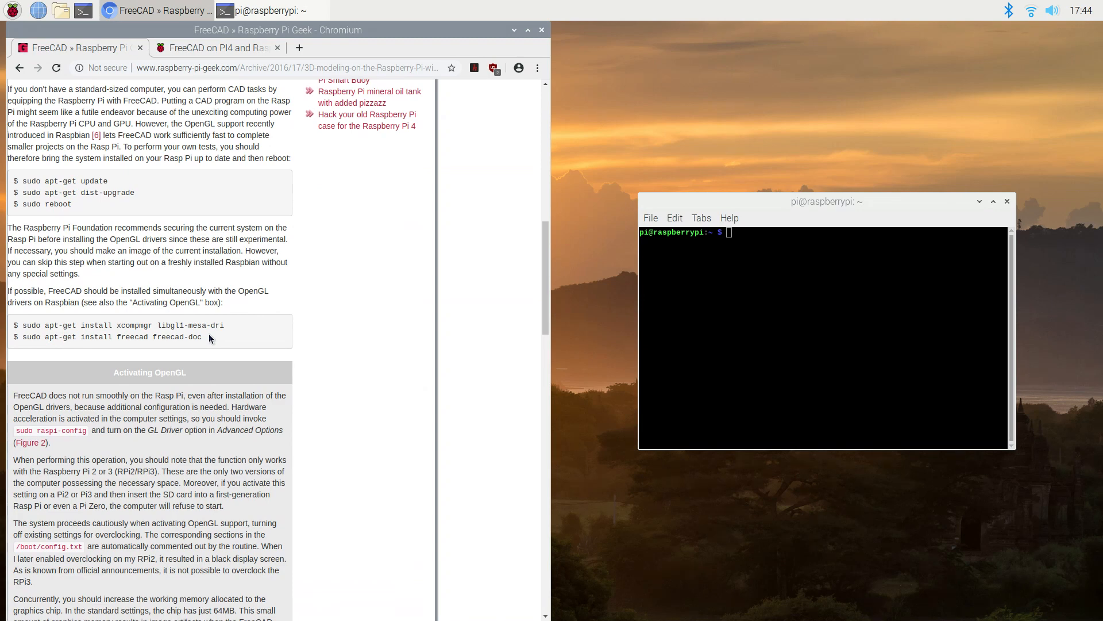
Step: Run sudo apt-get install xcompmgr libgl1-mesa-dri, then sudo apt-get install freecad in the terminal
text(sudo apt-get install xcompmgr libgl1-mesa-dri)
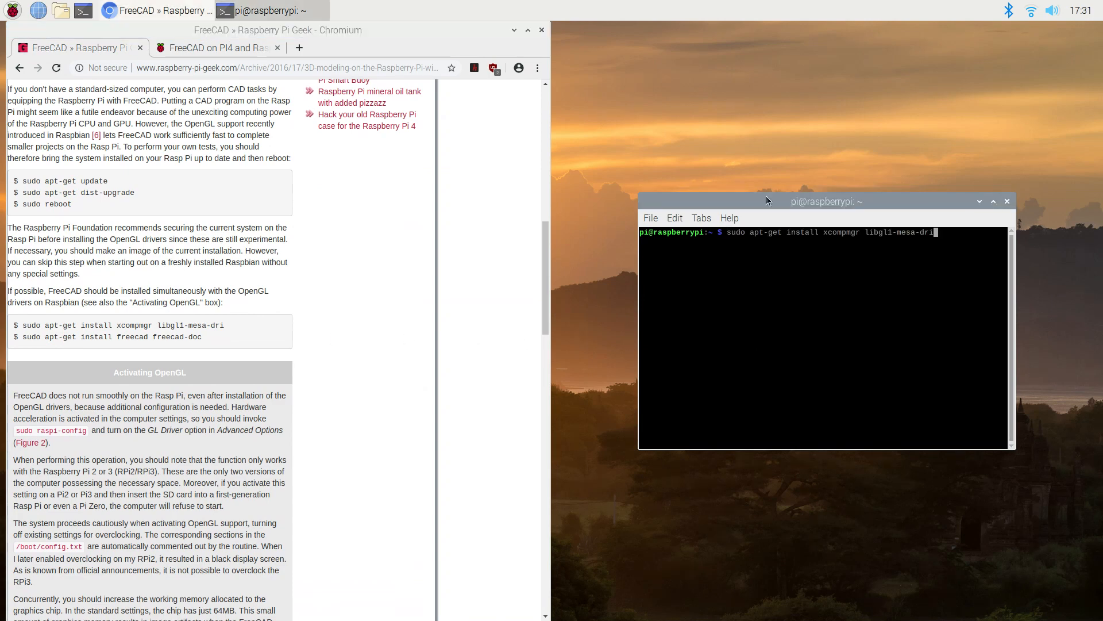
key(Return)
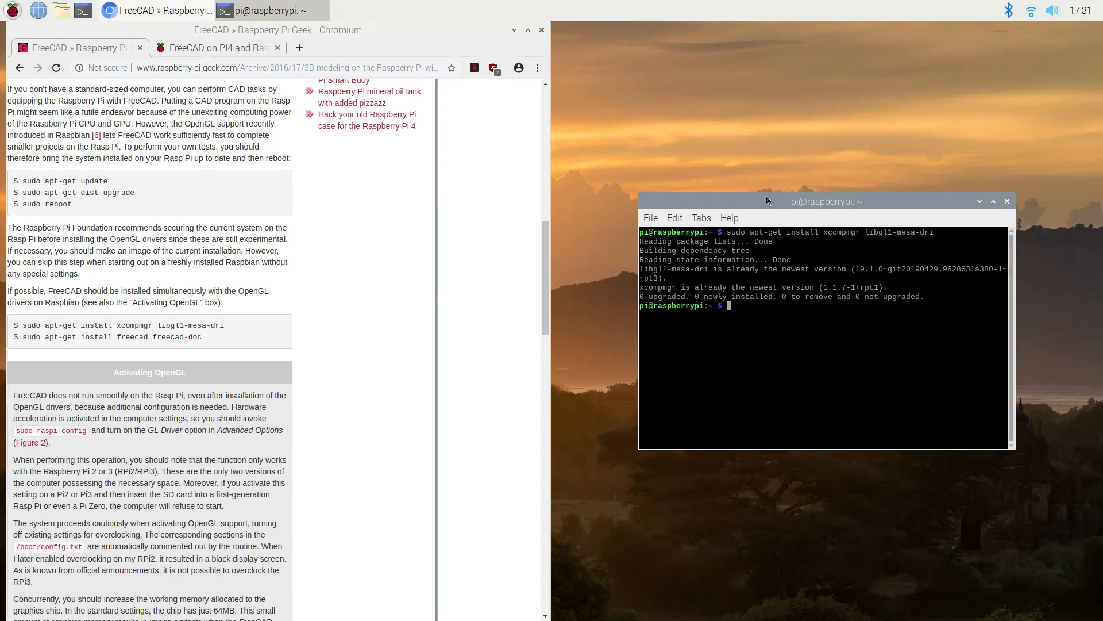
text(sudo apt-get install freecad)
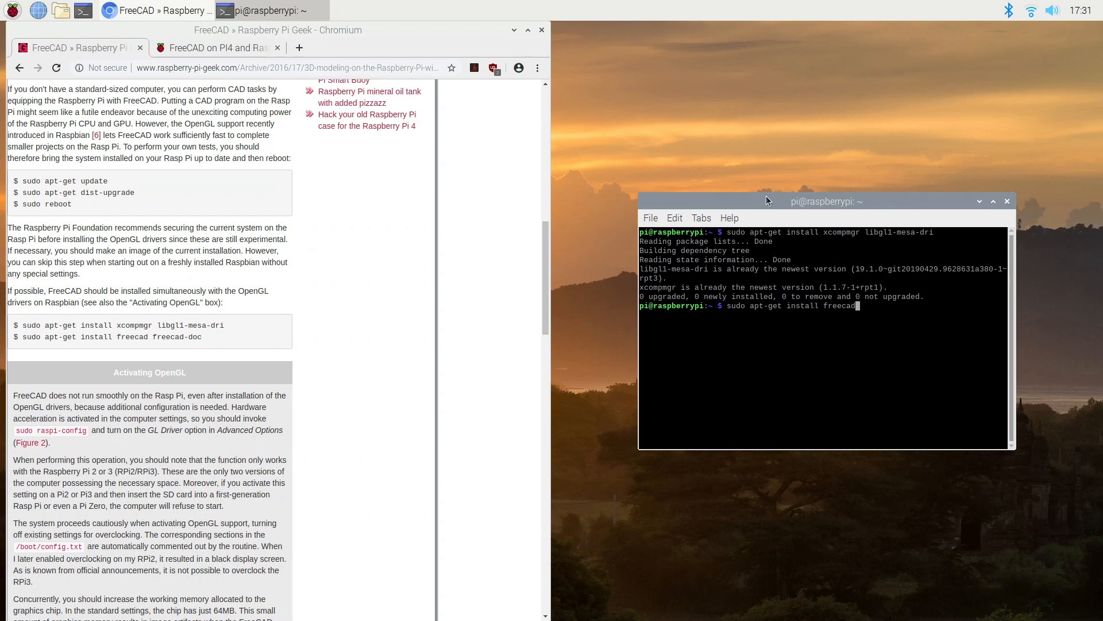
key(Return)
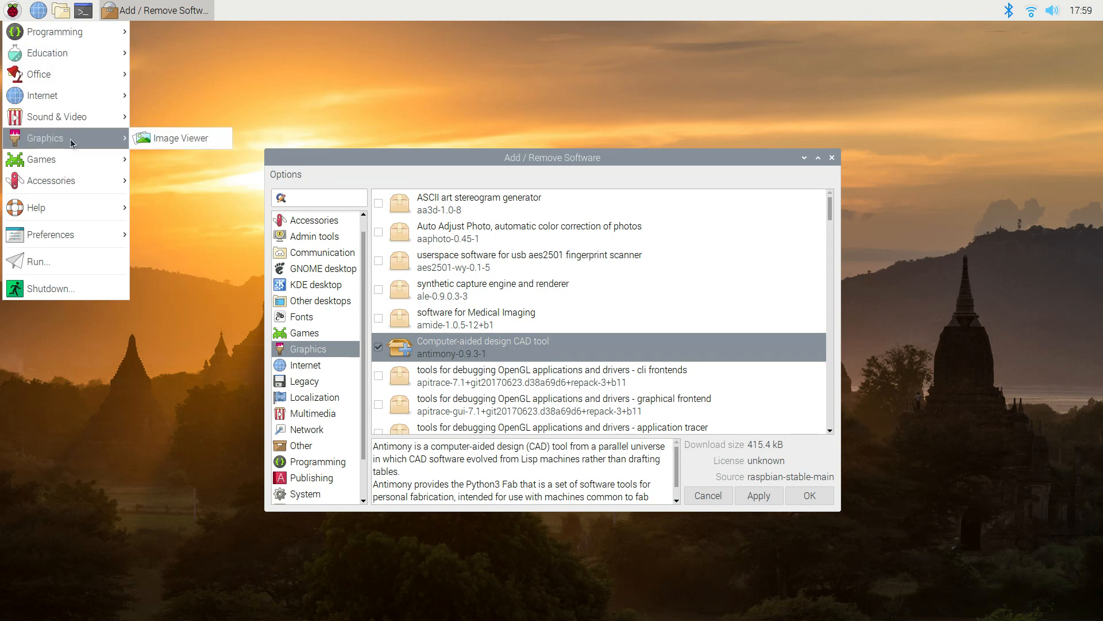
mouse_move(40, 160)
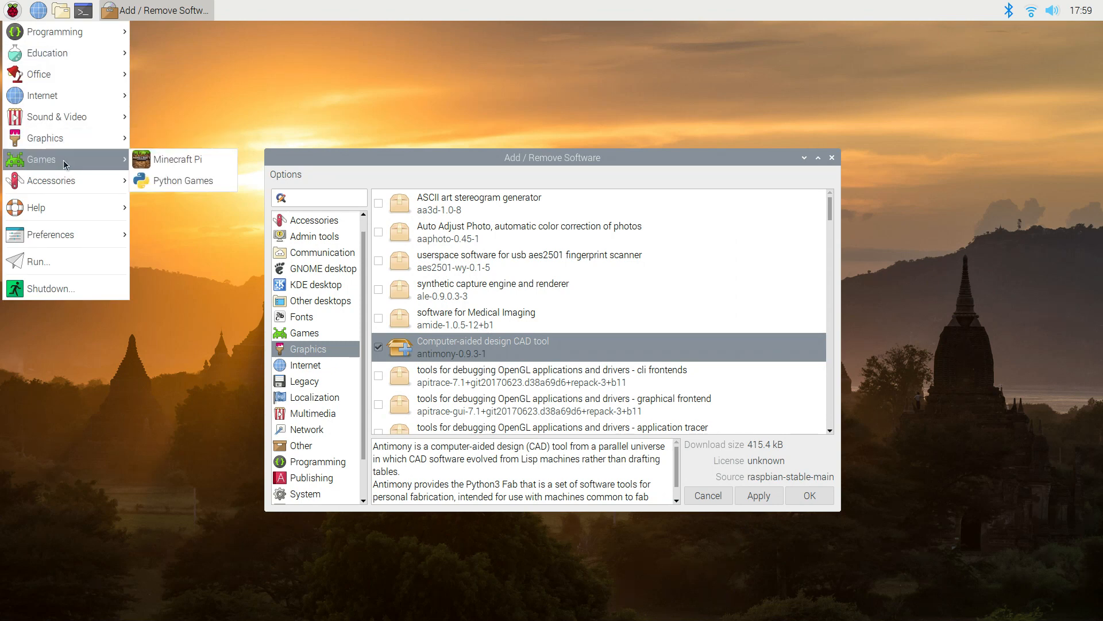
mouse_move(178, 159)
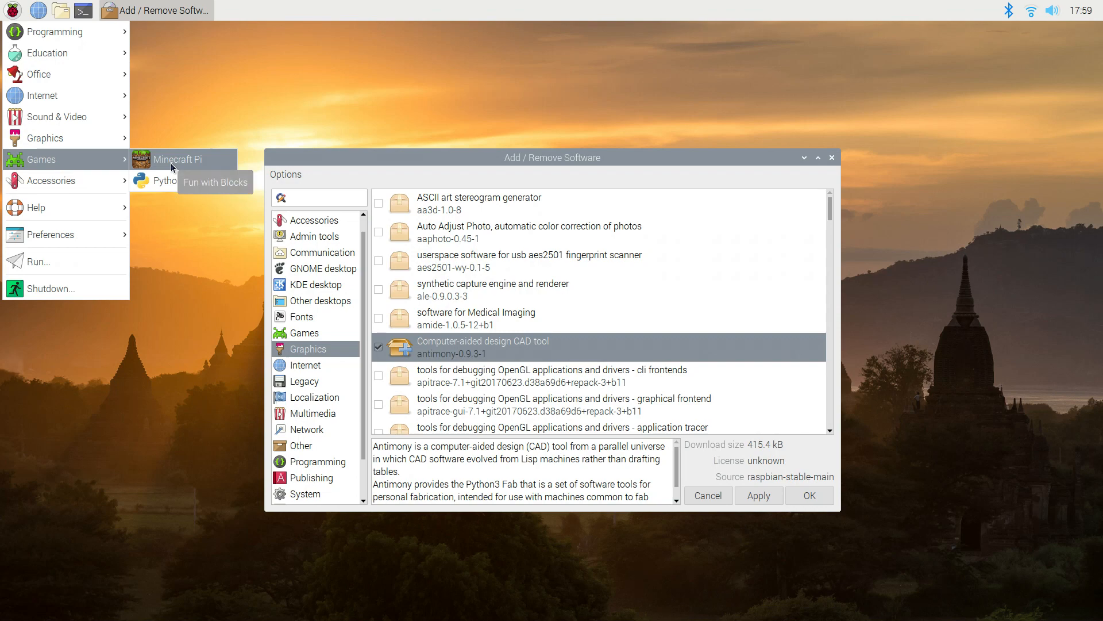
Step: Launch Minecraft Pi from the Games menu to its world selection screen
click(176, 160)
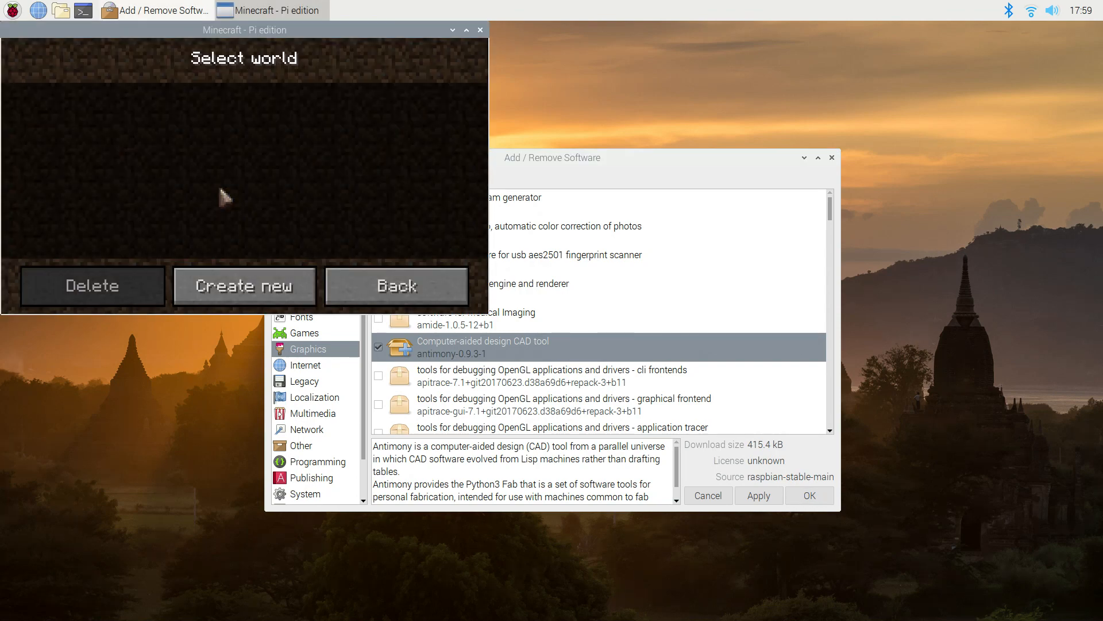
click(242, 285)
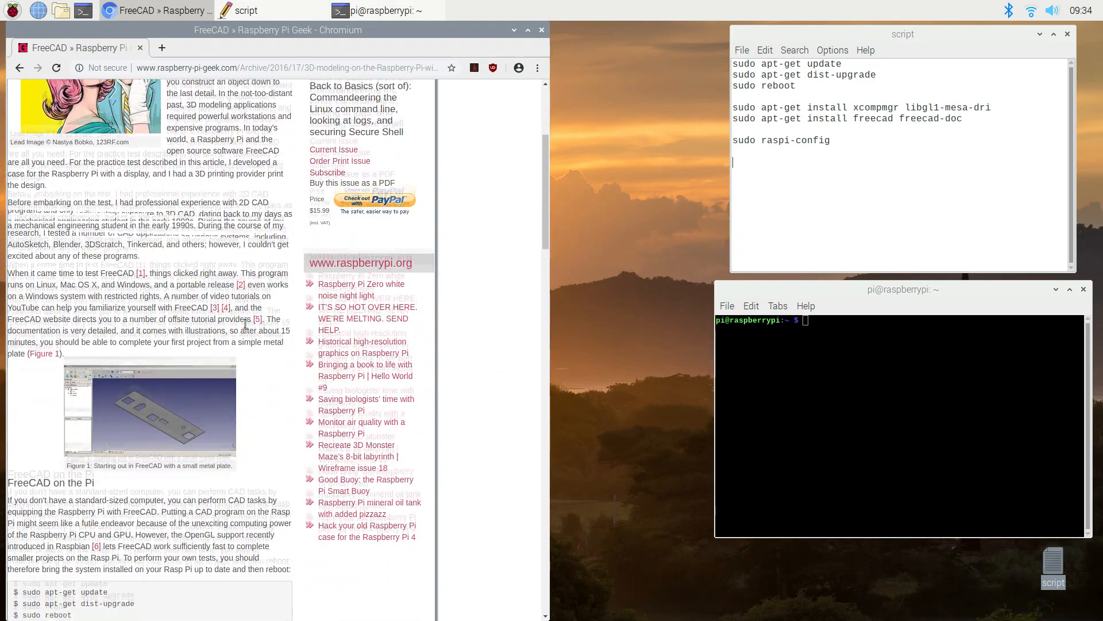
Step: Copy the update commands from the script and run sudo apt-get update in the terminal
scroll(down, 3)
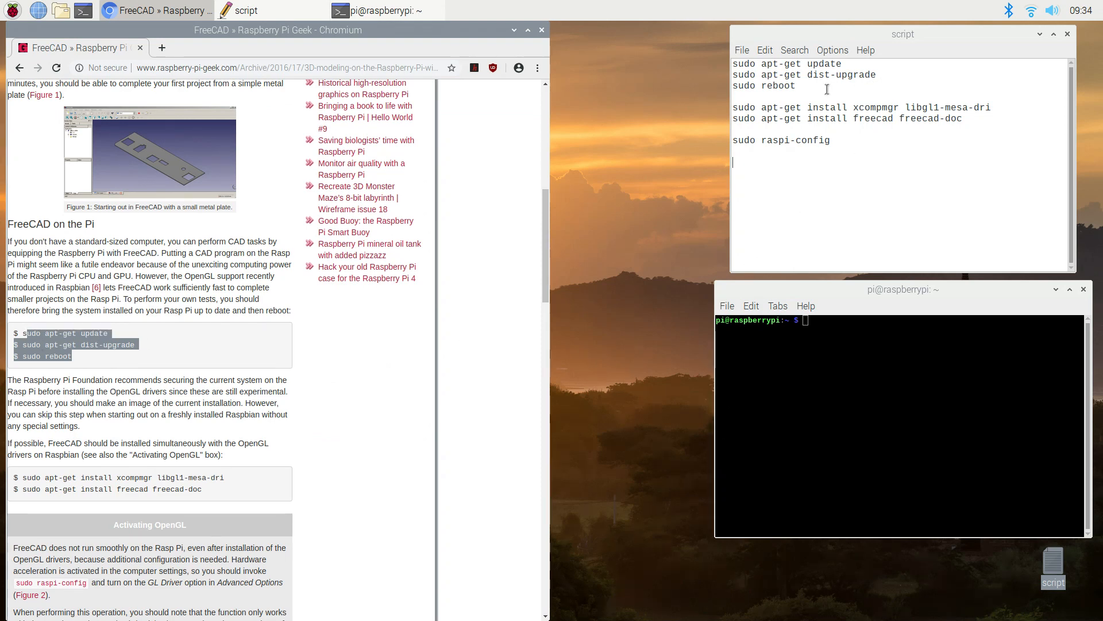
right_click(783, 77)
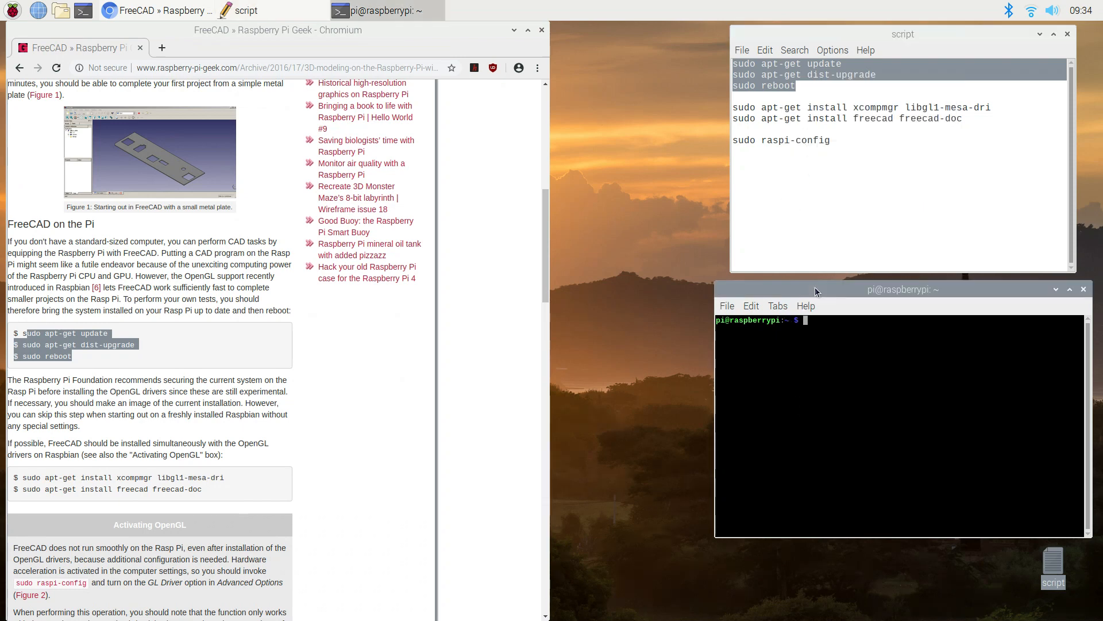
text(sudo apt-get update)
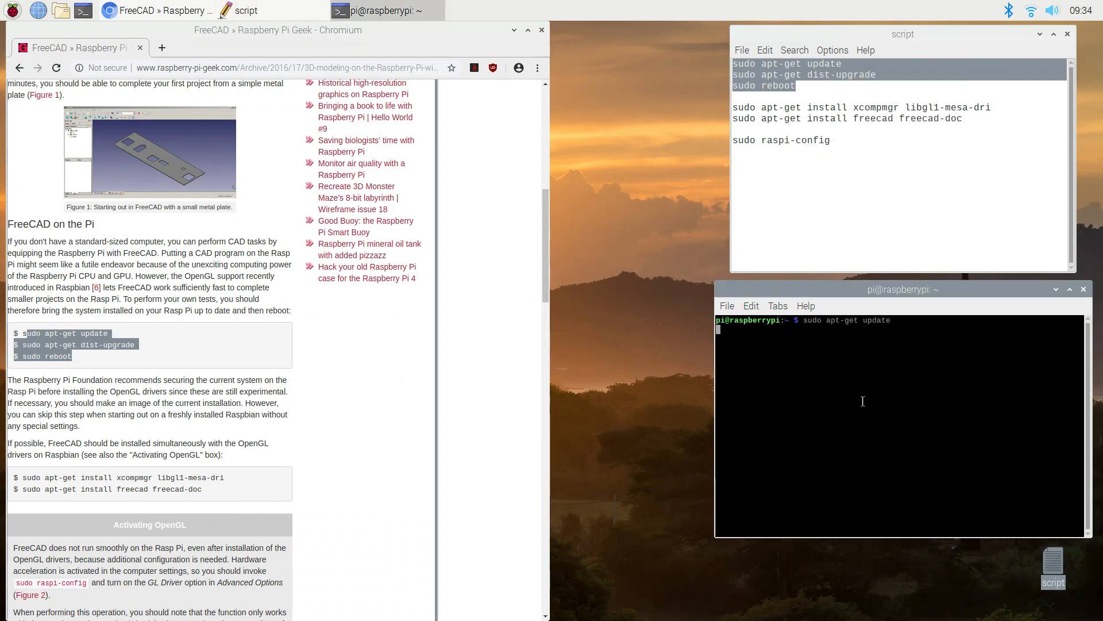
key(Return)
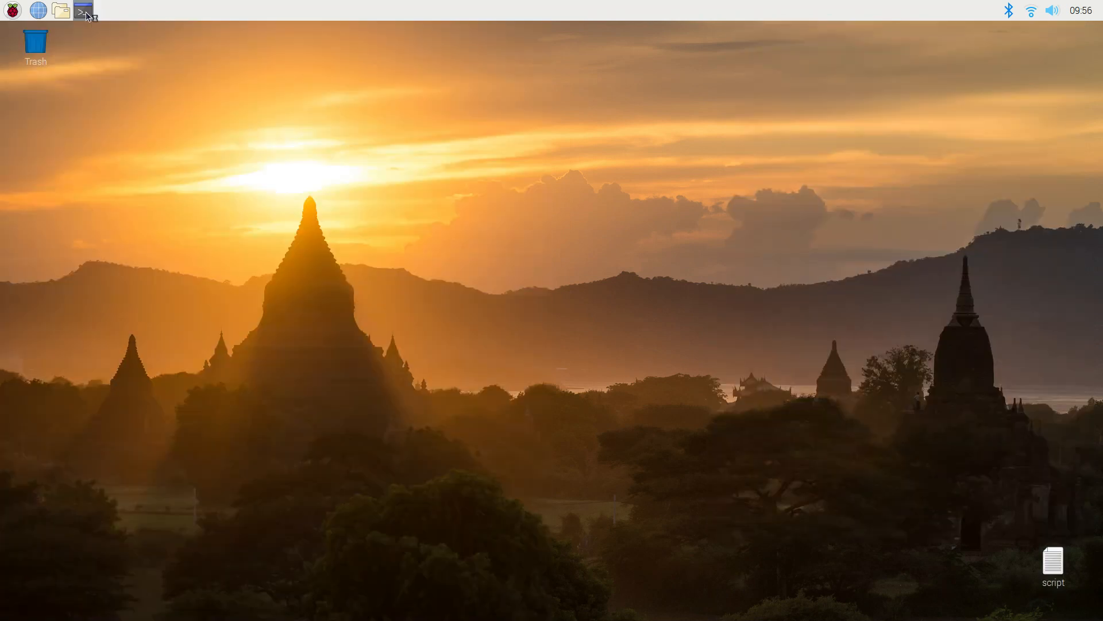
Step: Open a terminal and the script notes, then paste and run the compositor install command
click(84, 10)
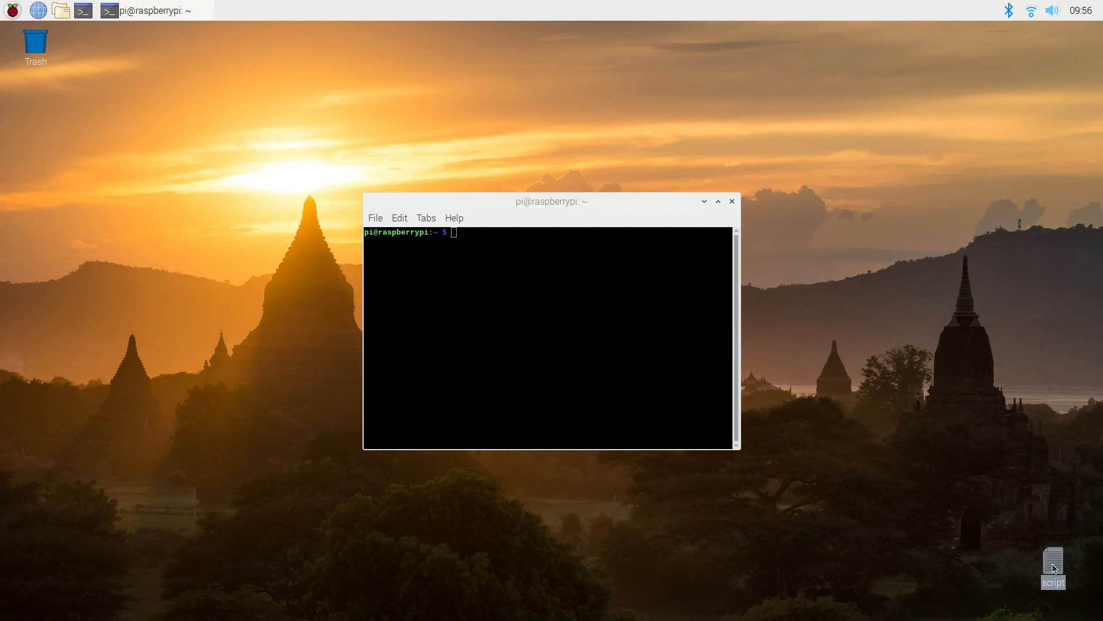
double_click(1052, 563)
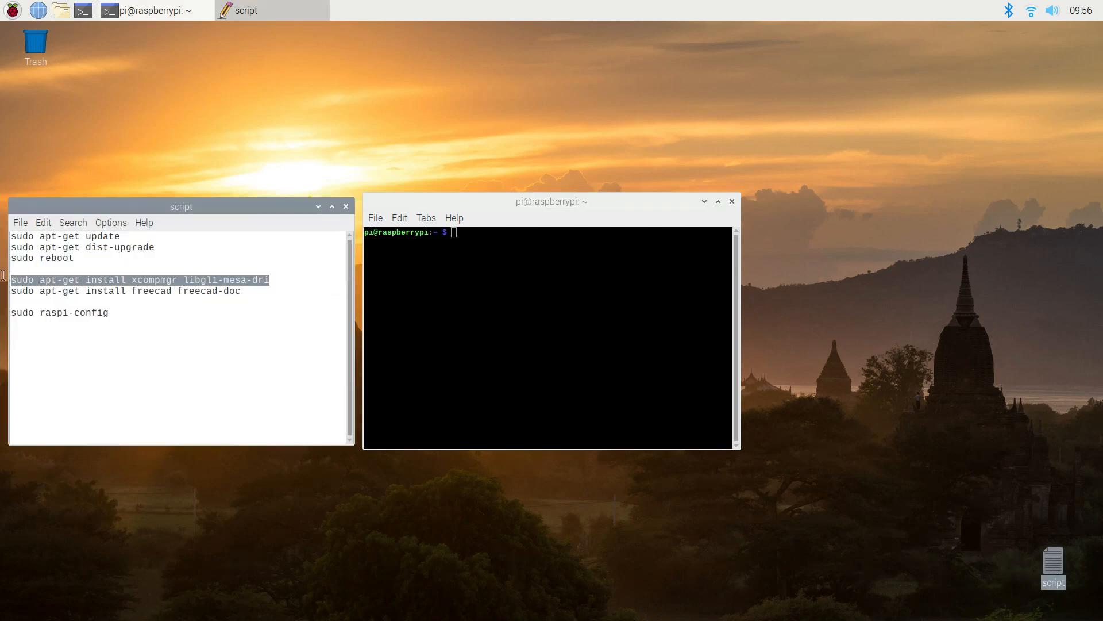
mouse_move(372, 243)
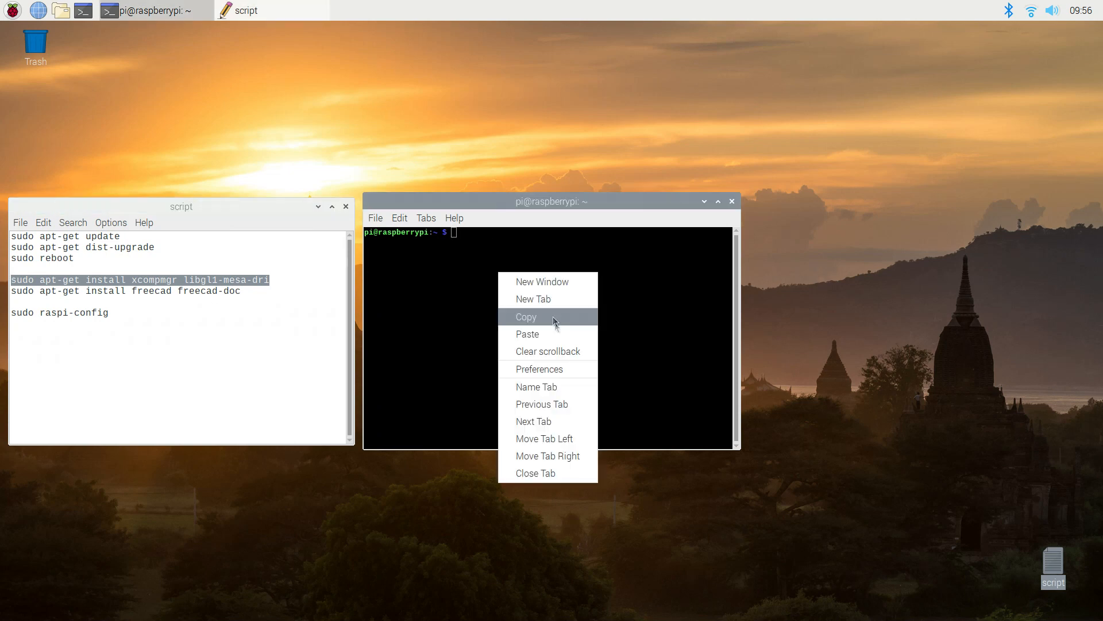
click(527, 333)
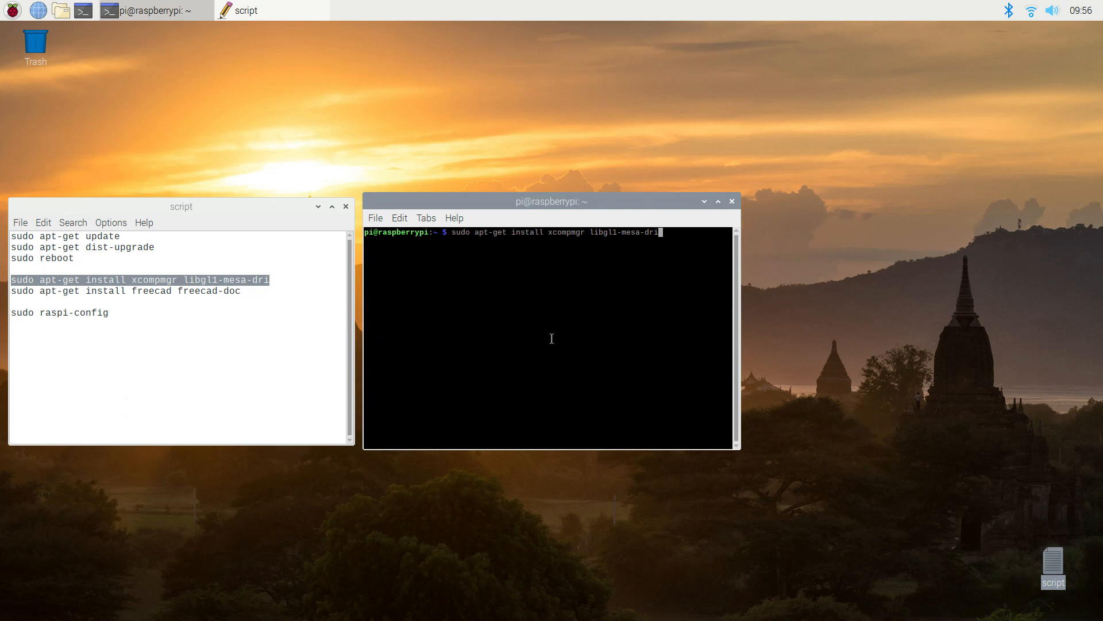
key(Return)
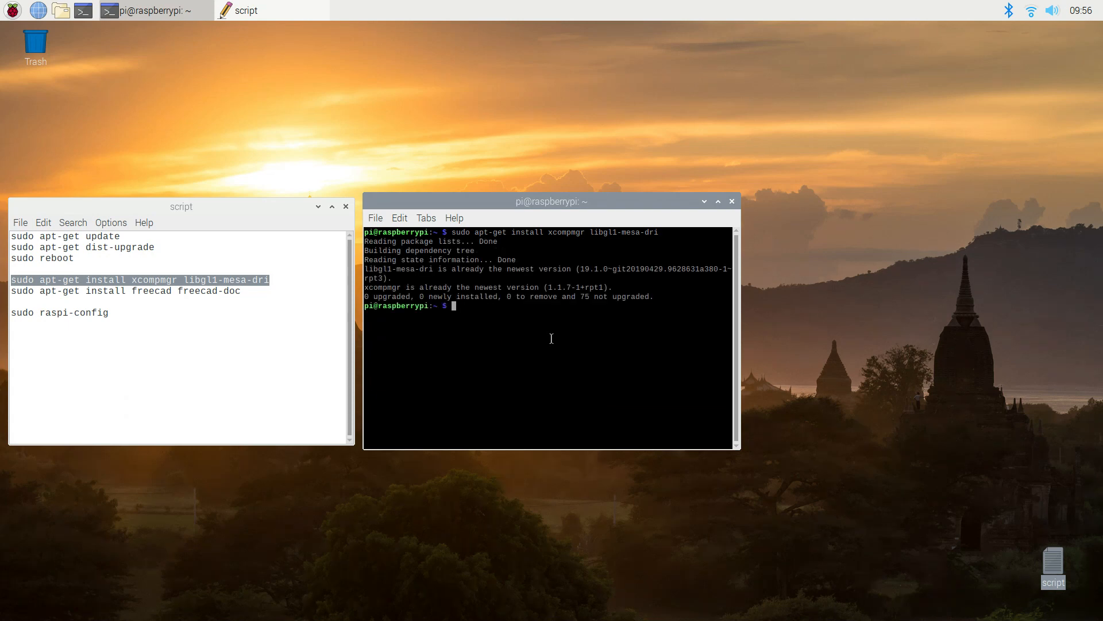
mouse_move(301, 207)
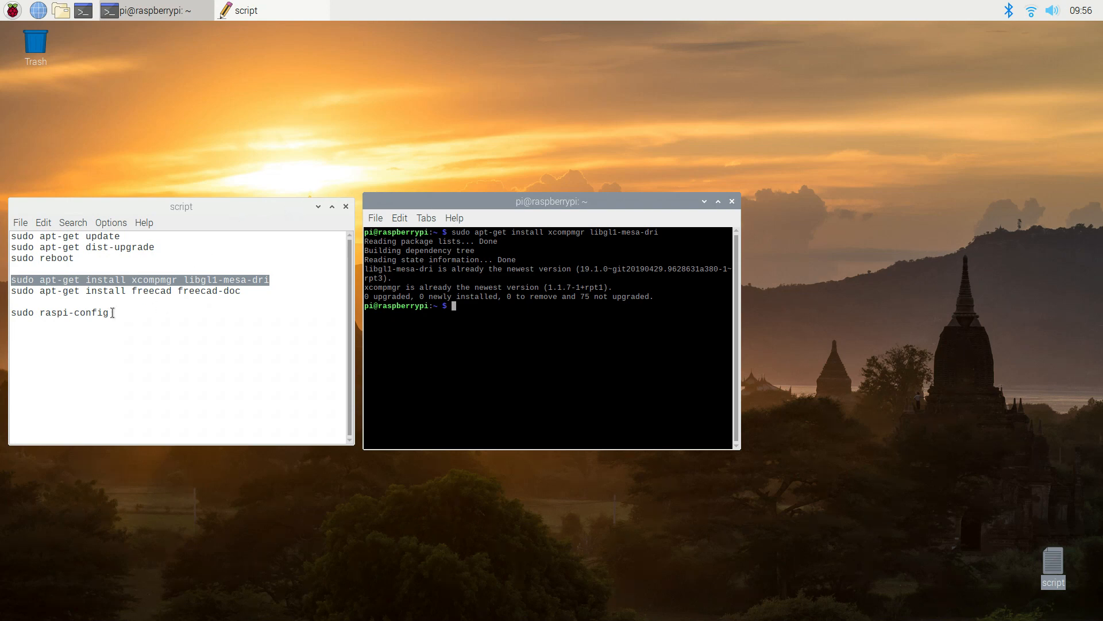
Step: Copy sudo raspi-config from the script, paste it into the terminal and launch the tool
click(59, 312)
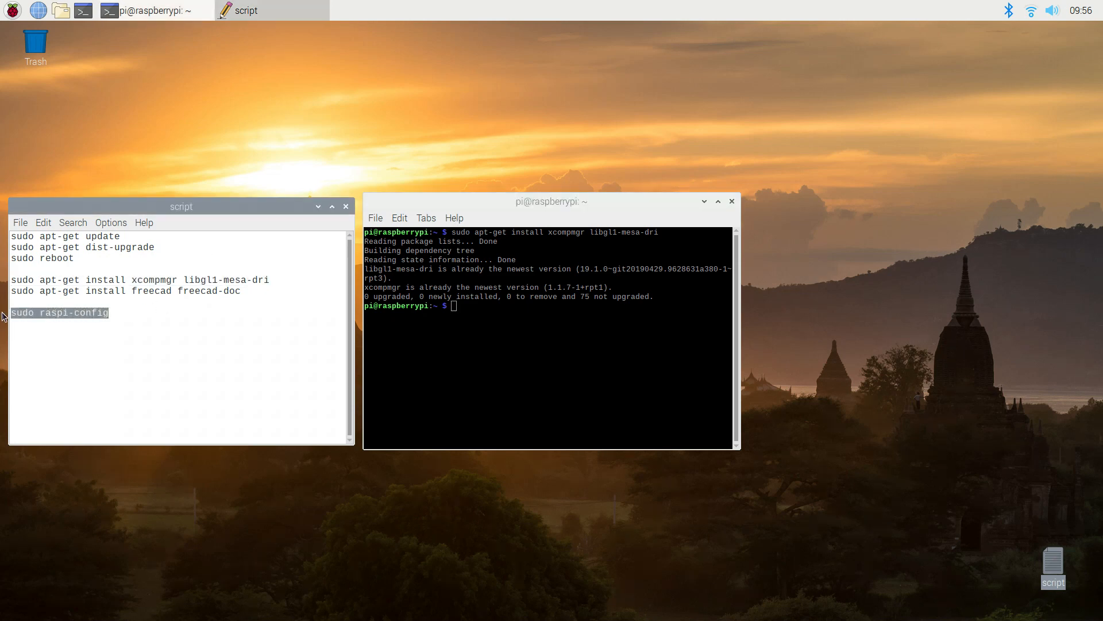
right_click(492, 385)
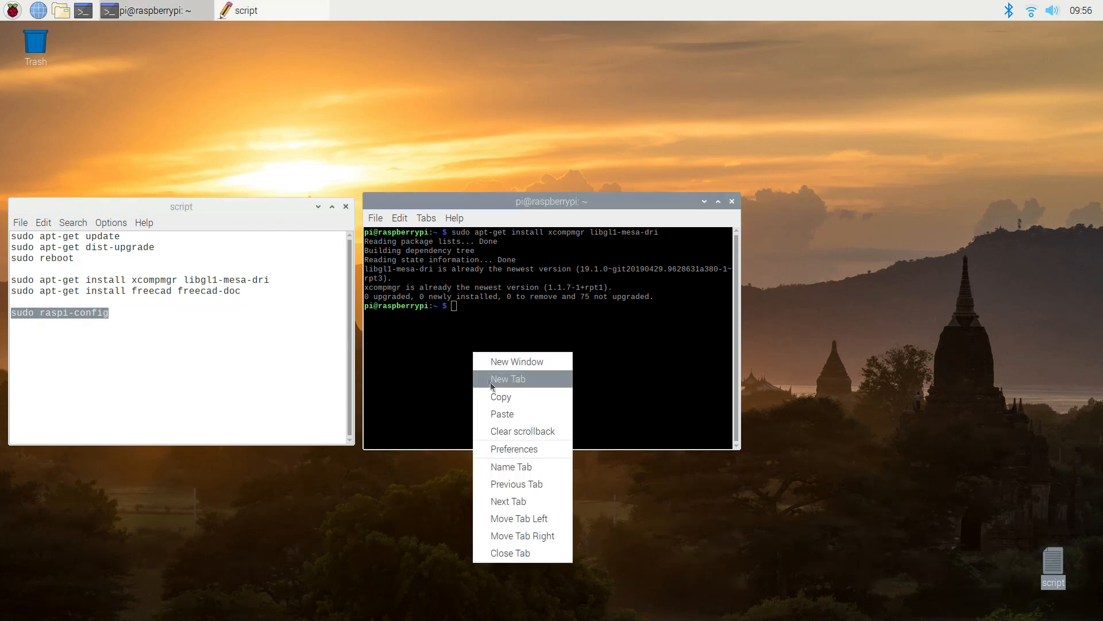
click(501, 413)
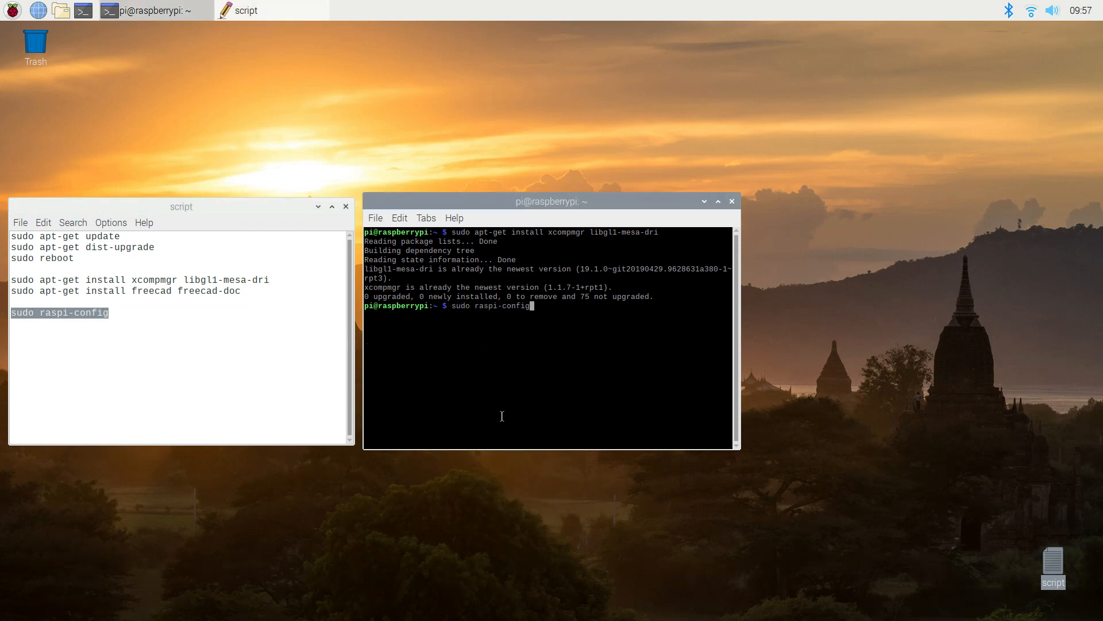
key(Return)
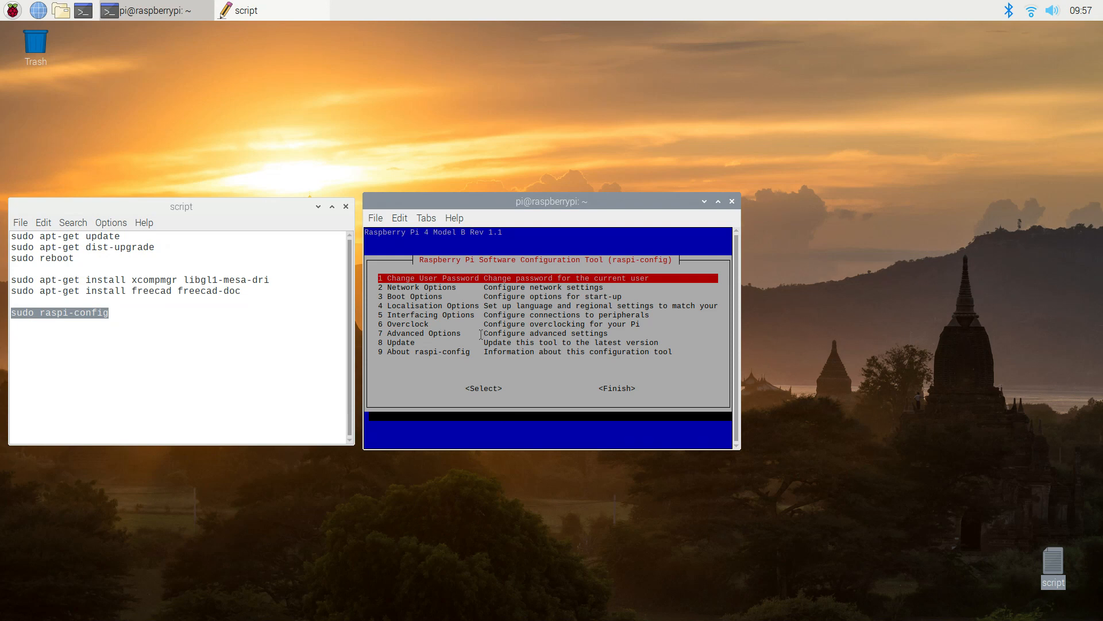
Step: Set the GPU memory split to 192 MB under Advanced Options
key(Down)
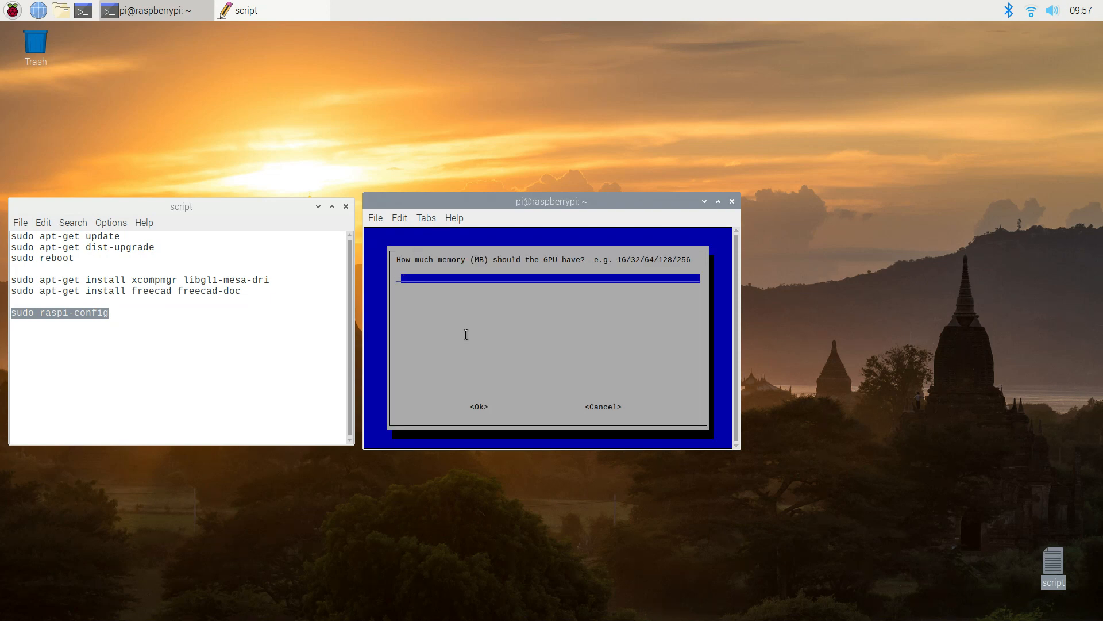
text(192)
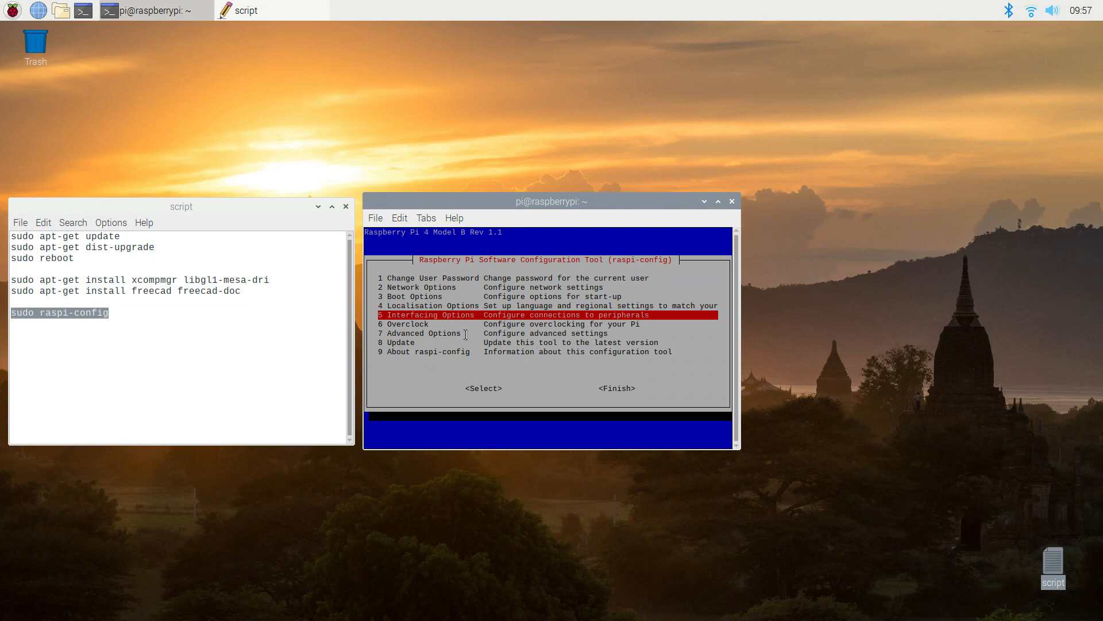
key(Return)
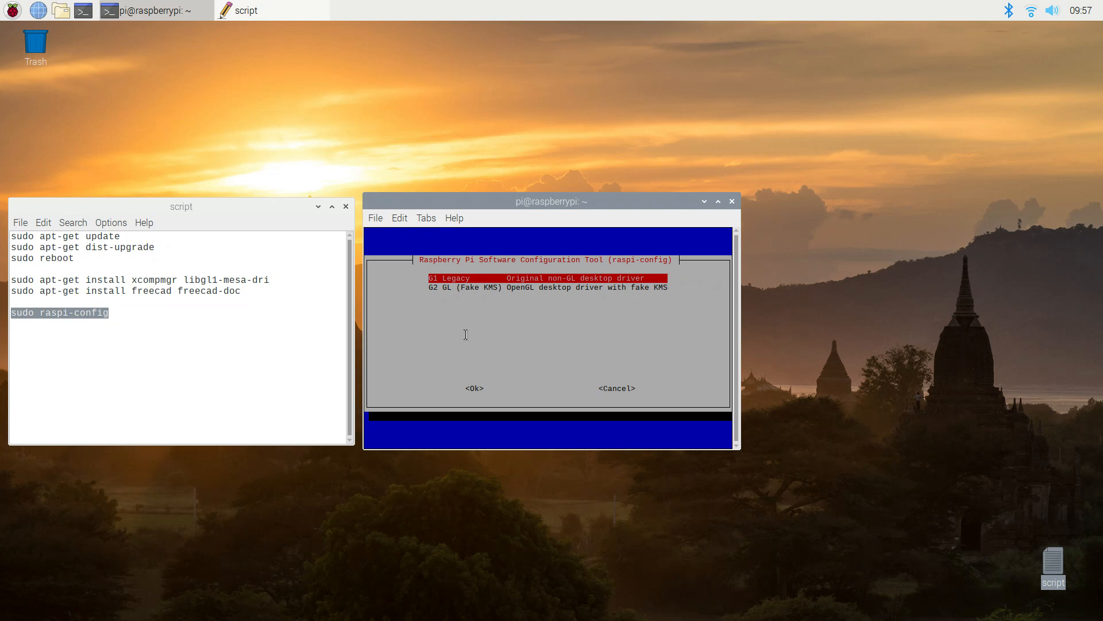
Step: Enable the G2 GL (Fake KMS) desktop driver, dismiss the notice and finish raspi-config
key(Down)
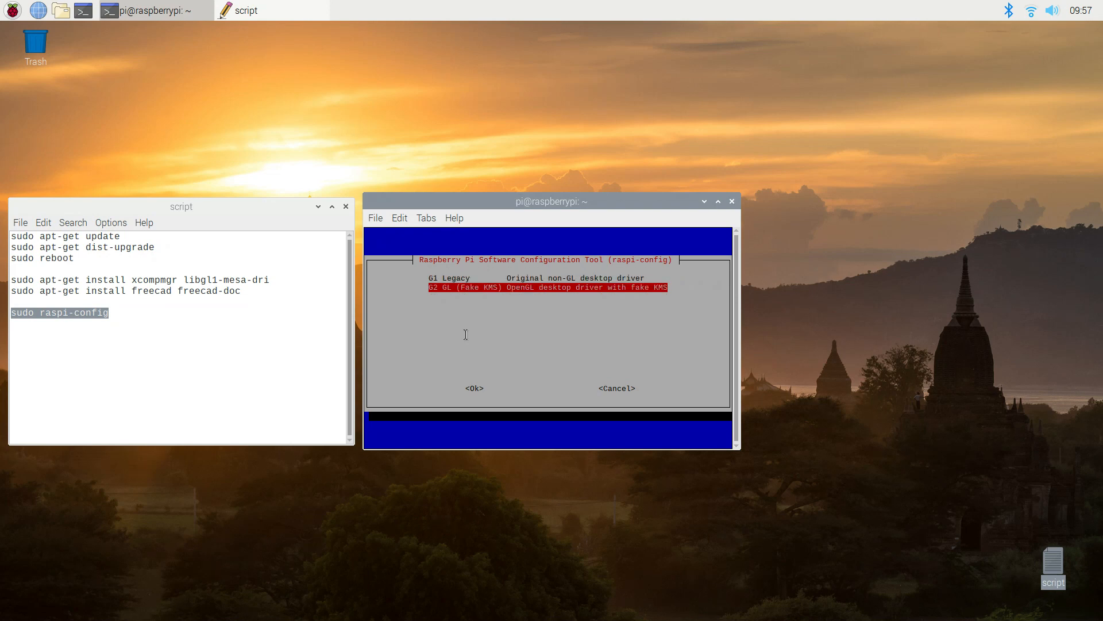
click(473, 387)
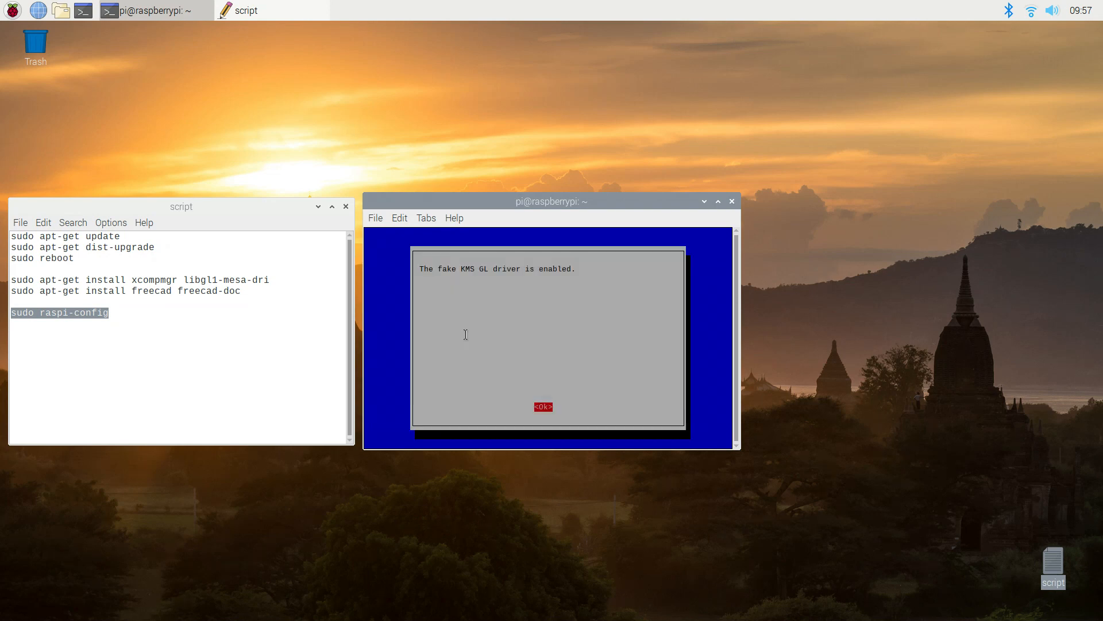
click(542, 406)
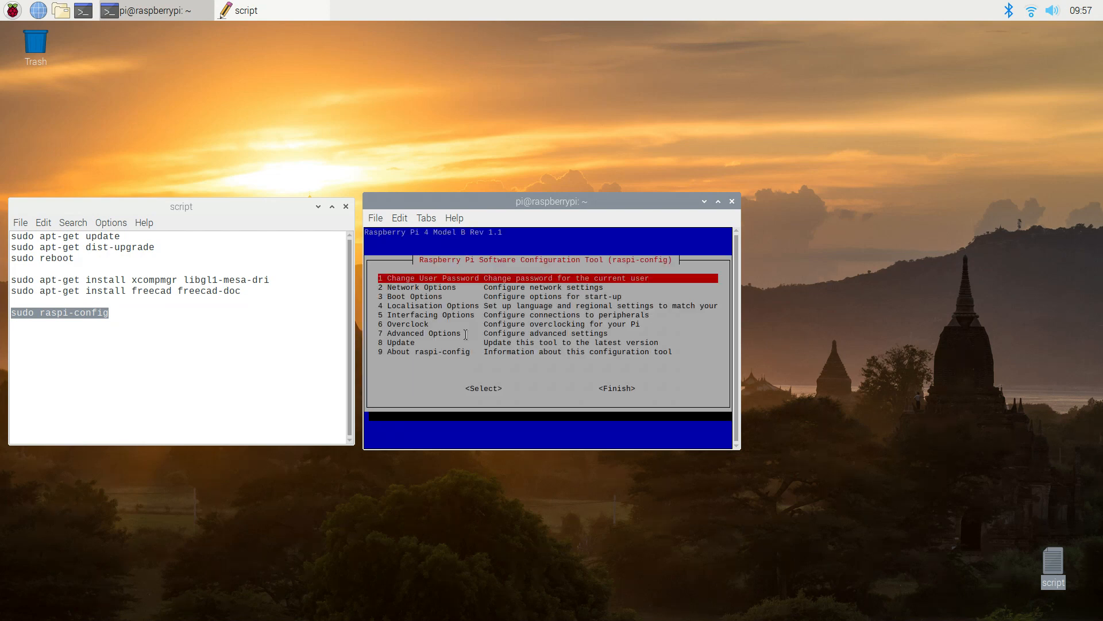
click(617, 388)
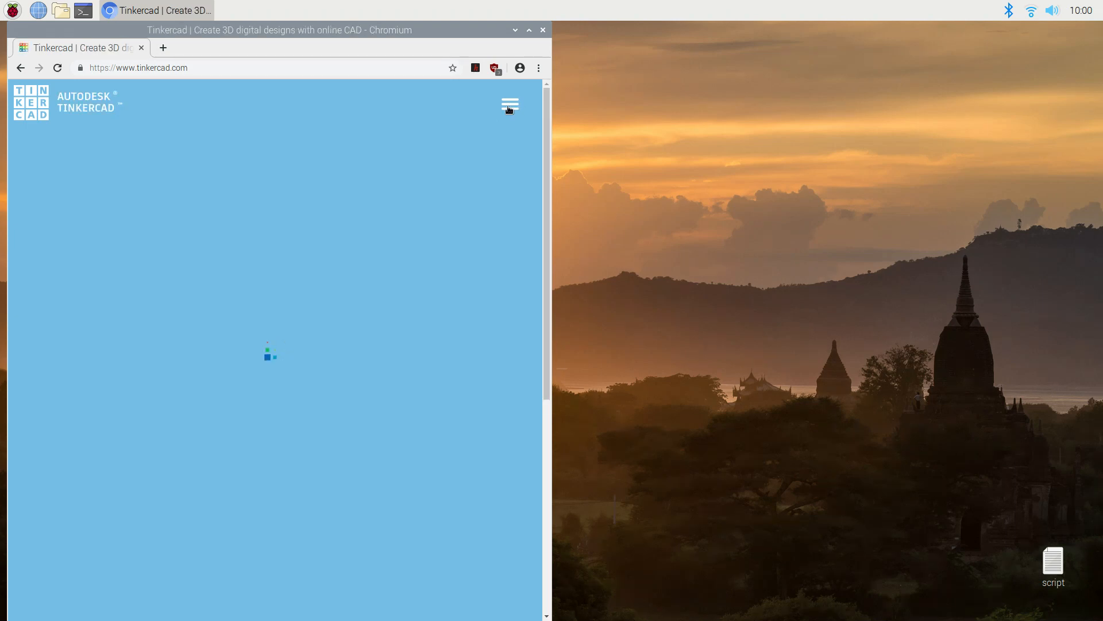
Step: Go to Tinkercad's sign-in page and choose signing in with a social provider
click(510, 106)
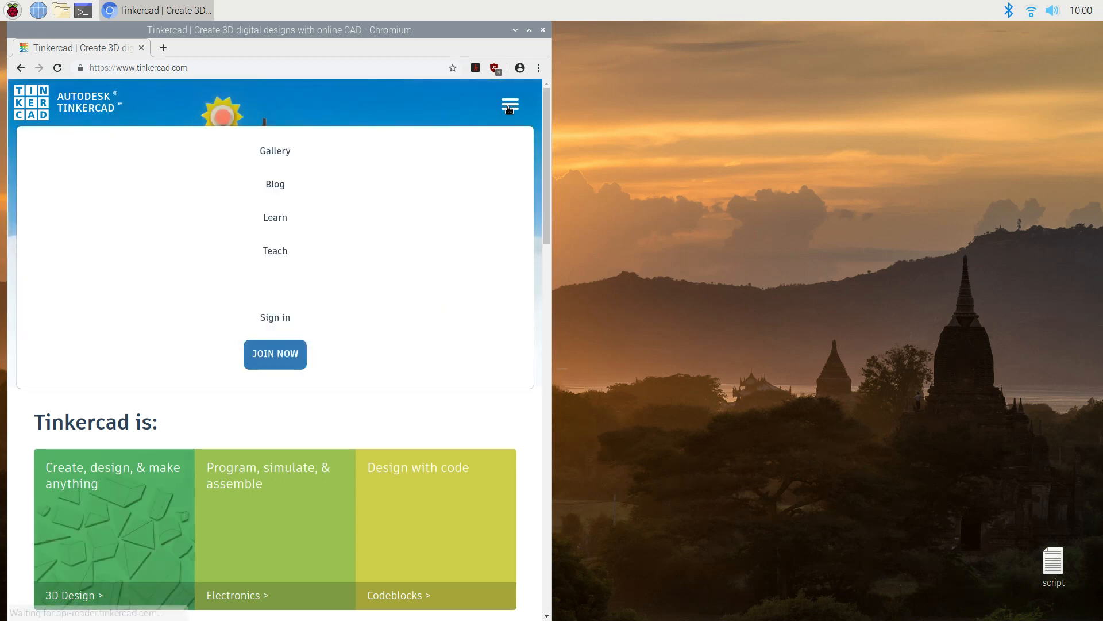
click(275, 318)
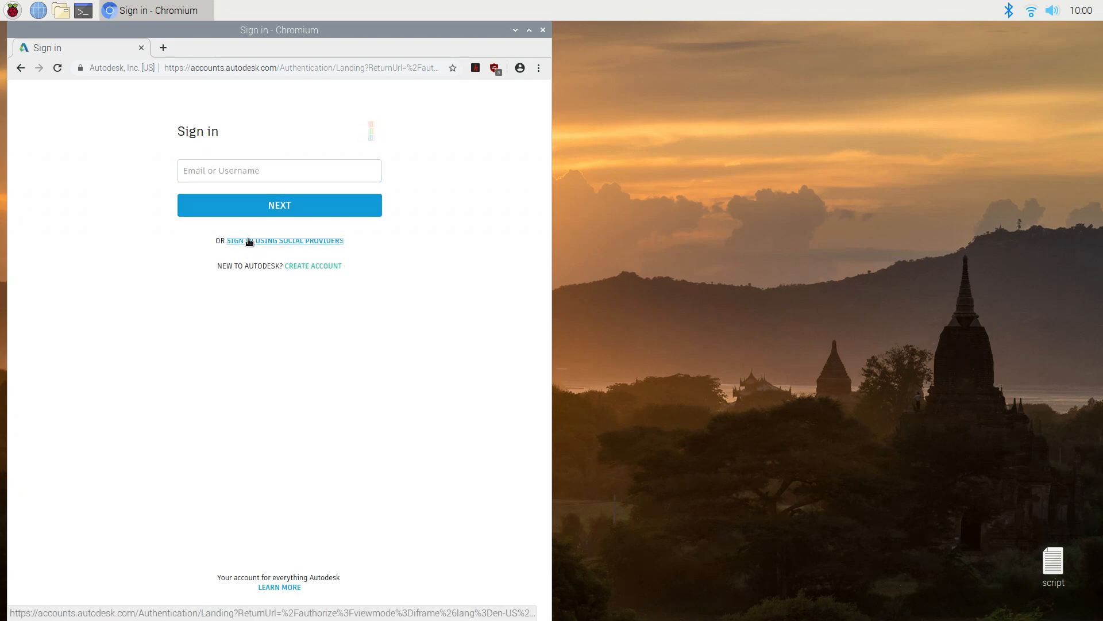
click(279, 240)
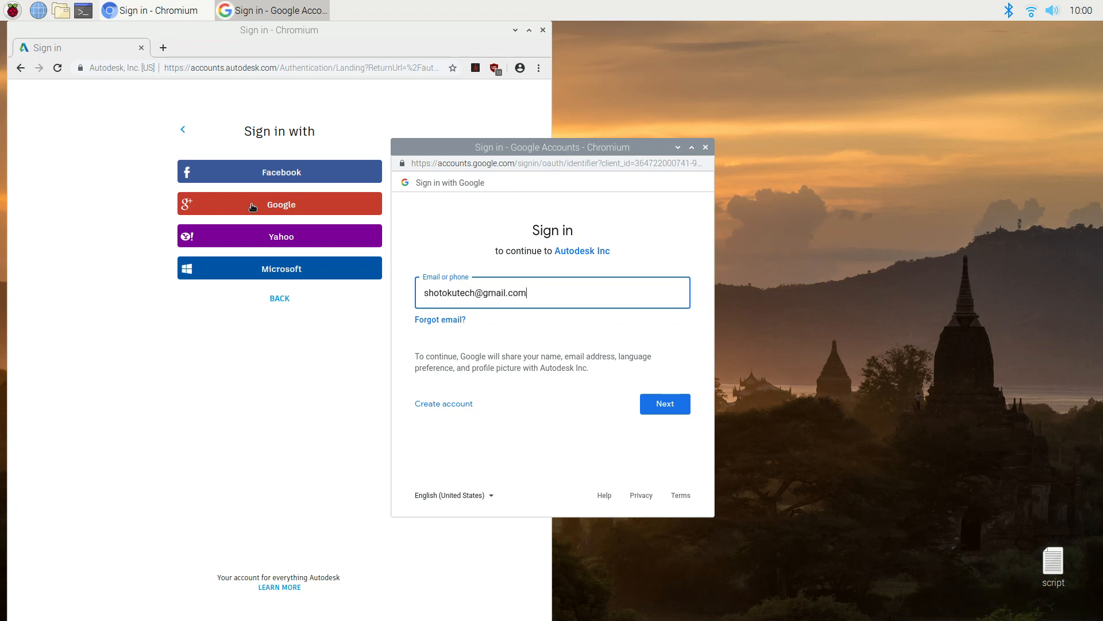
Step: Complete the Google sign-in with email and password, reaching the dashboard of recent 3D designs
click(663, 404)
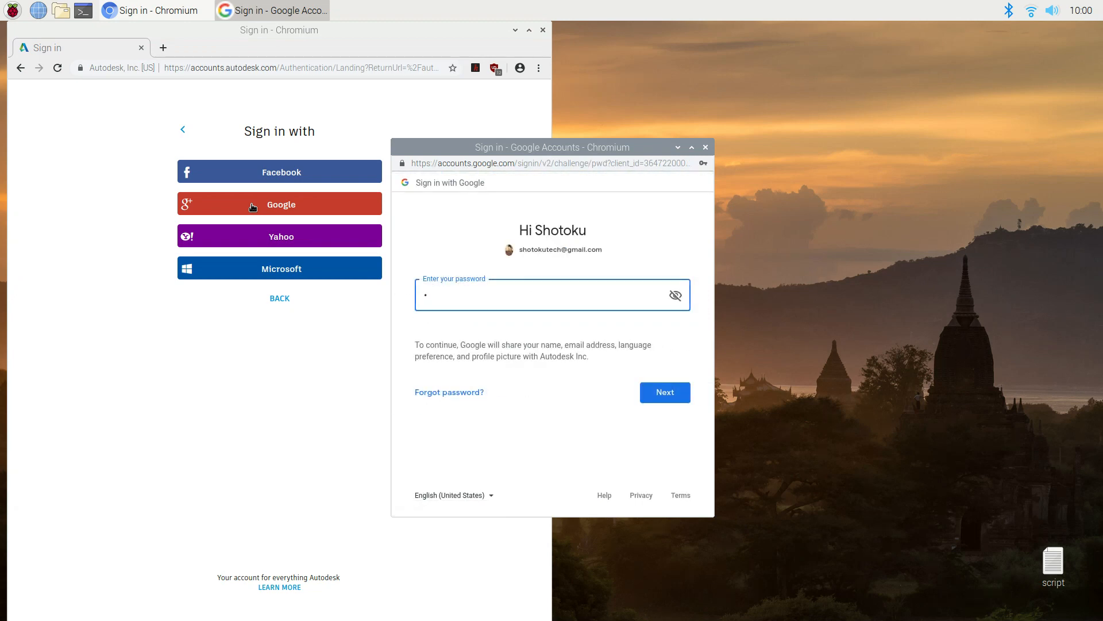
text(password)
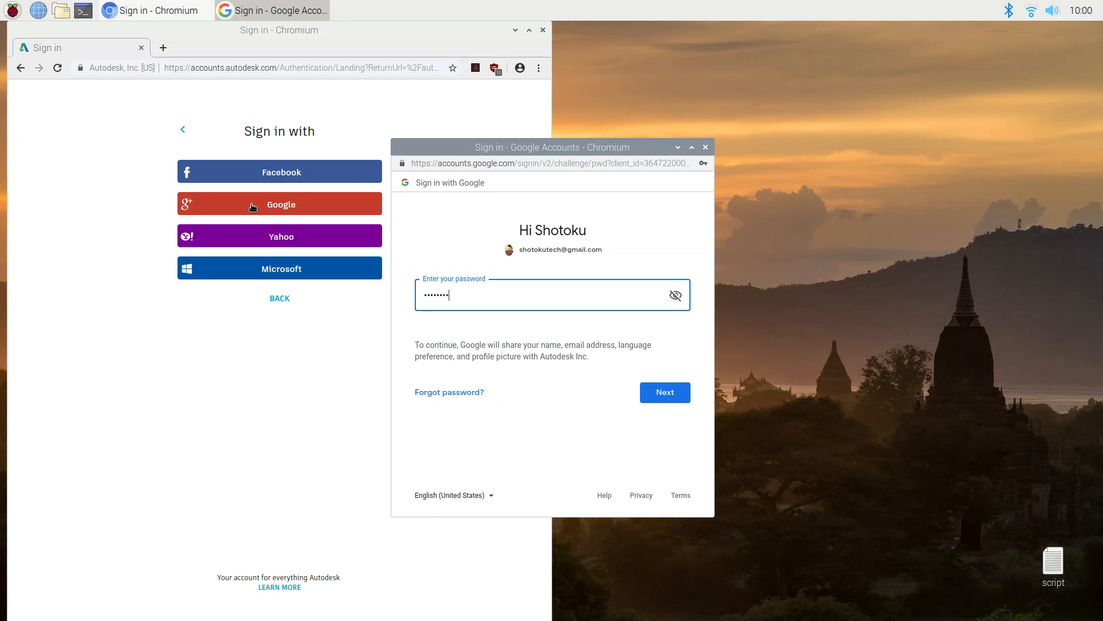
click(664, 392)
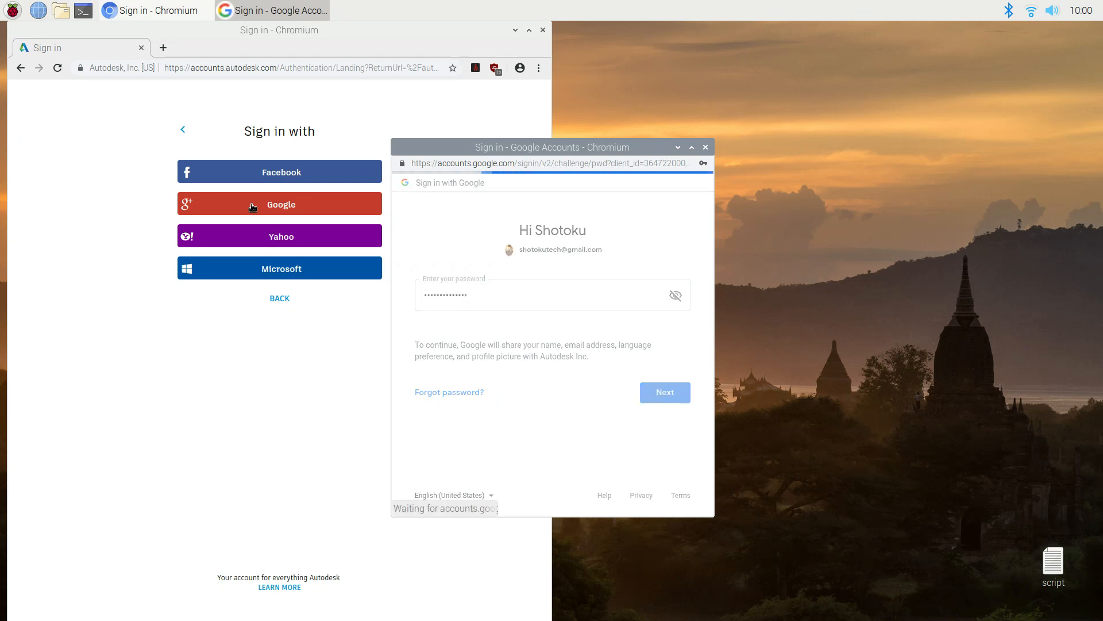
click(664, 392)
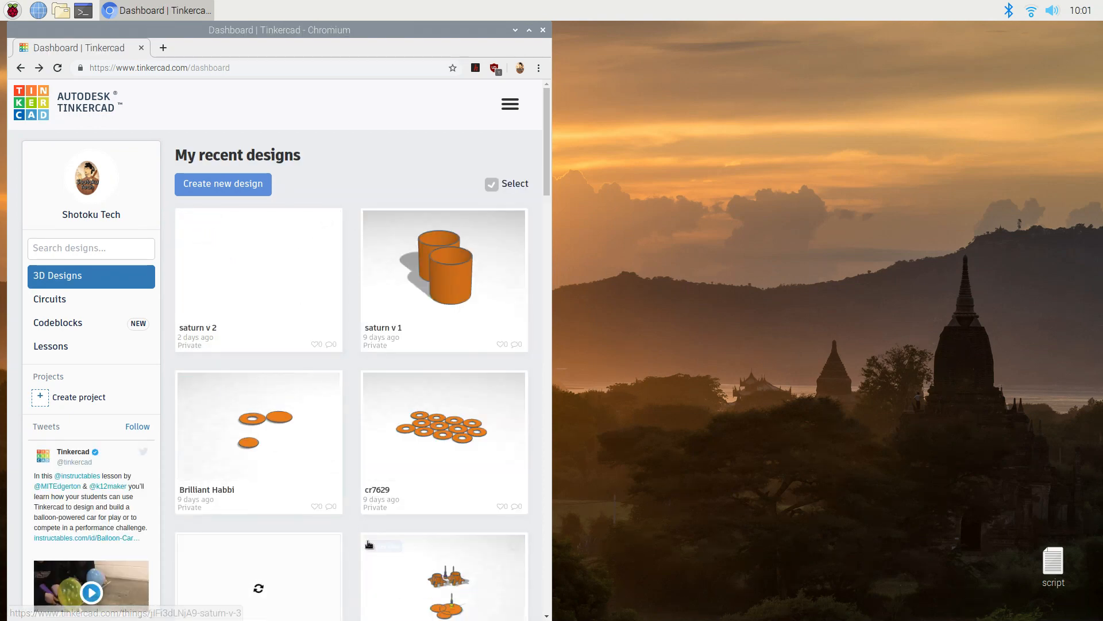
click(444, 577)
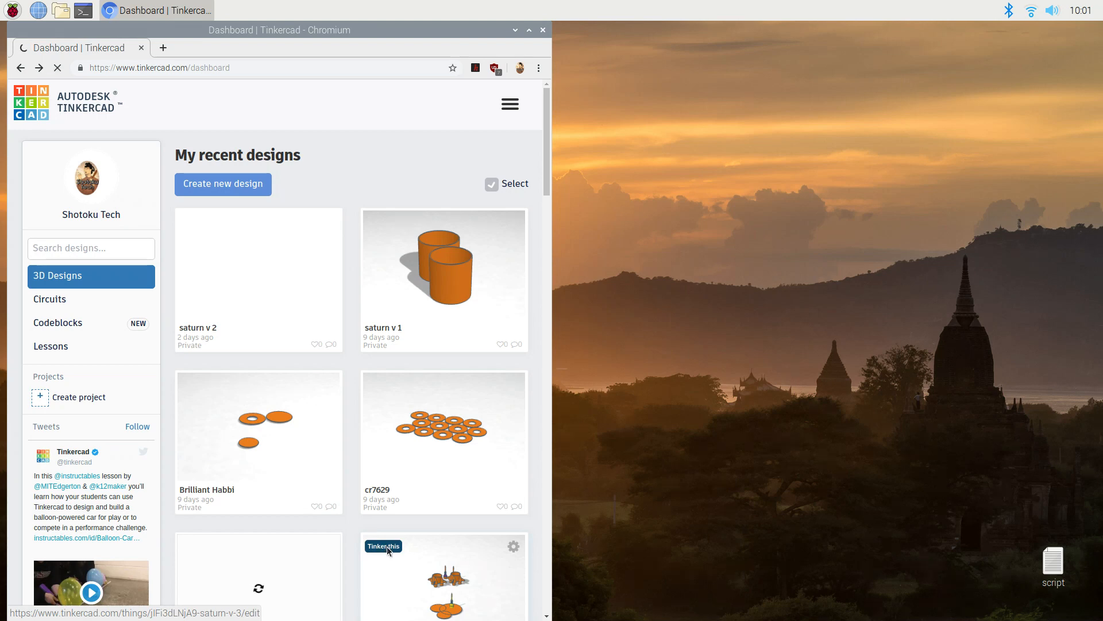
Step: Load the saturn v 3 design in the 3D editor, then close the Chromium window
click(383, 546)
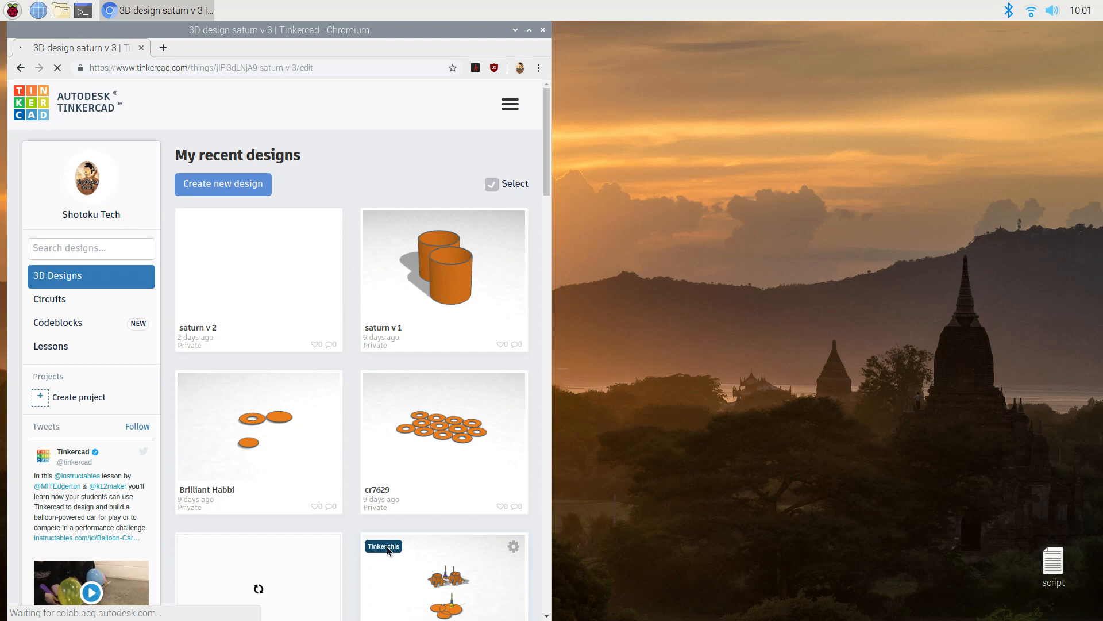
click(383, 546)
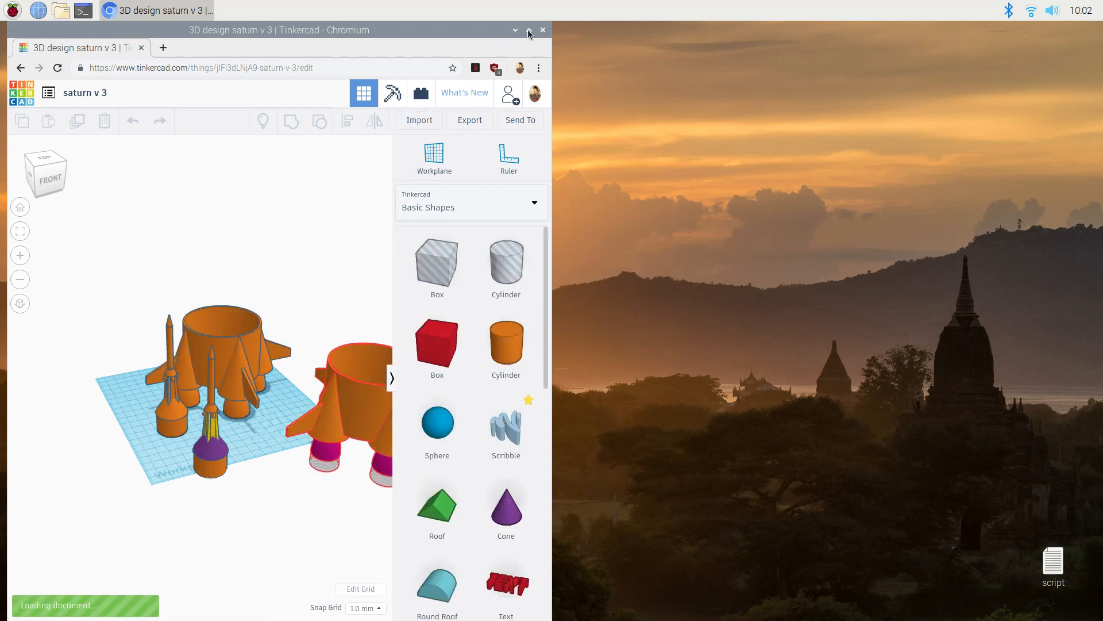
click(529, 31)
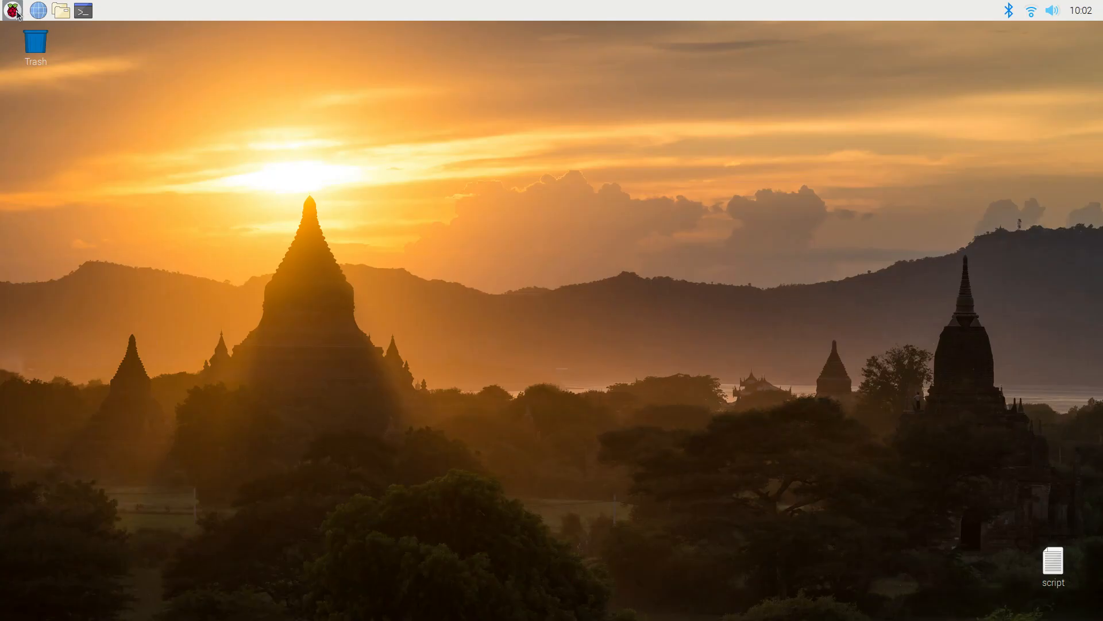
Step: Run the apt-get install command for librecad in LXTerminal and answer y to the prompt
click(82, 9)
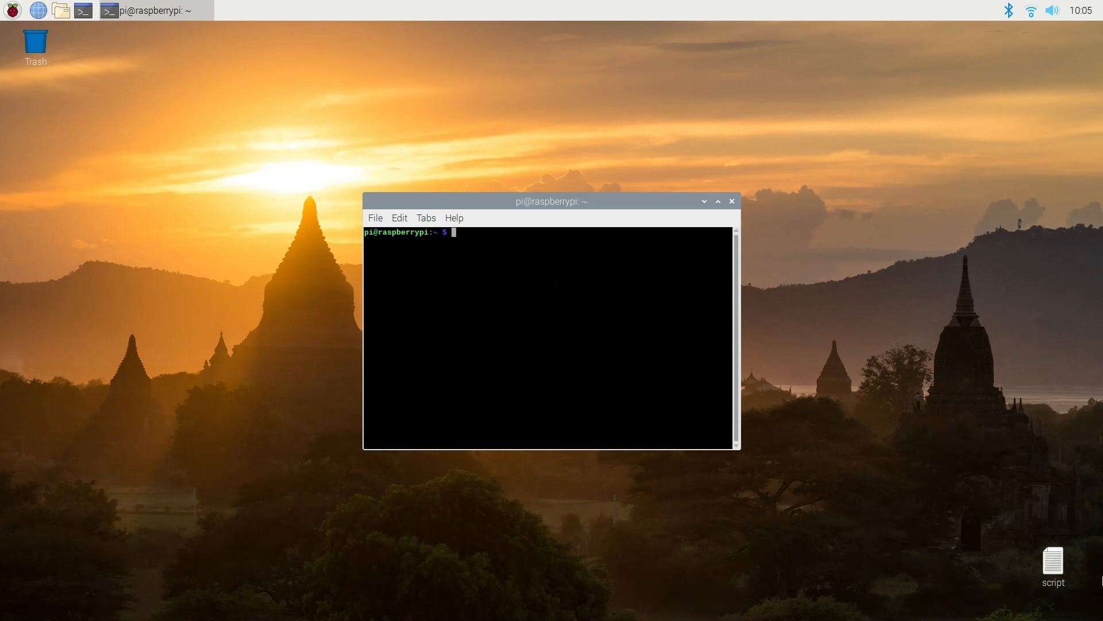
double_click(1053, 564)
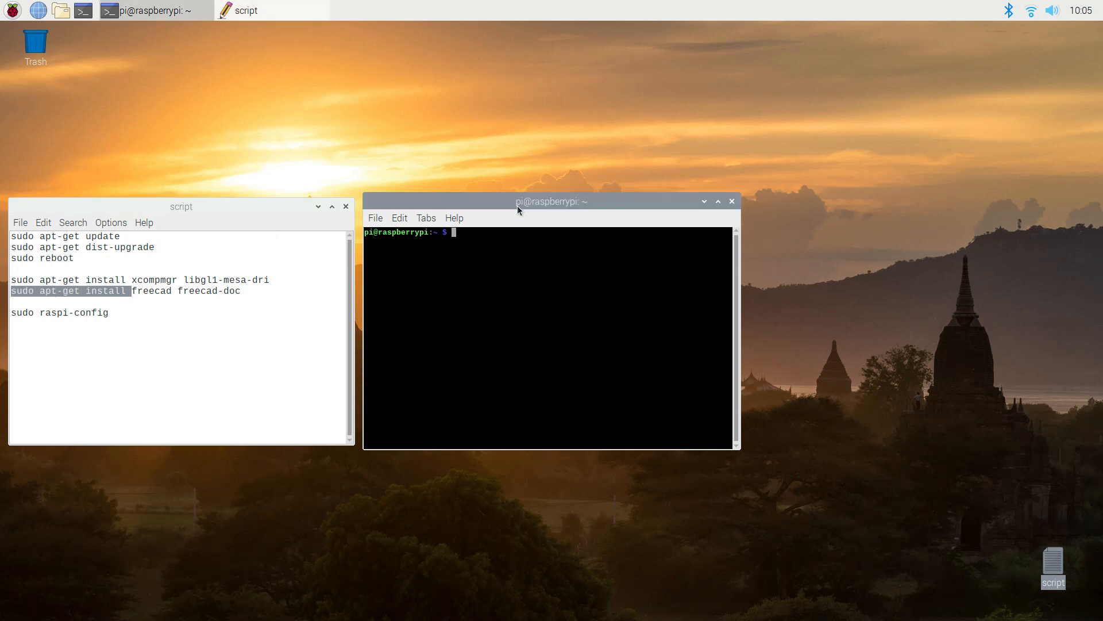
right_click(556, 315)
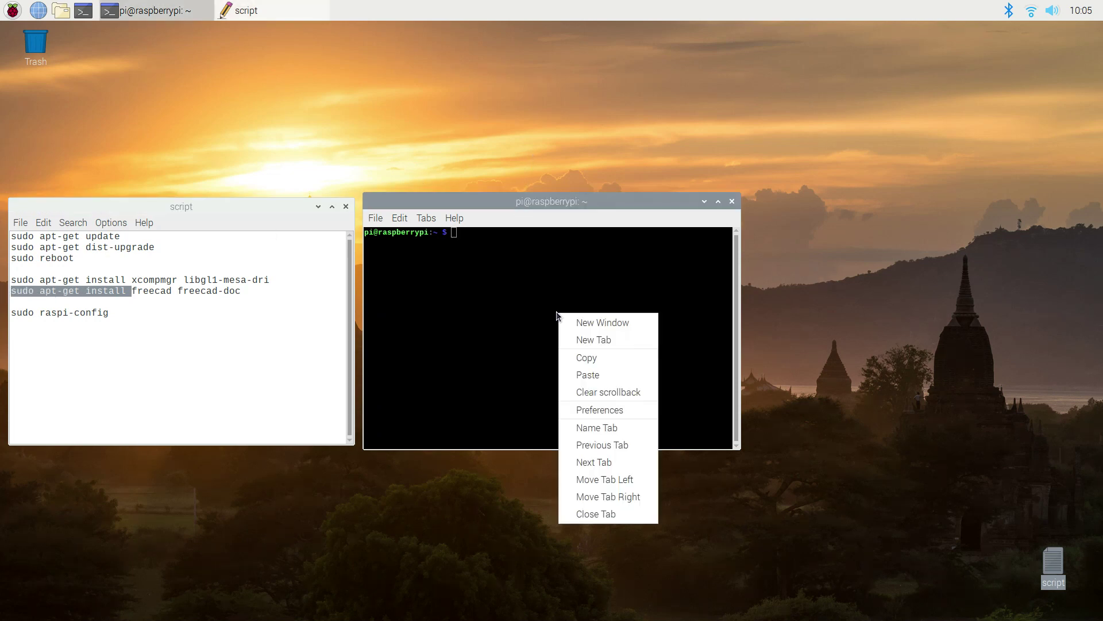
click(587, 374)
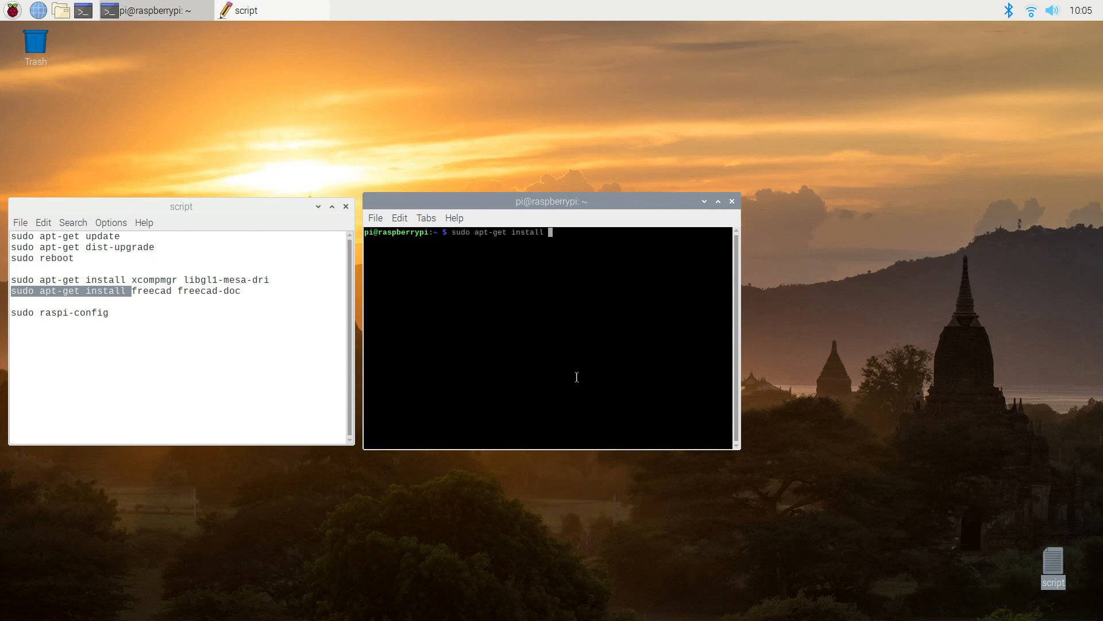
text(libre)
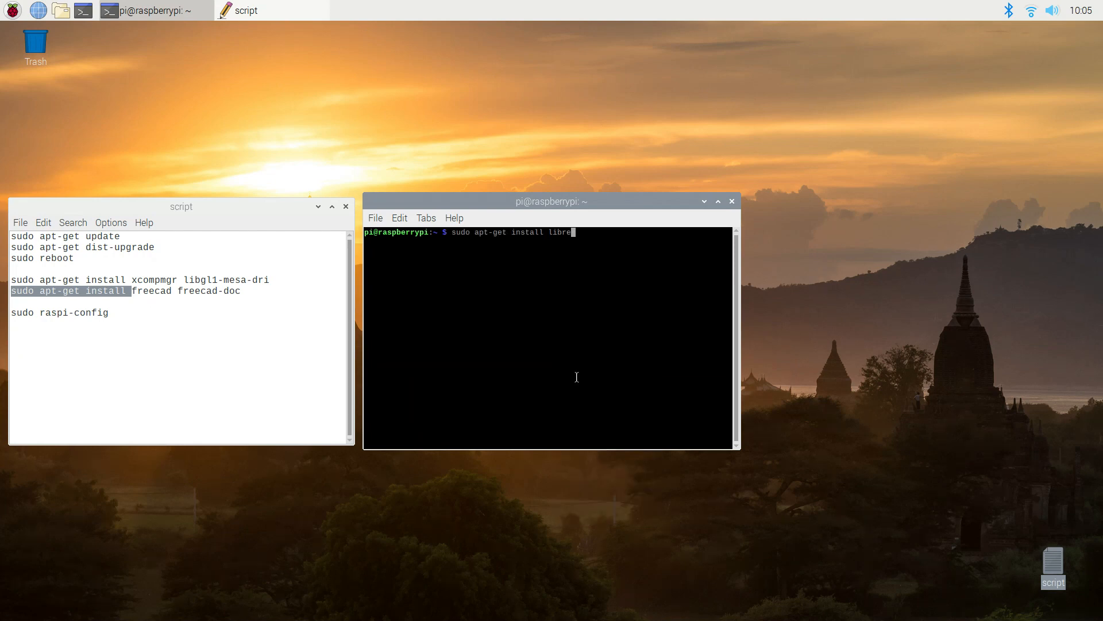
key(Return)
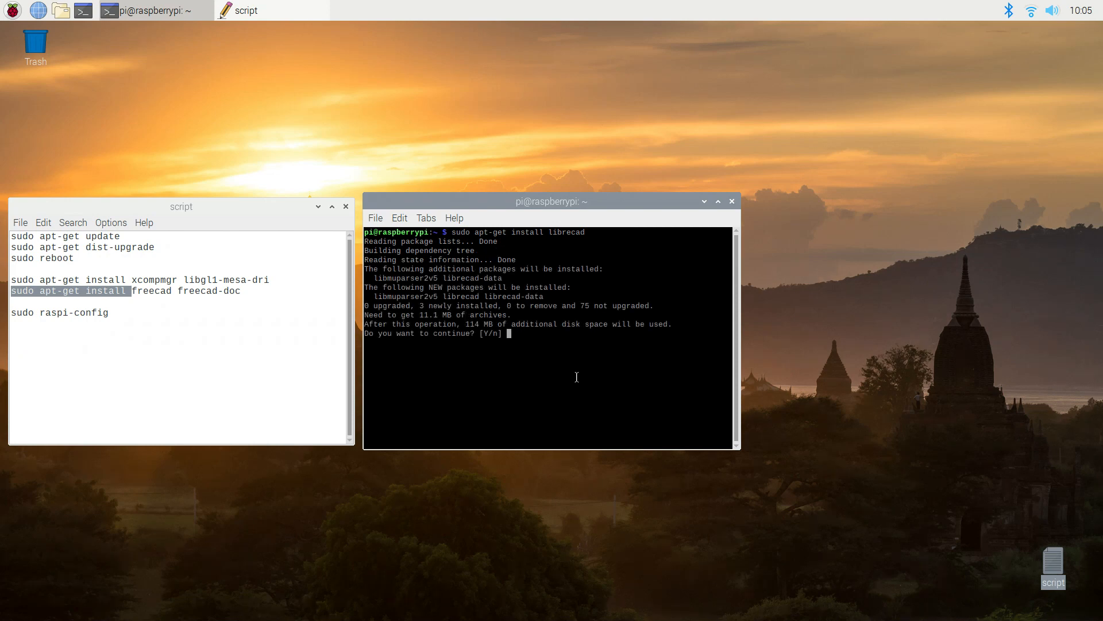
text(y)
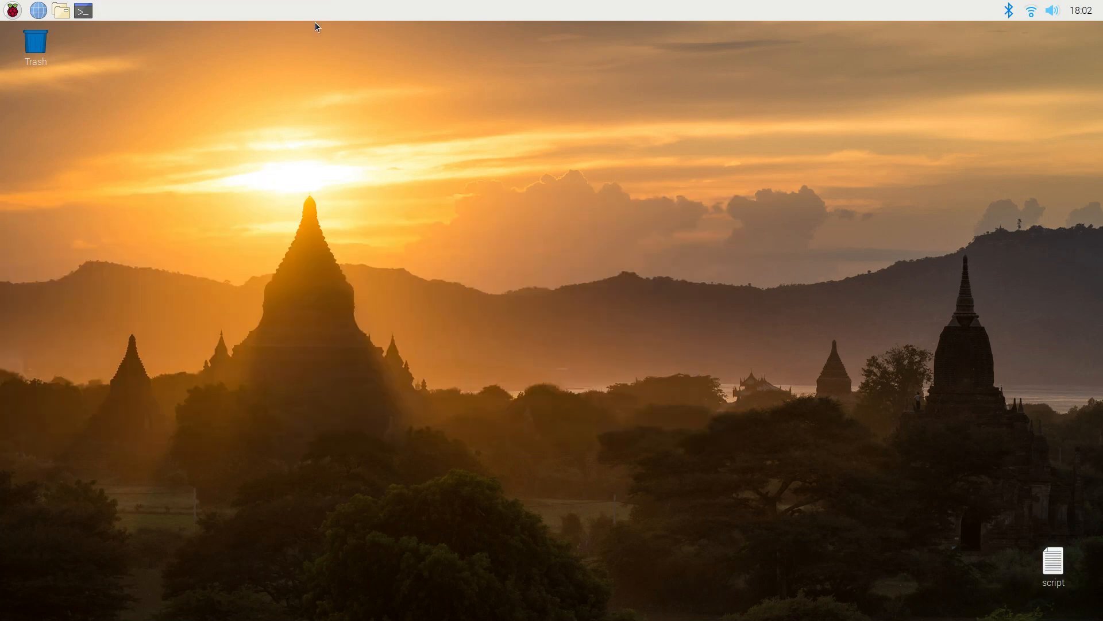
Step: Launch LibreCAD from the Raspberry menu's Graphics section
click(12, 11)
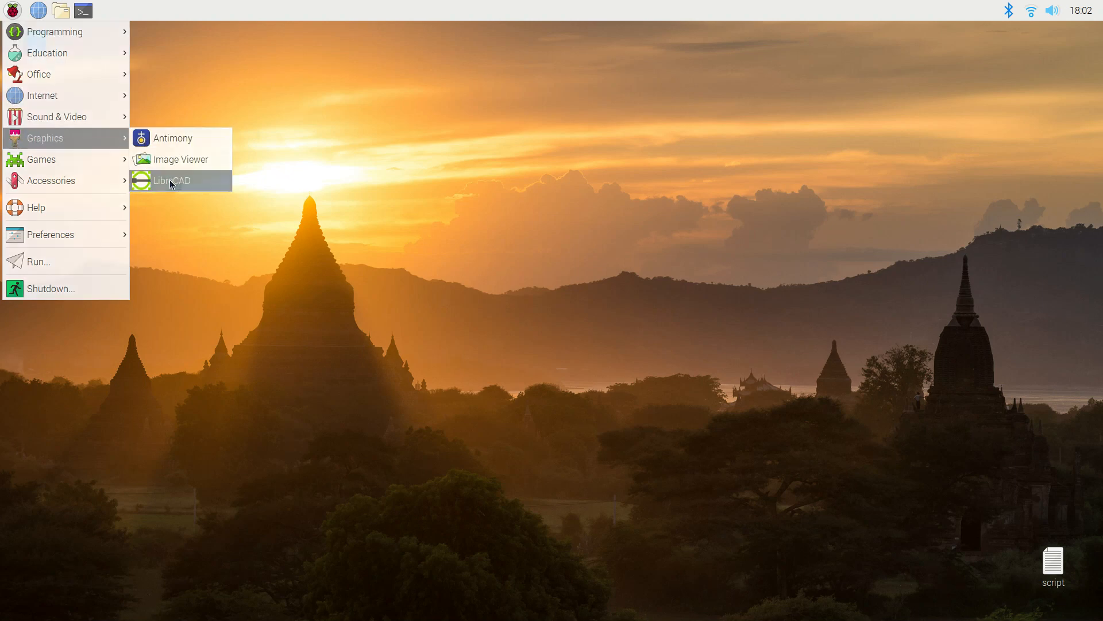
click(171, 180)
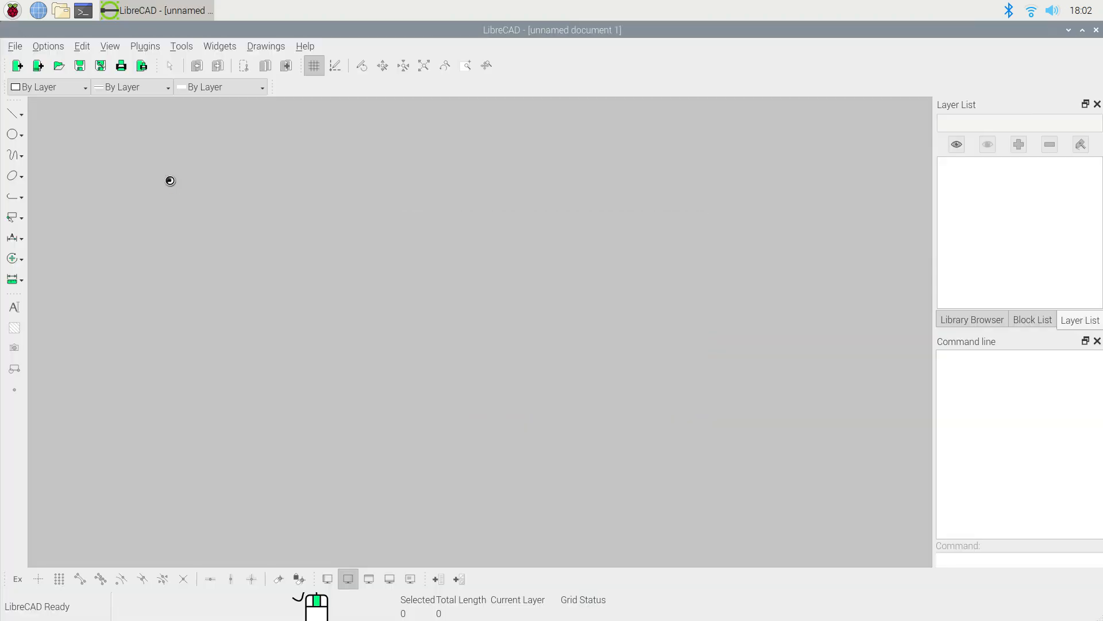
Step: Draw a circle on the canvas using the Center, Point method
click(17, 66)
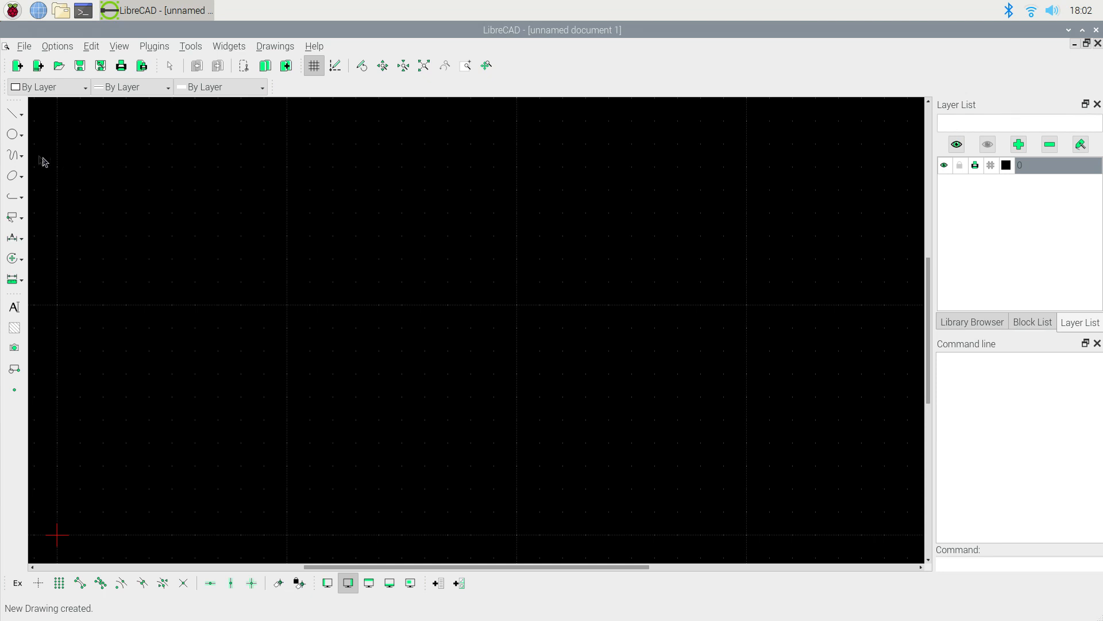
click(9, 134)
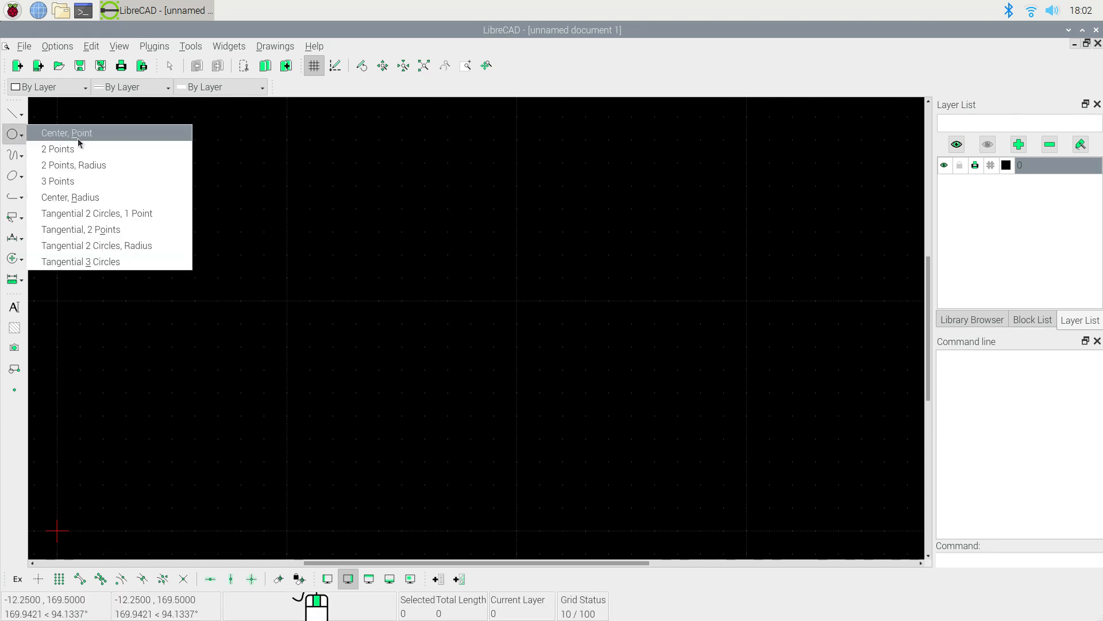
click(66, 132)
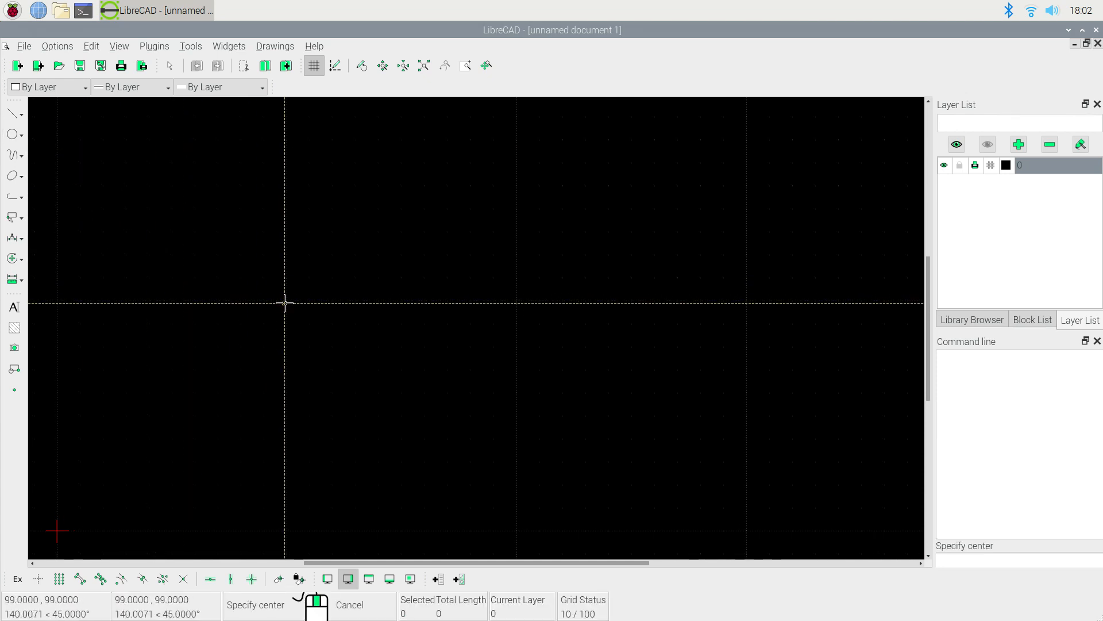
click(285, 301)
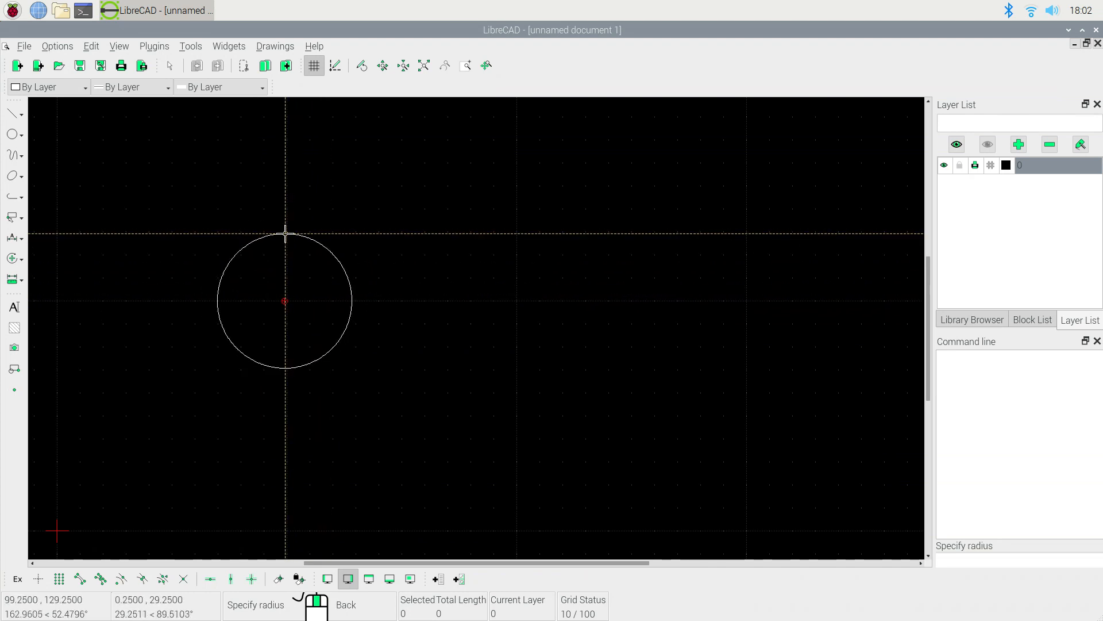
click(285, 235)
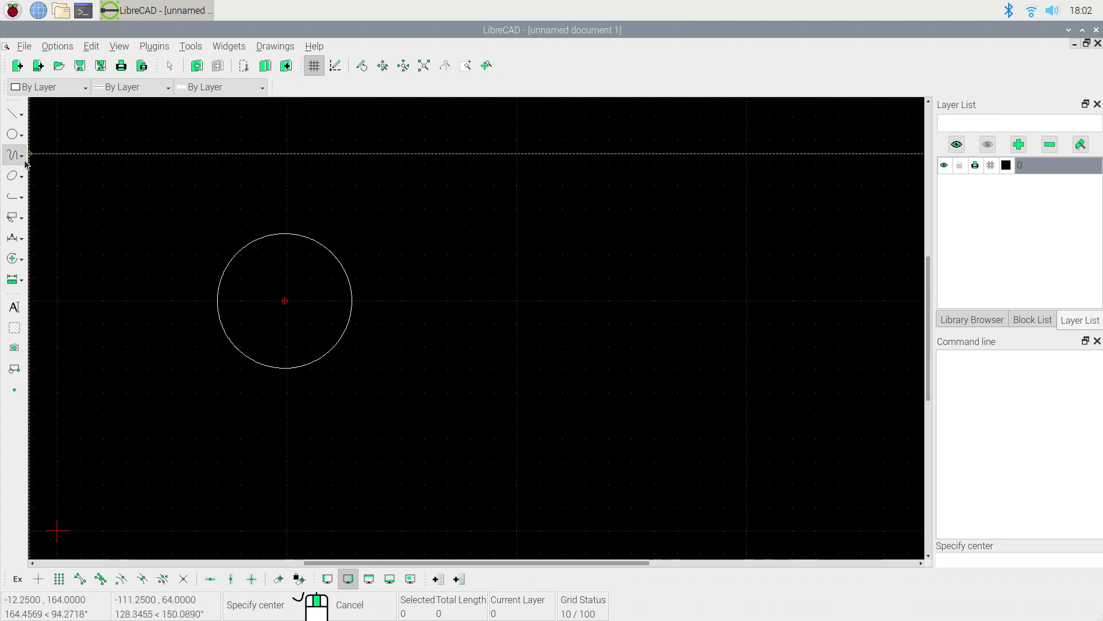
mouse_move(13, 216)
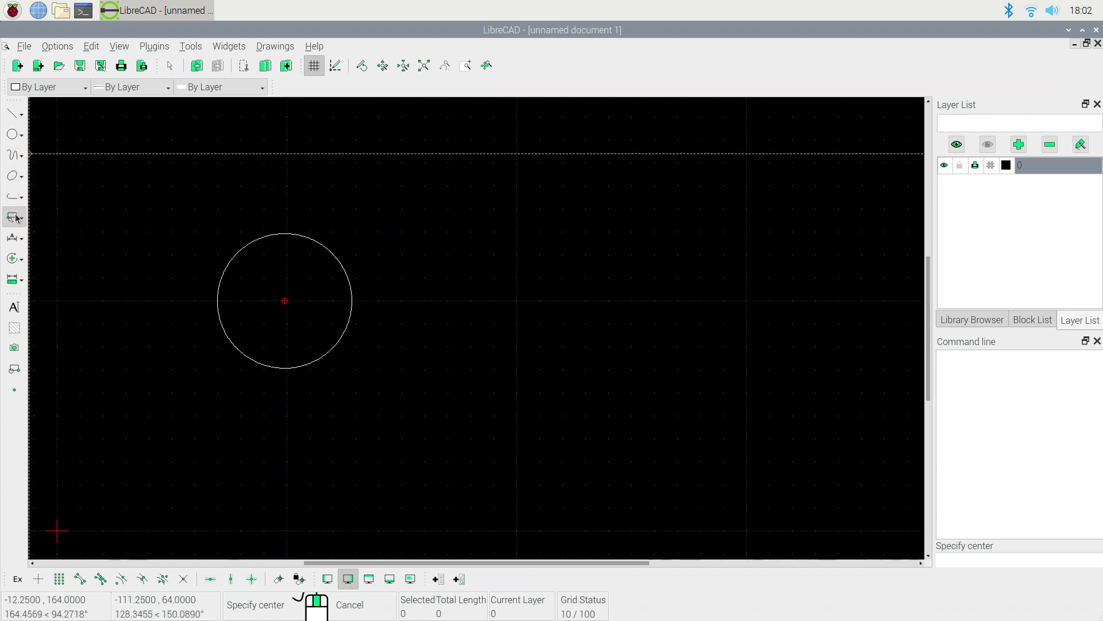
mouse_move(13, 154)
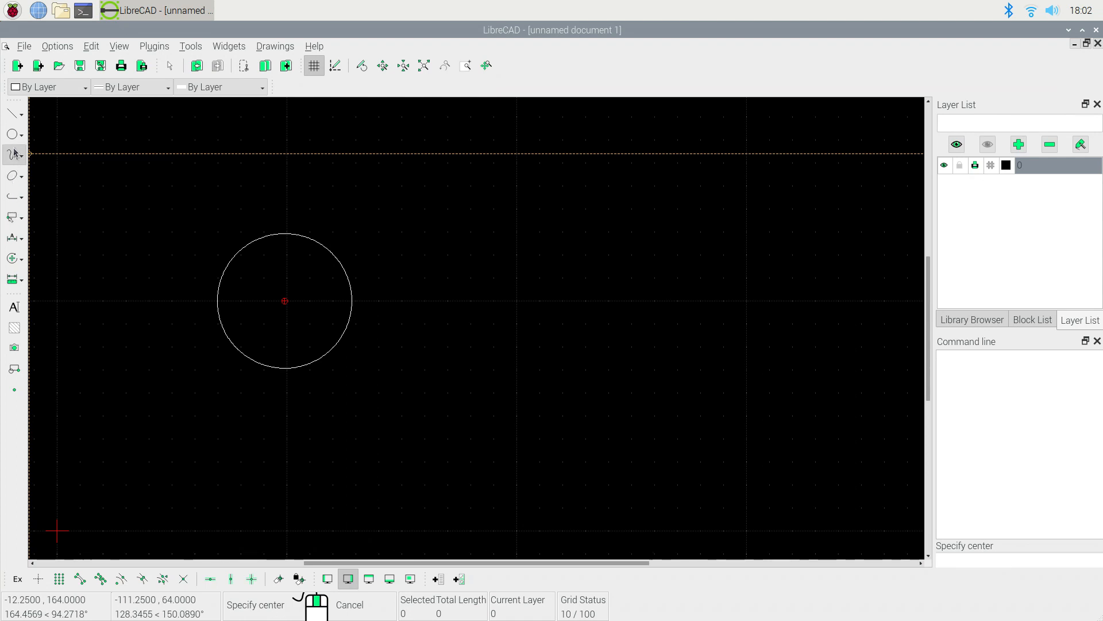
Step: Draw a rectangle just to the right of the circle
click(11, 114)
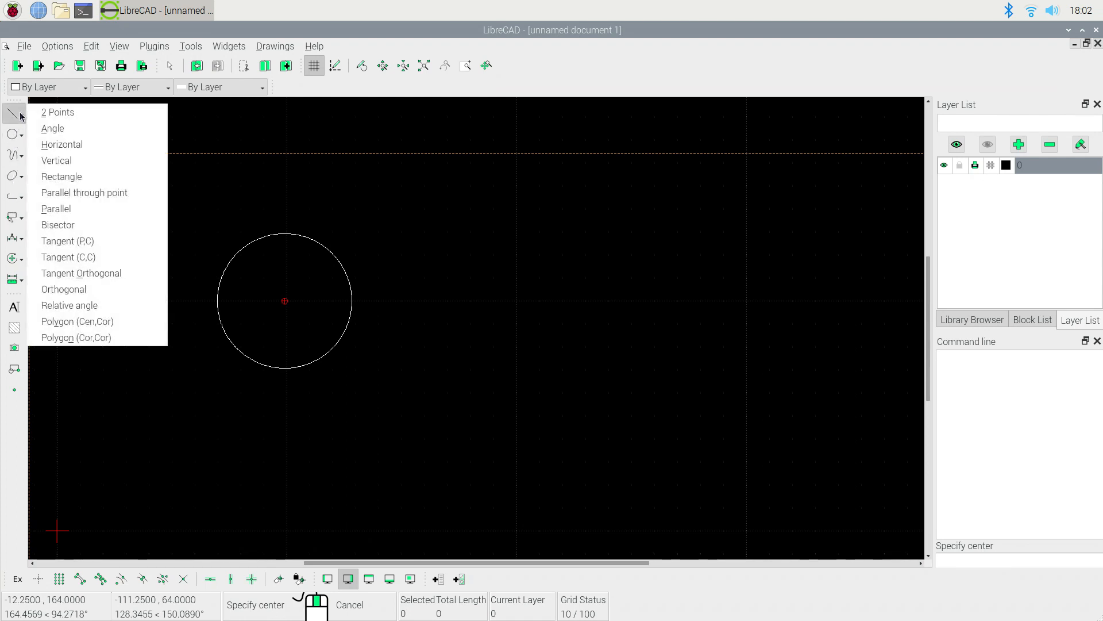
click(62, 176)
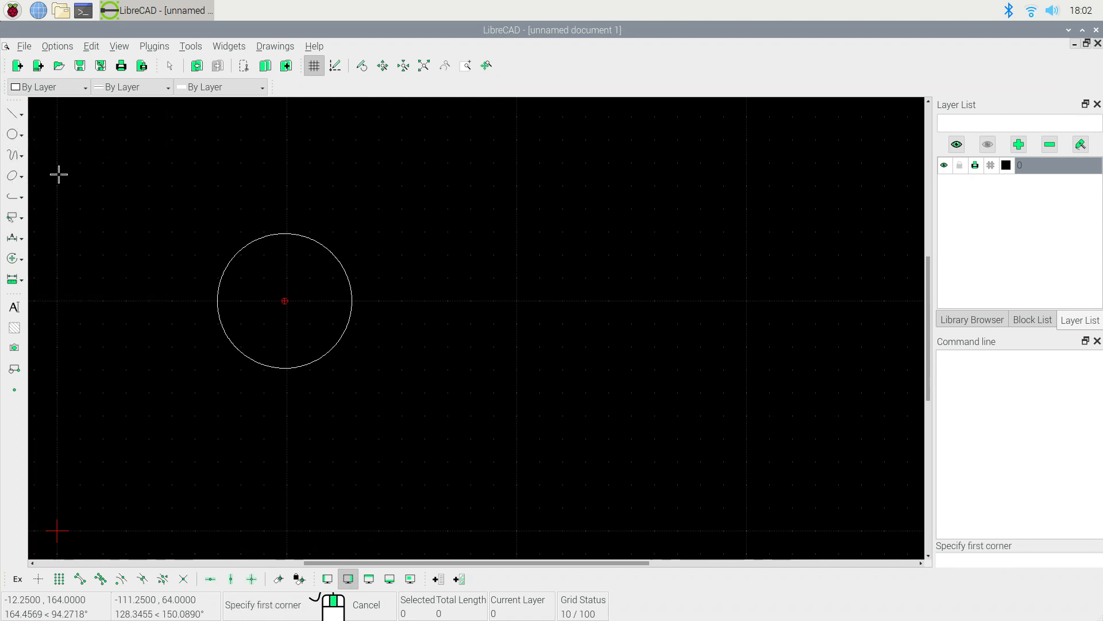
mouse_move(379, 232)
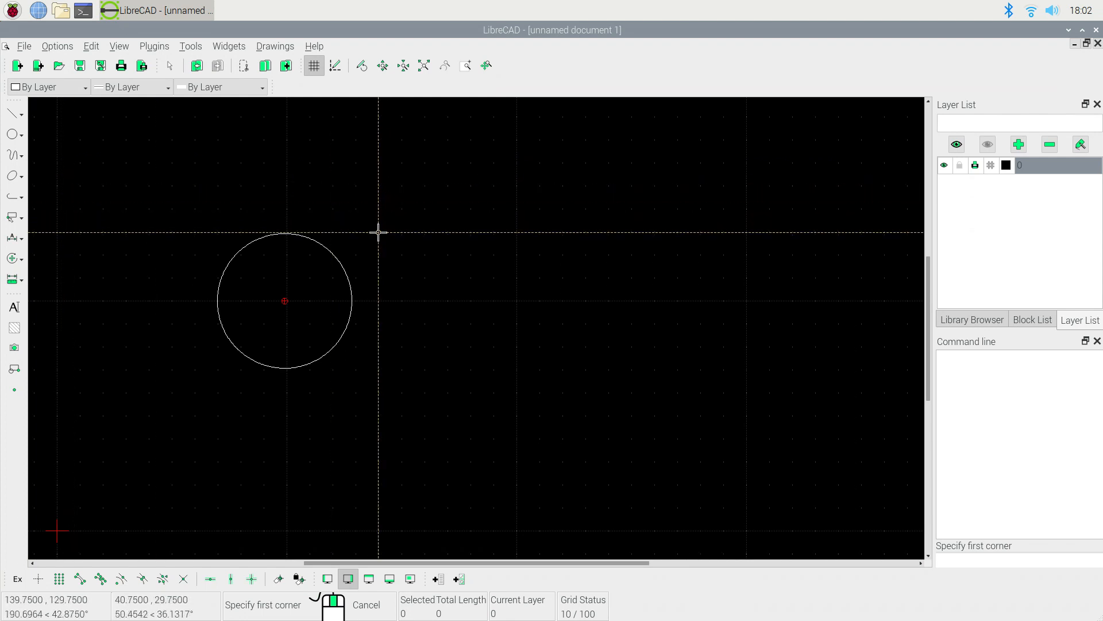
click(378, 233)
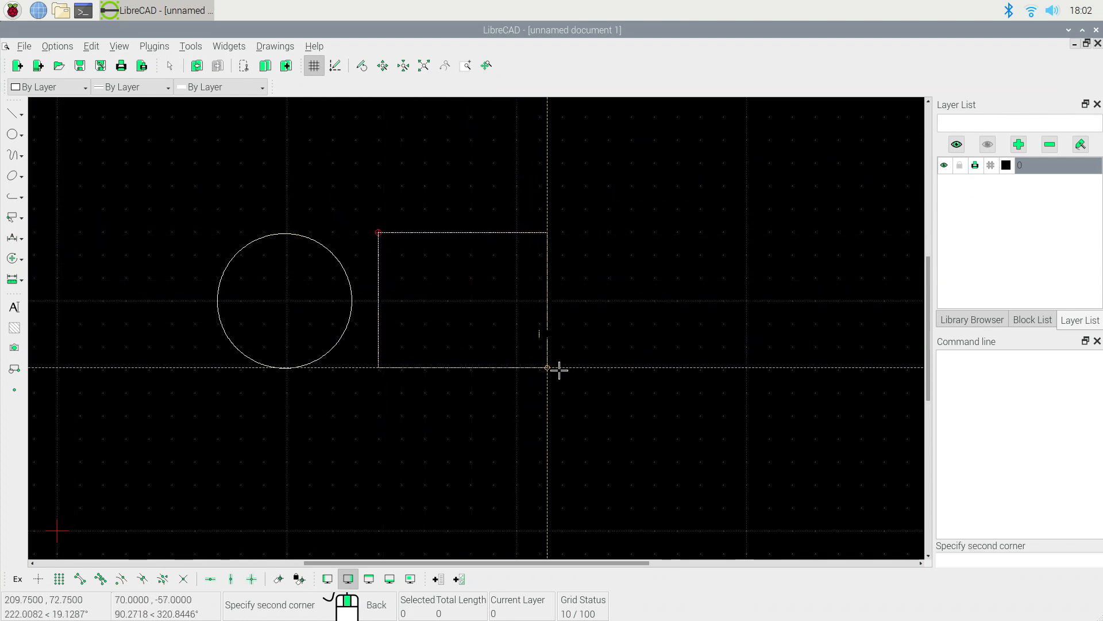
click(548, 367)
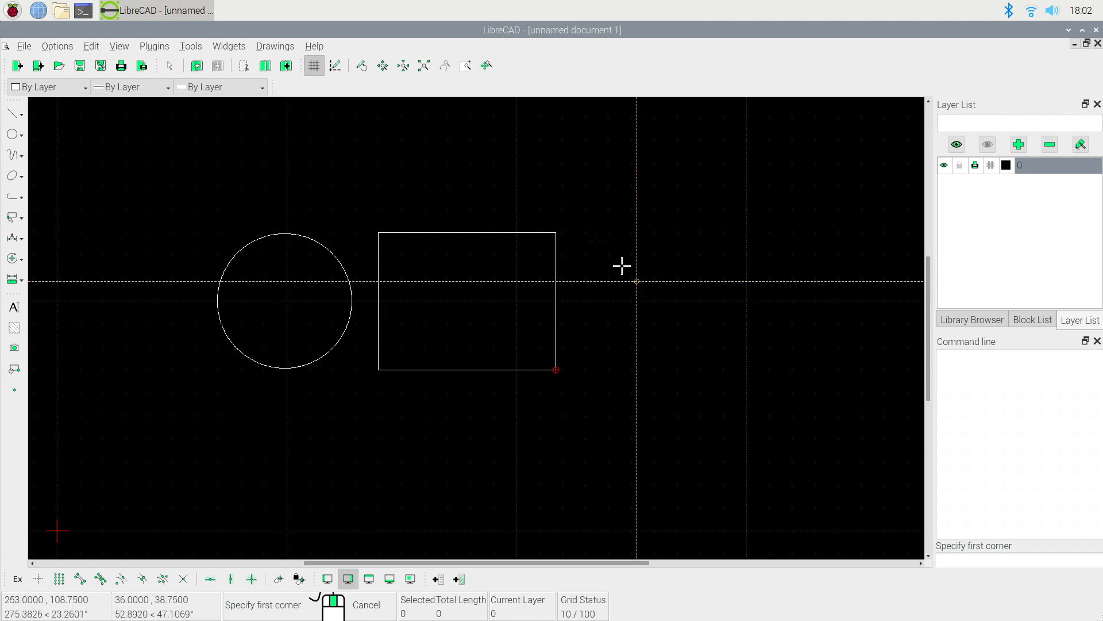
Step: Save the drawing as Untitled.dxf on the Desktop, keeping the DXF 2007 file type
click(24, 46)
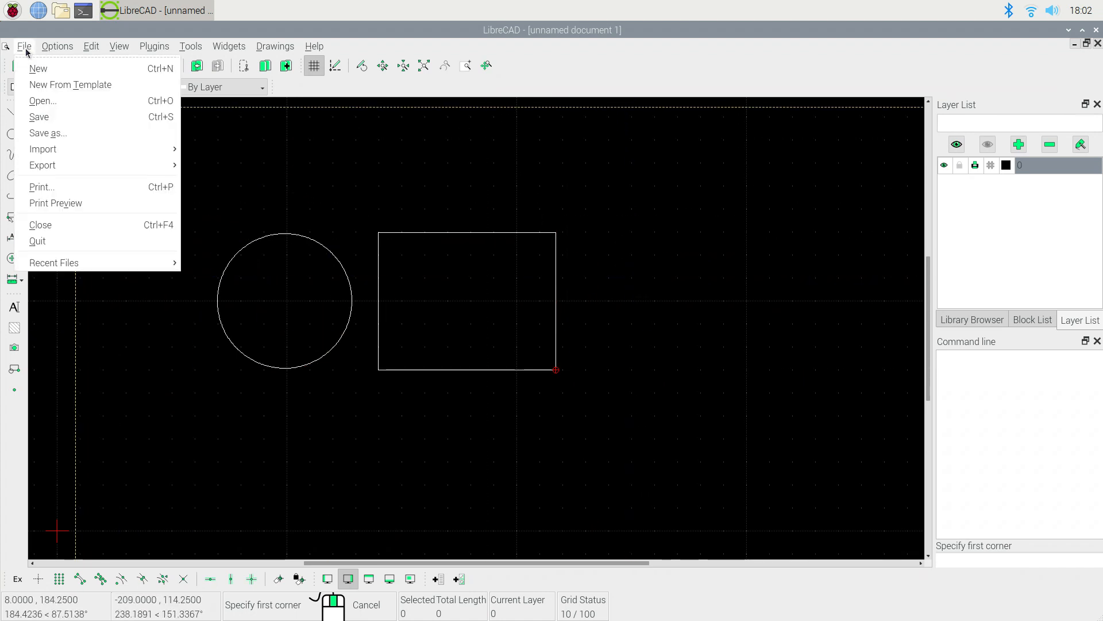
click(47, 133)
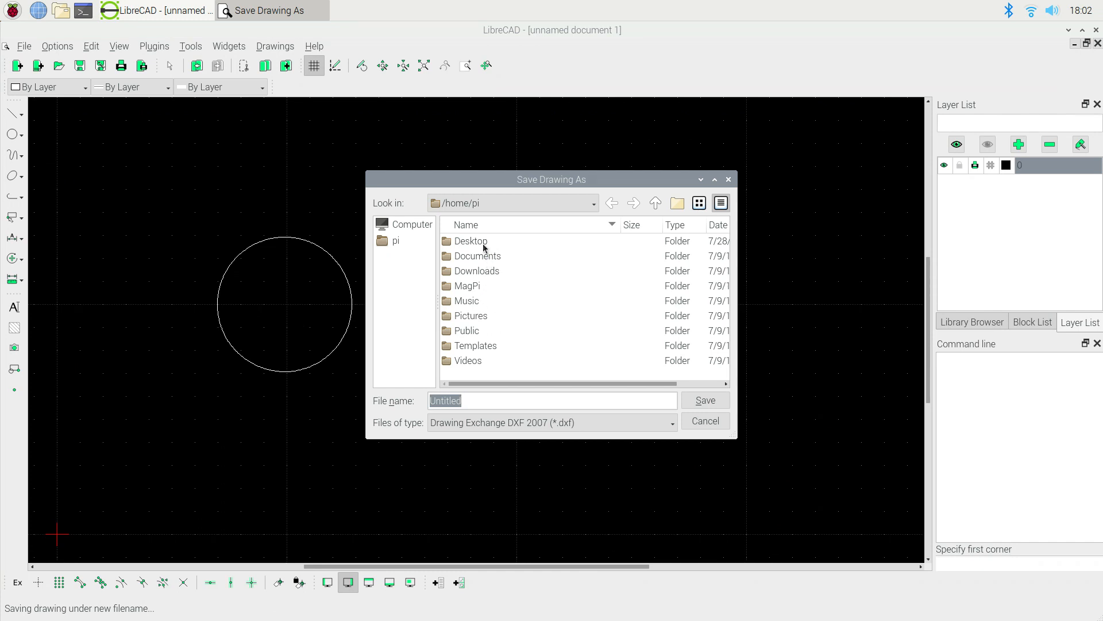
double_click(470, 241)
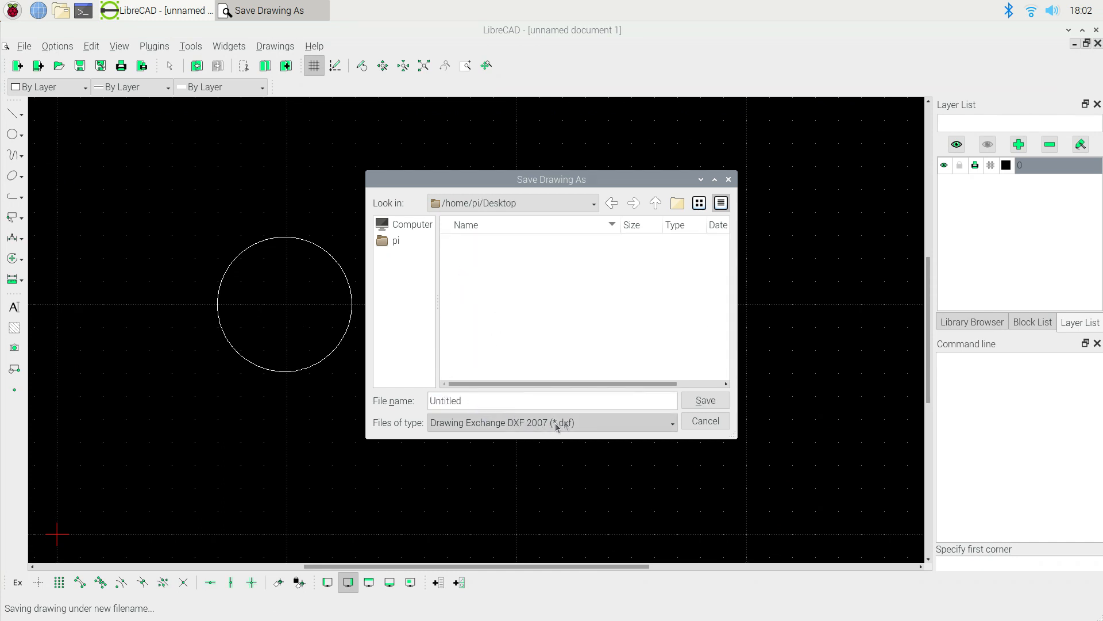
click(553, 423)
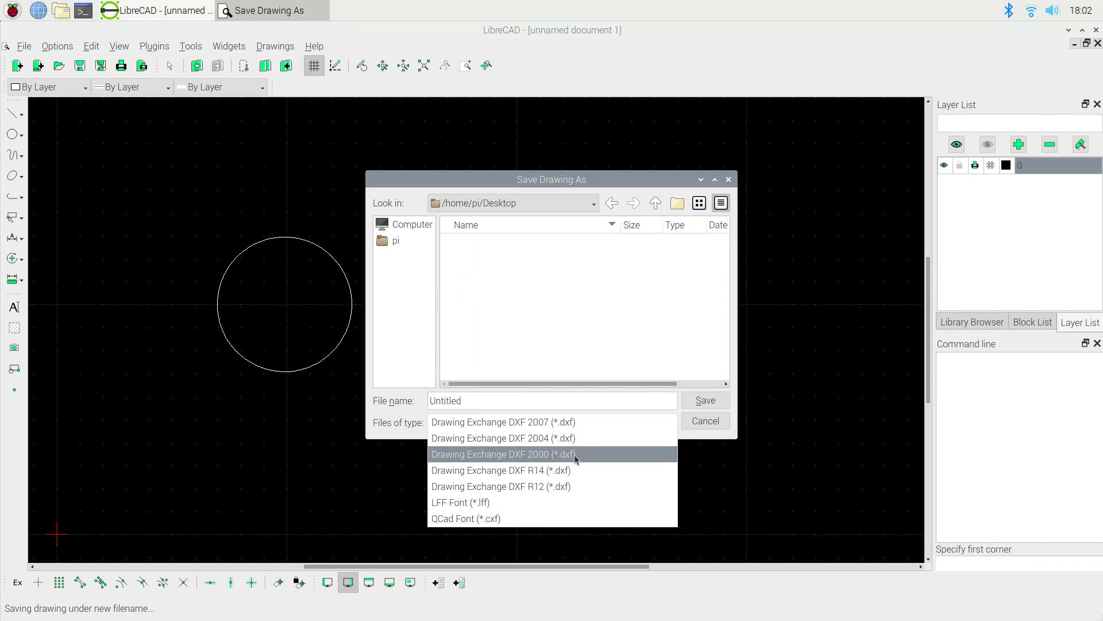
mouse_move(555, 519)
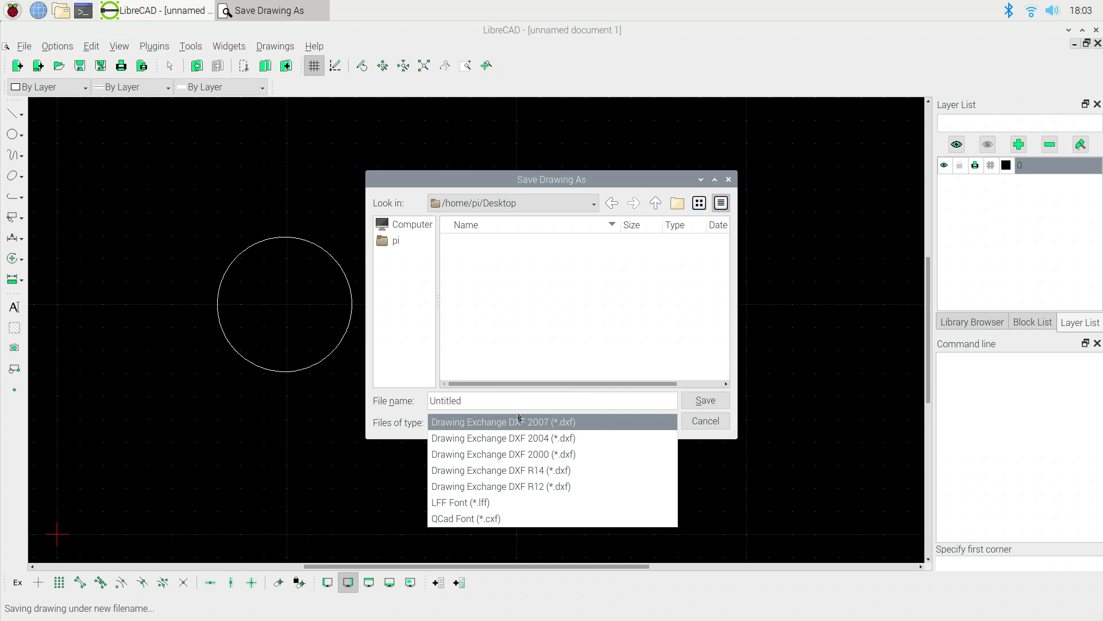
click(503, 421)
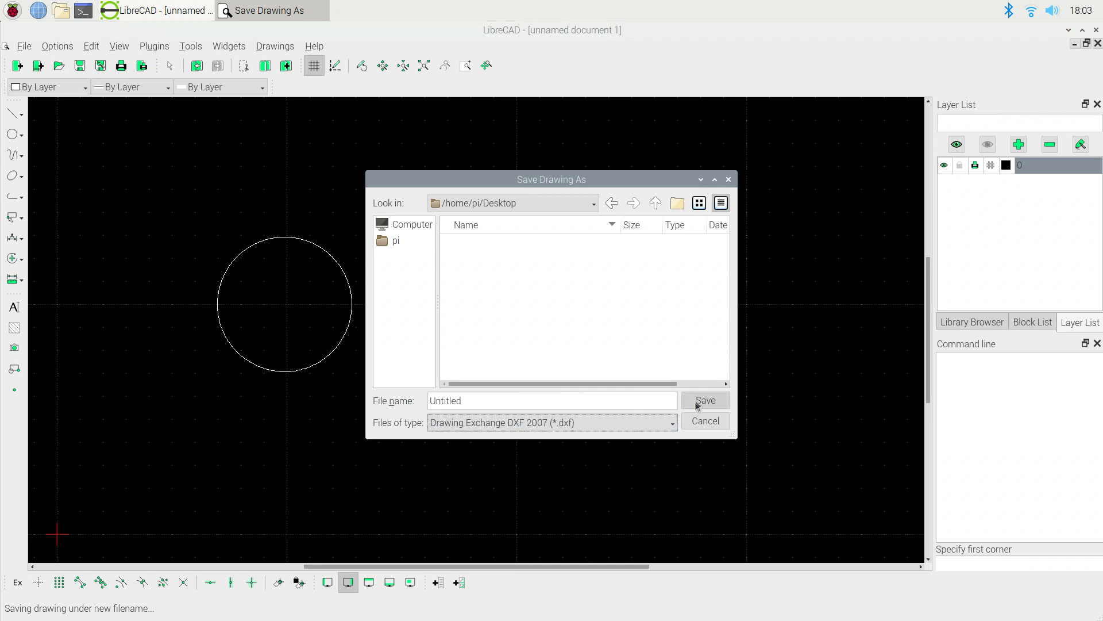
click(704, 400)
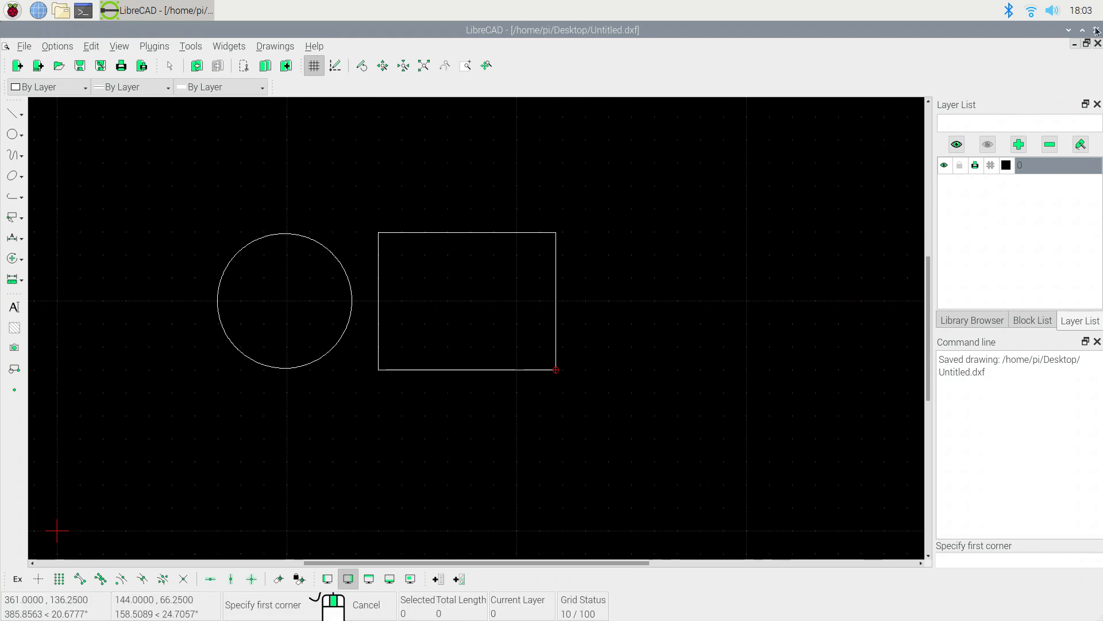
Step: Close LibreCAD and bring up the shutdown options from the Raspberry menu
click(1082, 30)
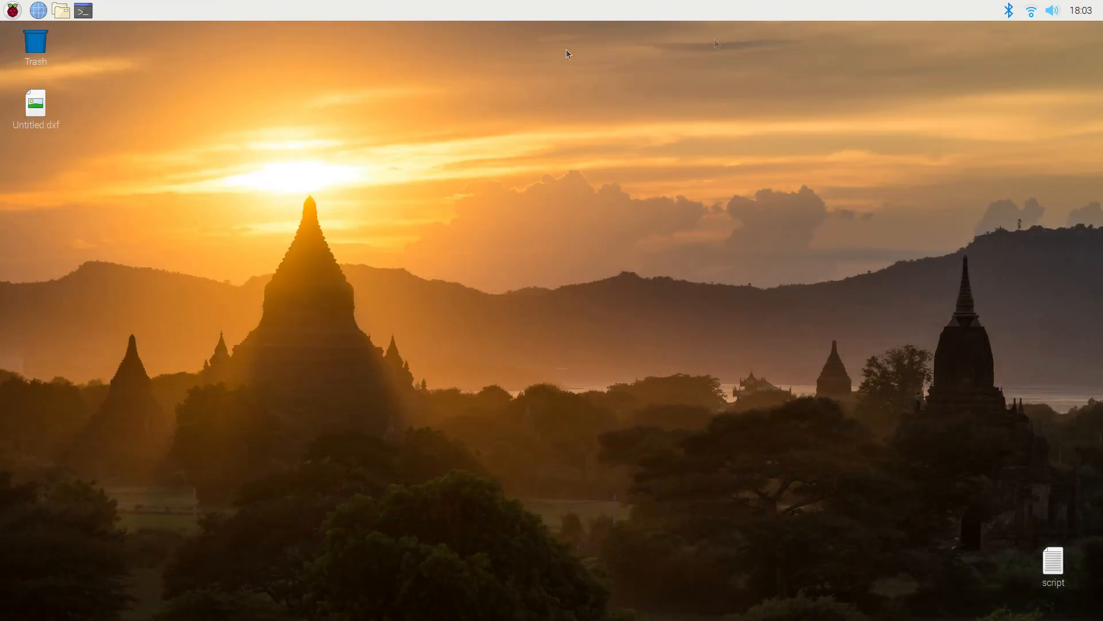
mouse_move(305, 312)
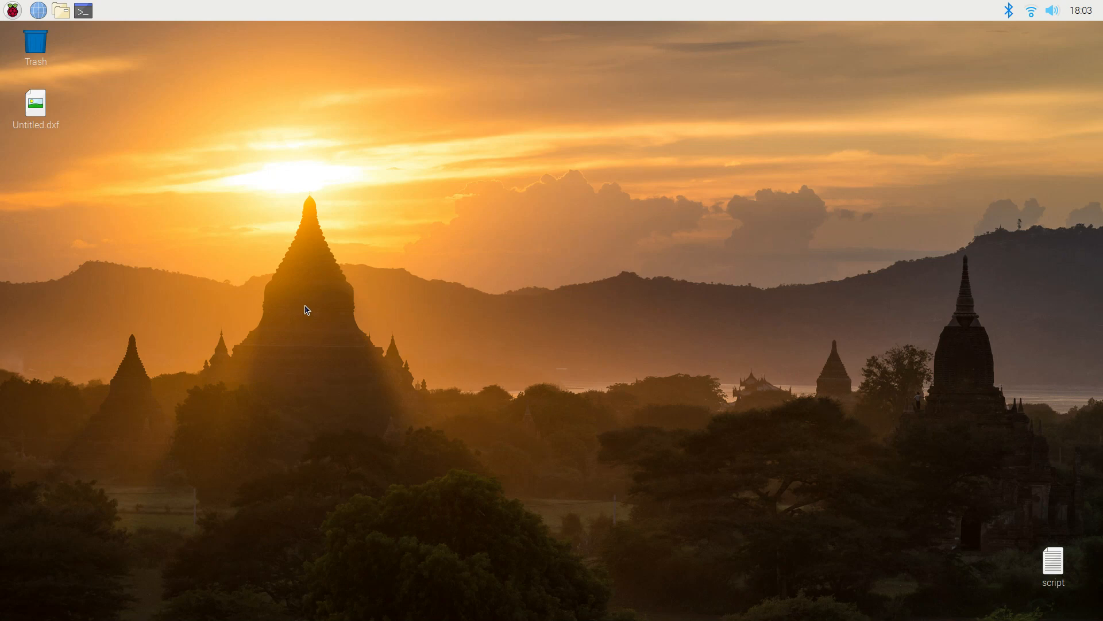
mouse_move(1035, 34)
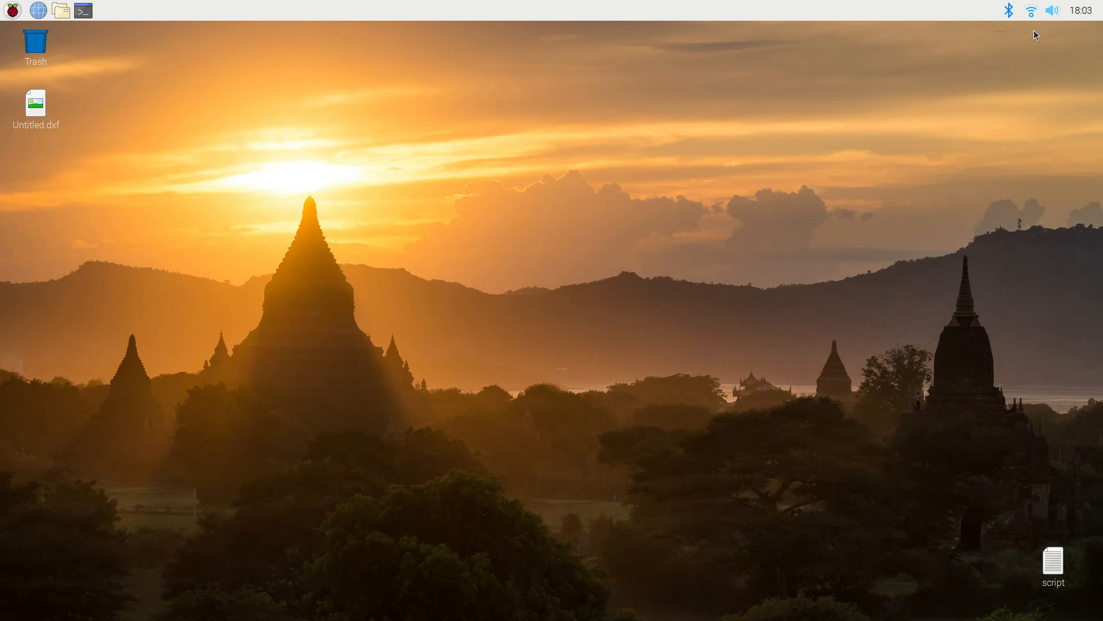
click(12, 10)
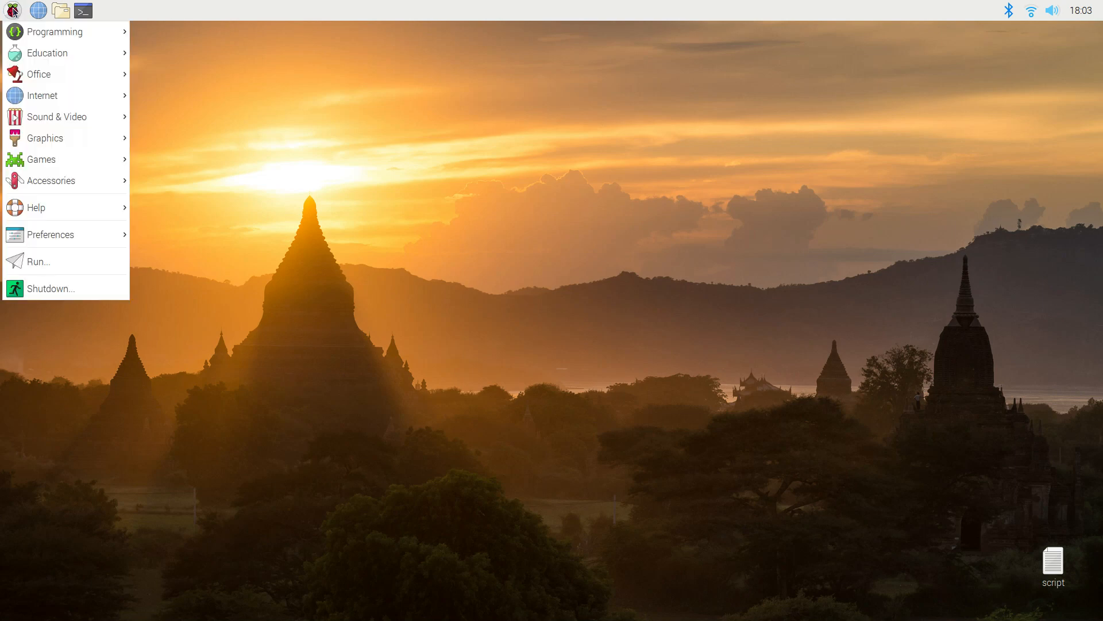
mouse_move(46, 289)
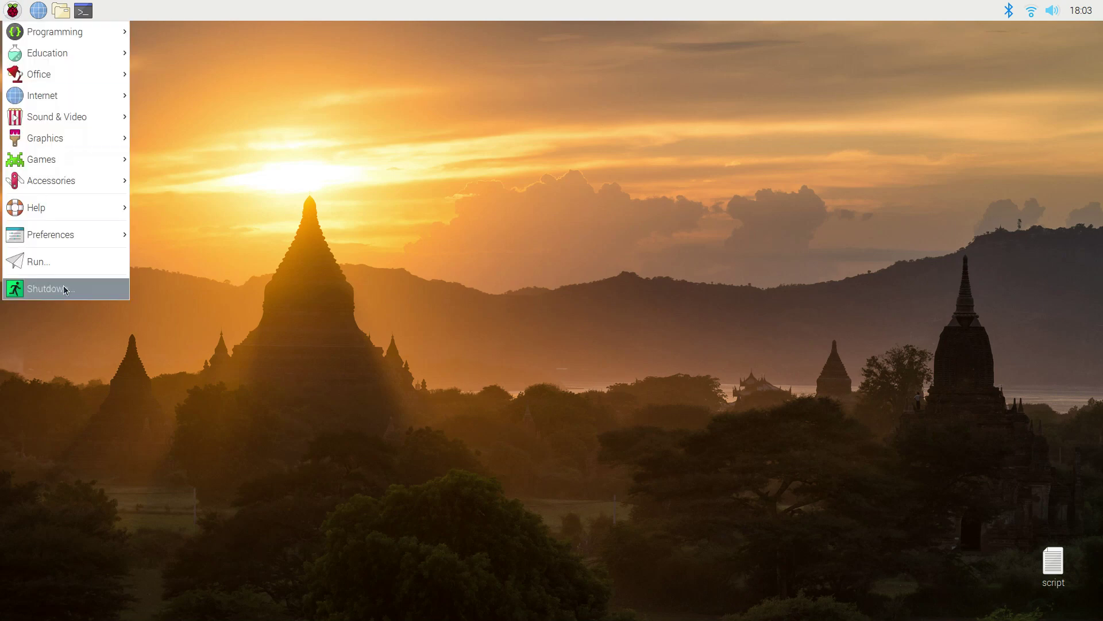
click(46, 288)
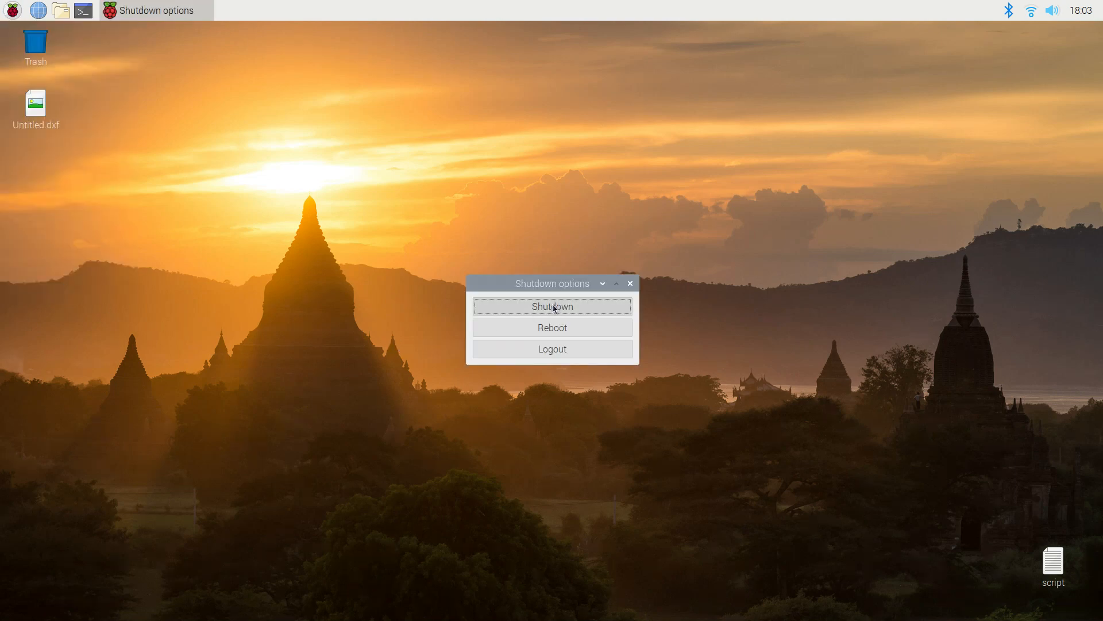